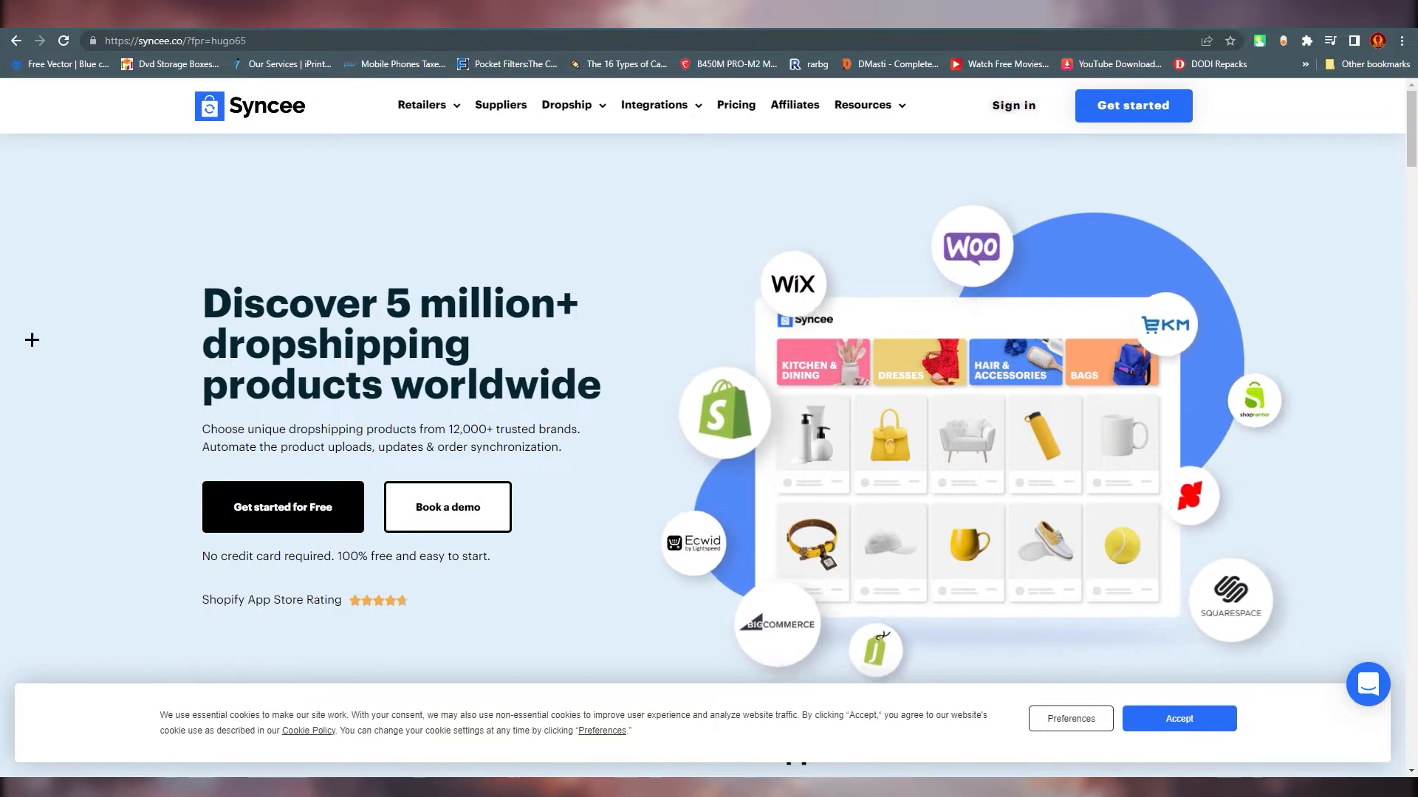
mouse_move(162, 326)
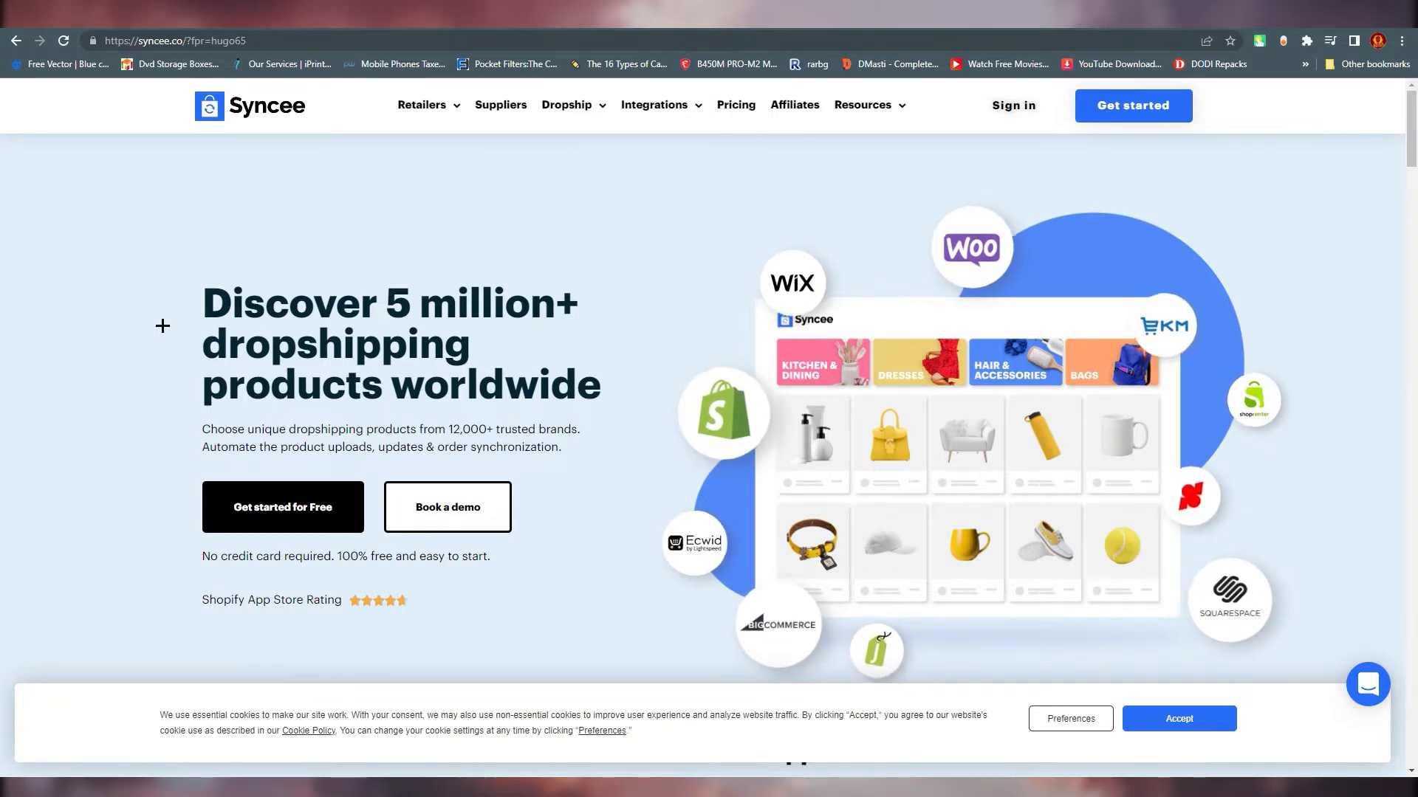
- Register a free Syncee account and review the Connect your store platform list
scroll("down", 3)
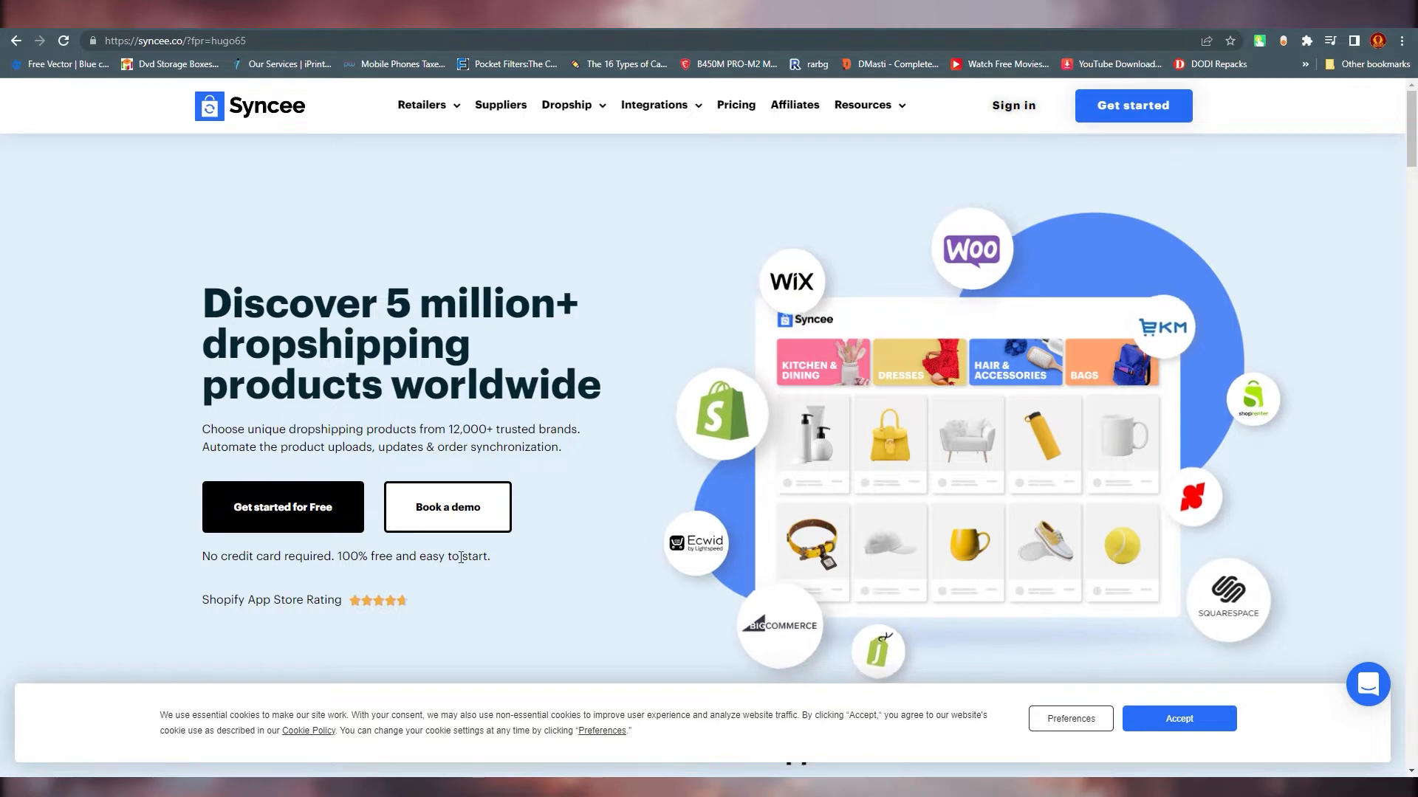
mouse_move(282, 507)
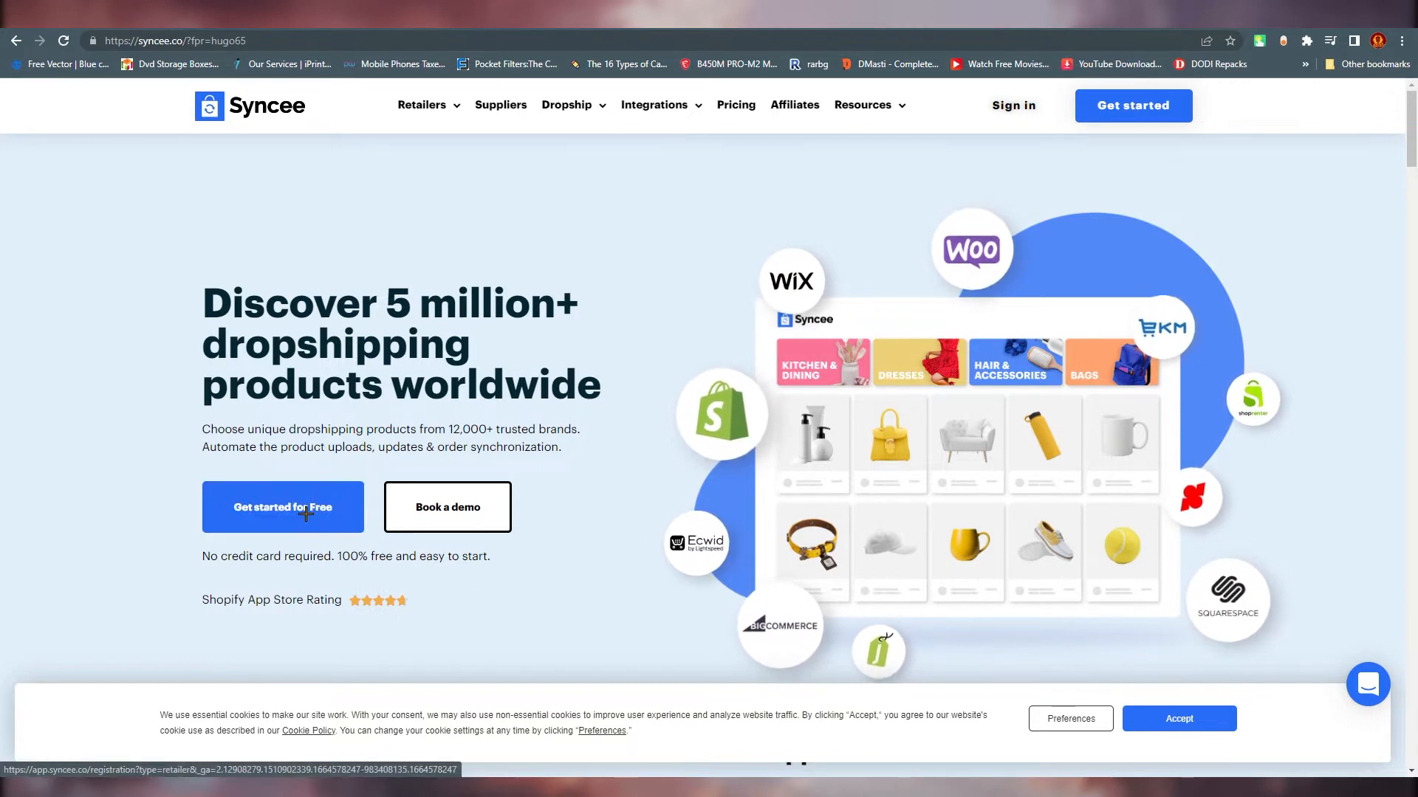
left_click(282, 506)
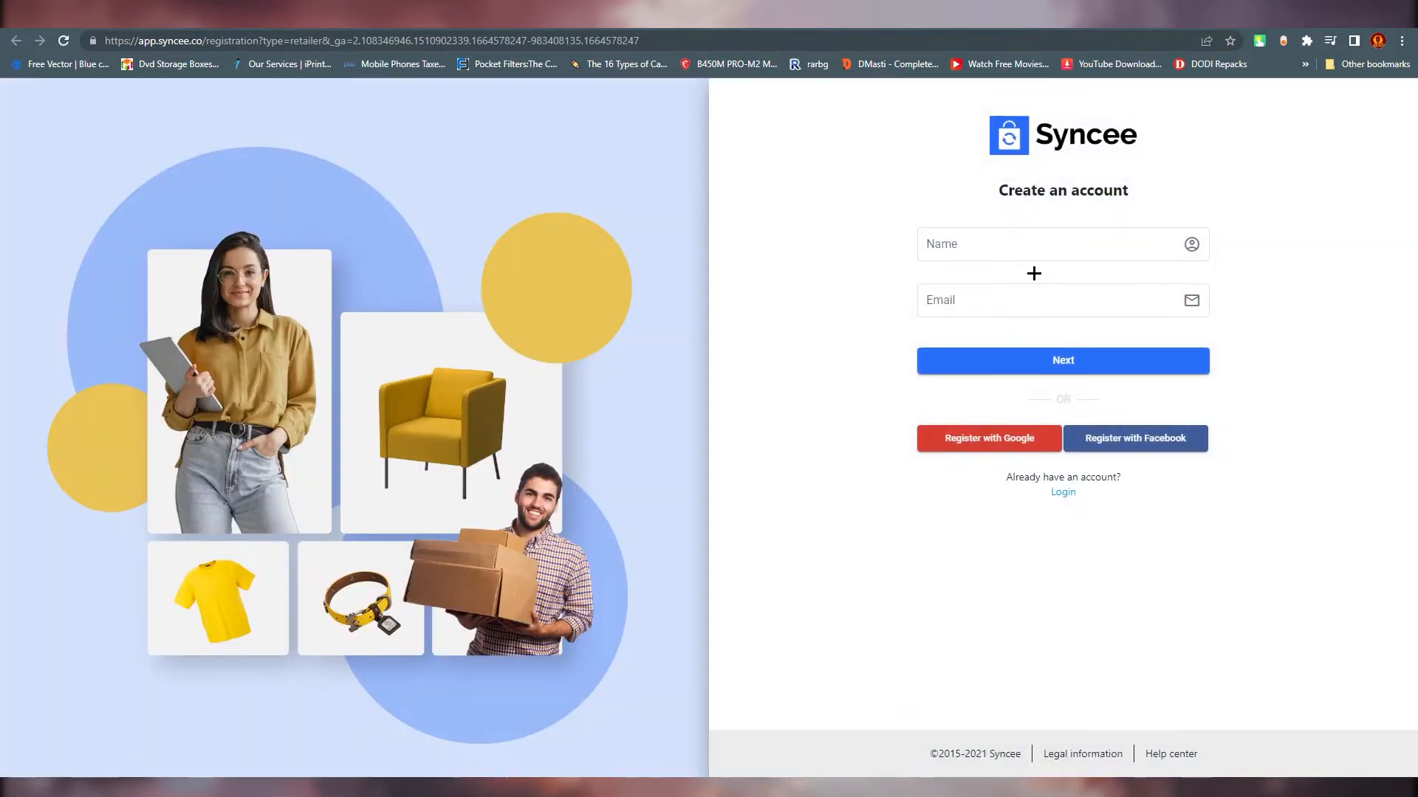
left_click(1062, 361)
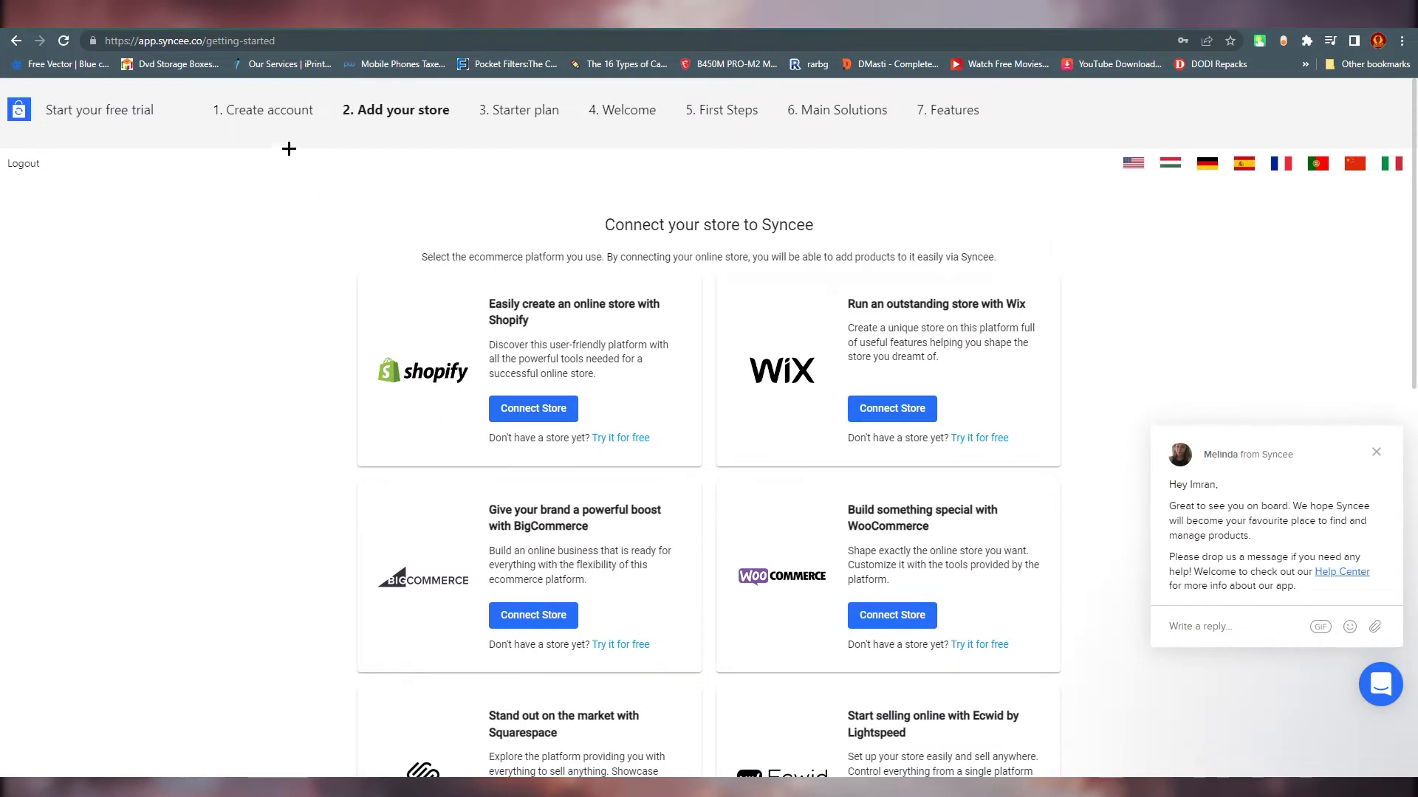
mouse_move(484, 505)
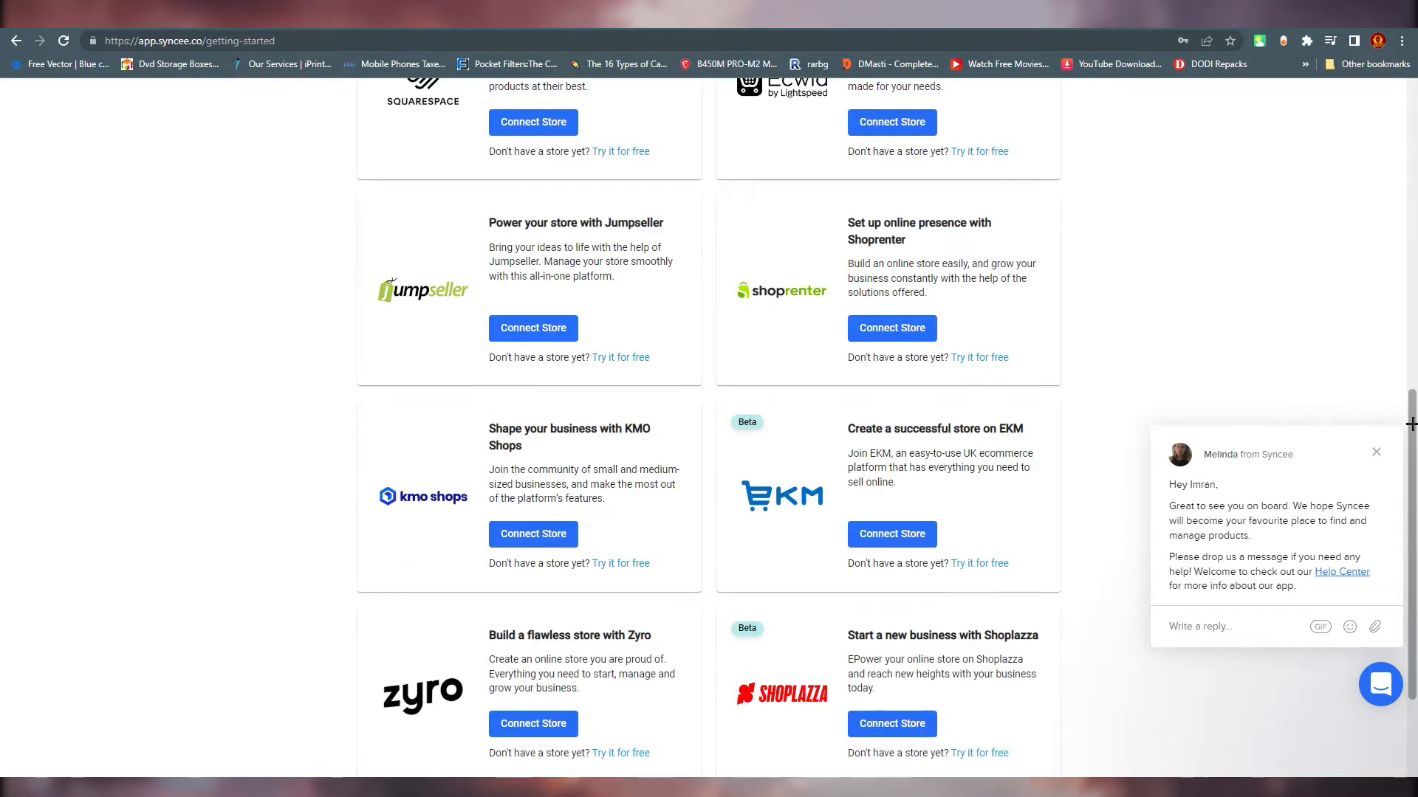
scroll("up", 3)
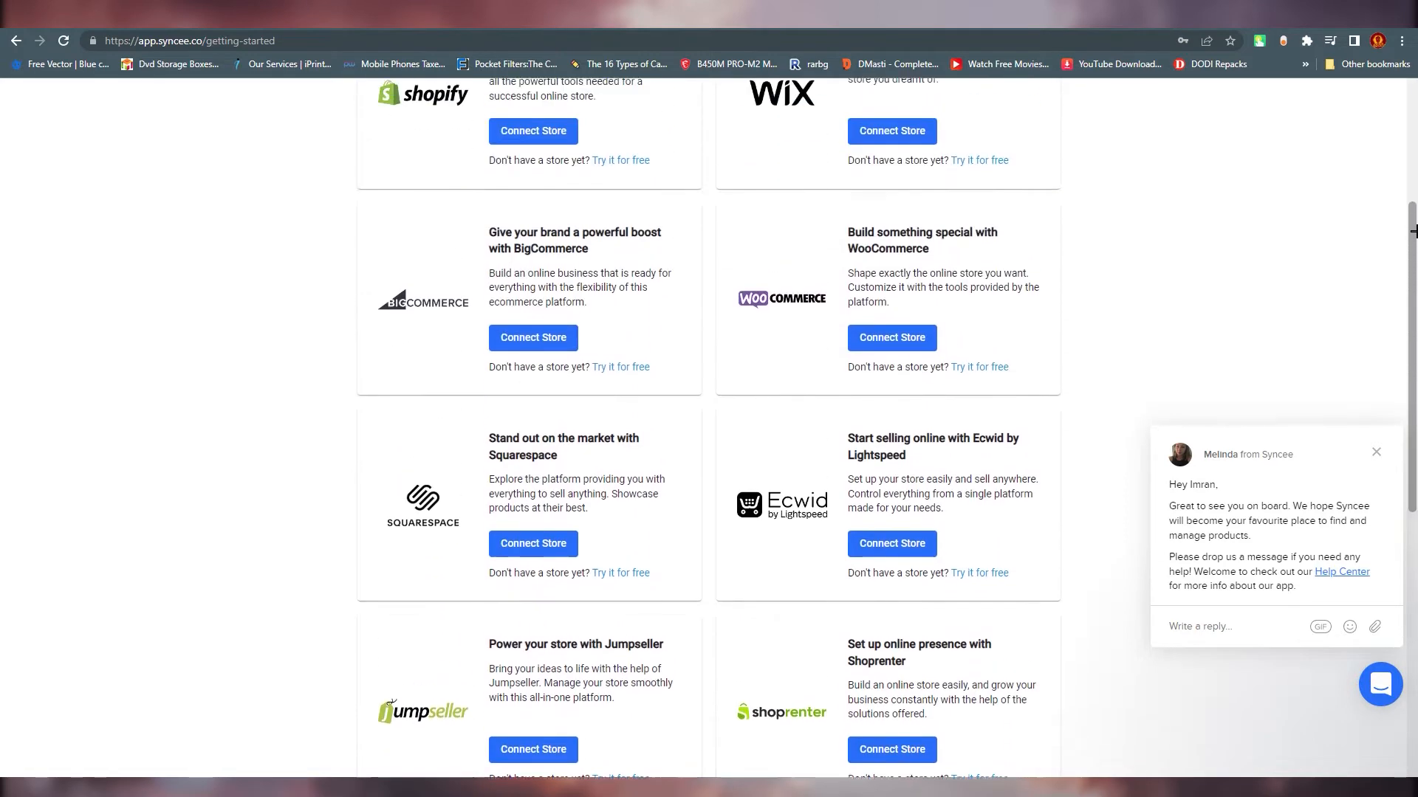
scroll("up", 3)
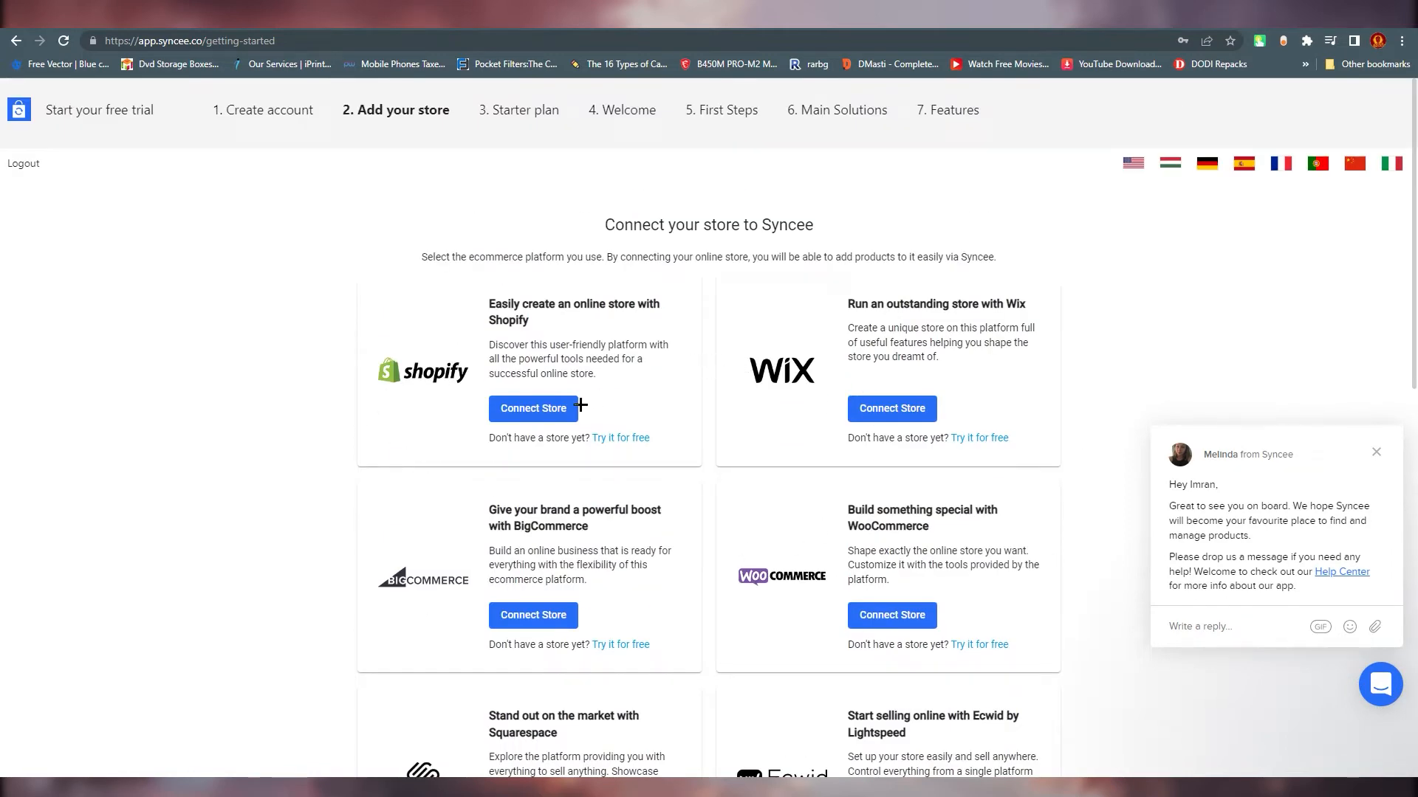
mouse_move(650, 486)
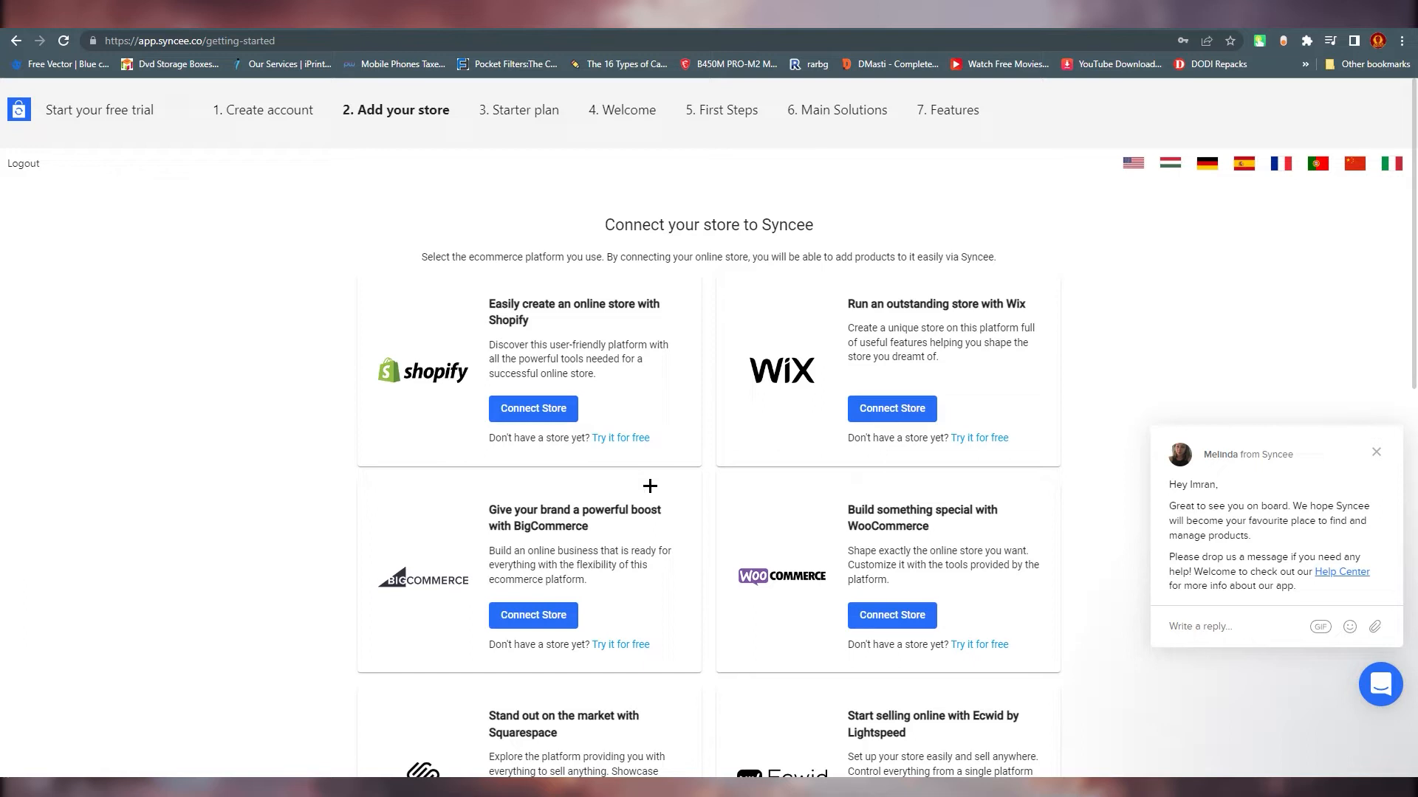
mouse_move(519, 353)
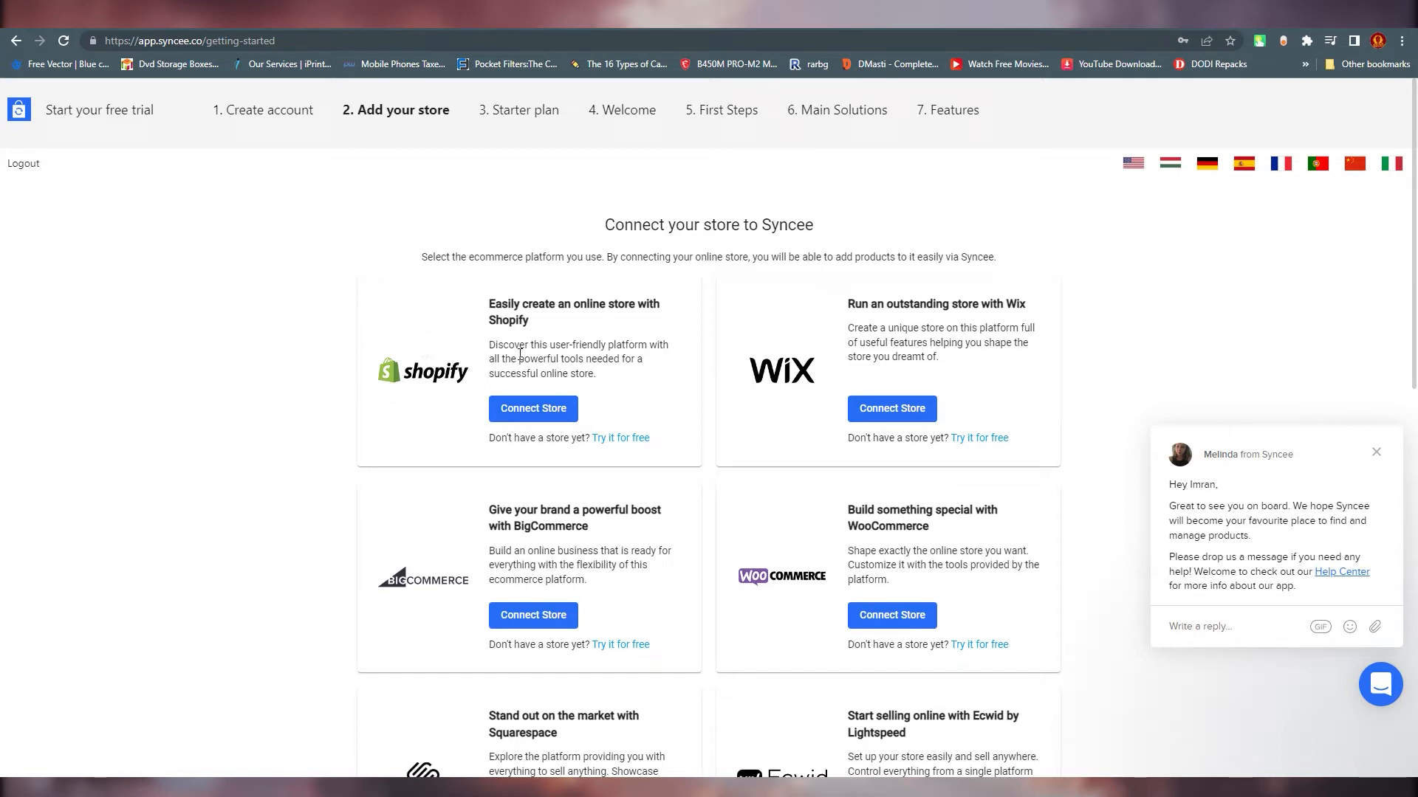
- Choose Shopify as the store to connect and search the admin for 'syn' to find the Syncee app
left_click(533, 408)
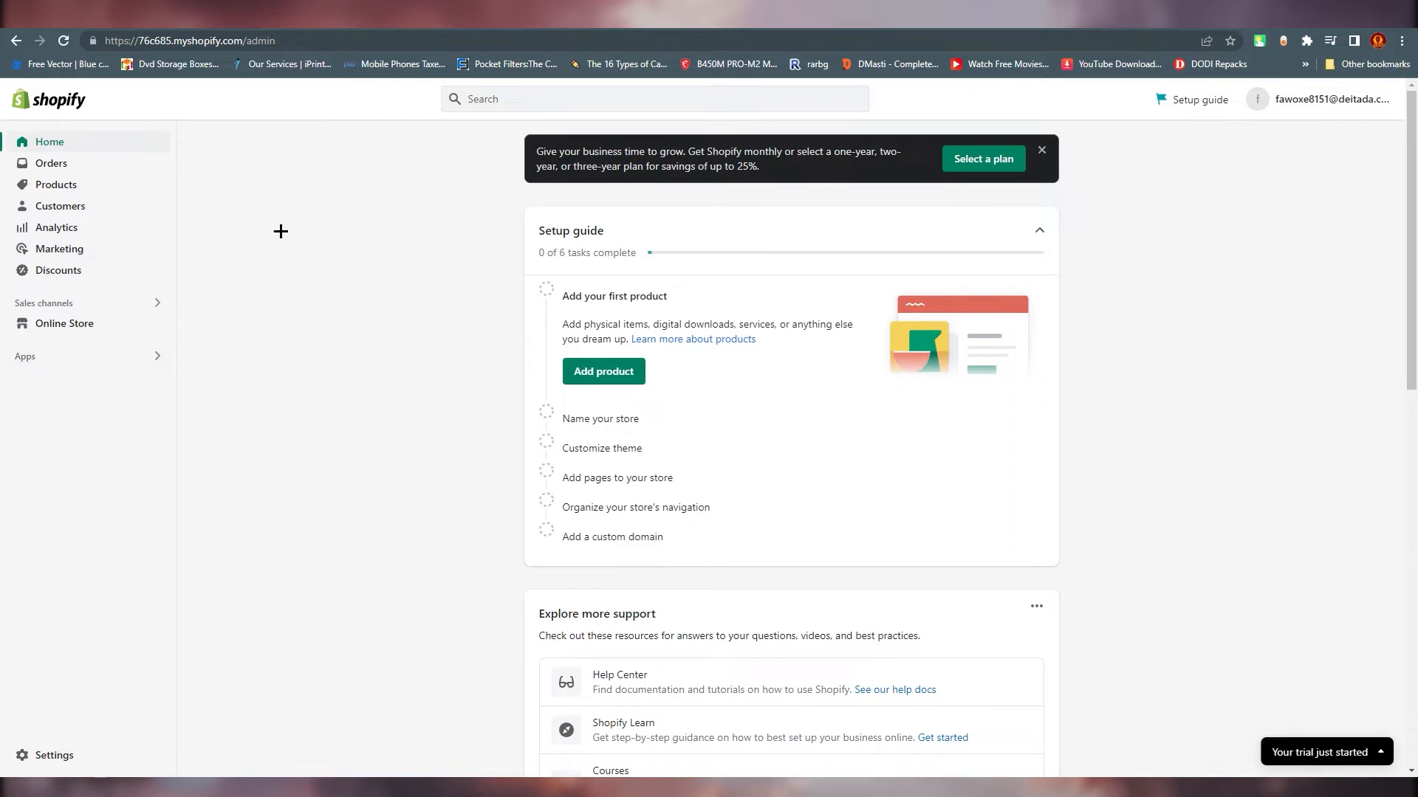
left_click(653, 99)
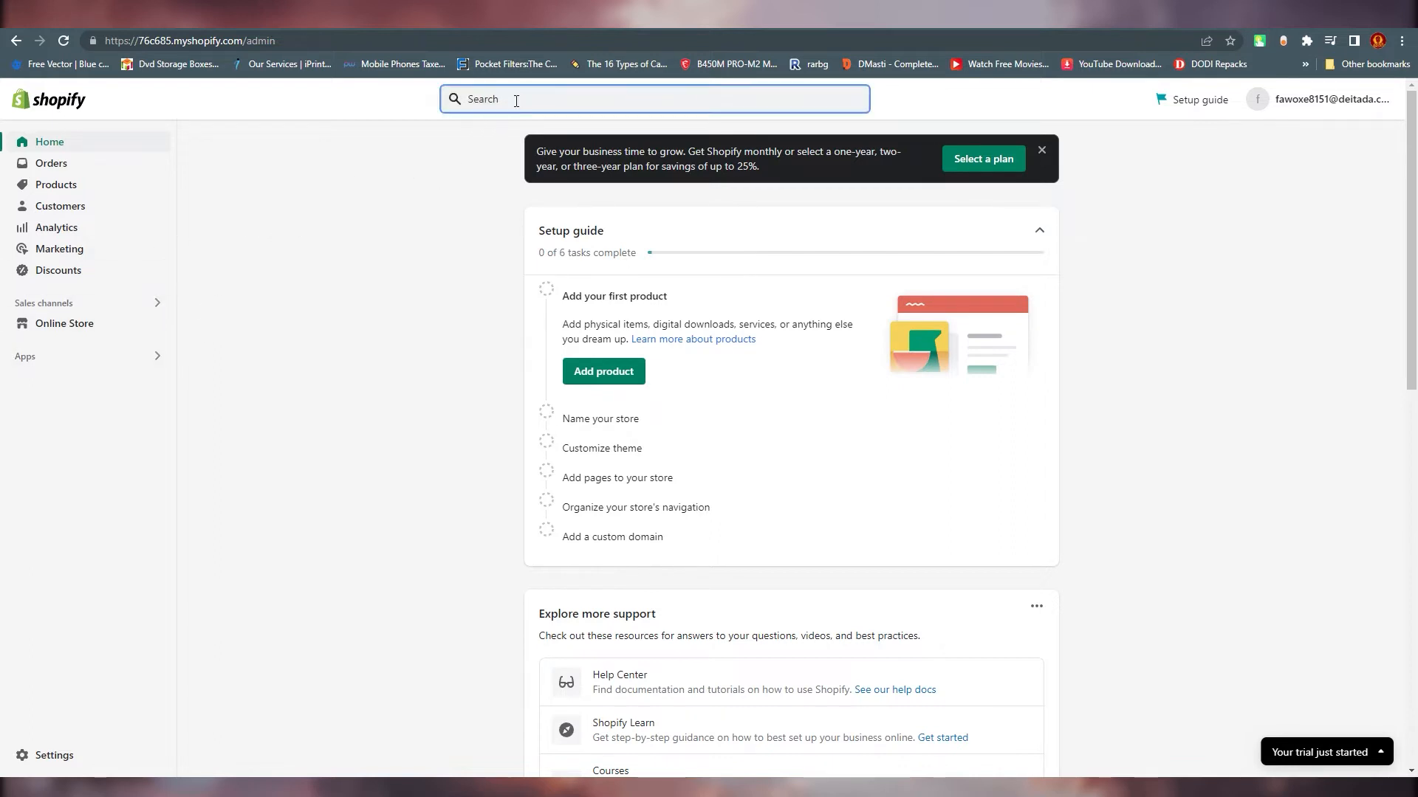
type("syncee")
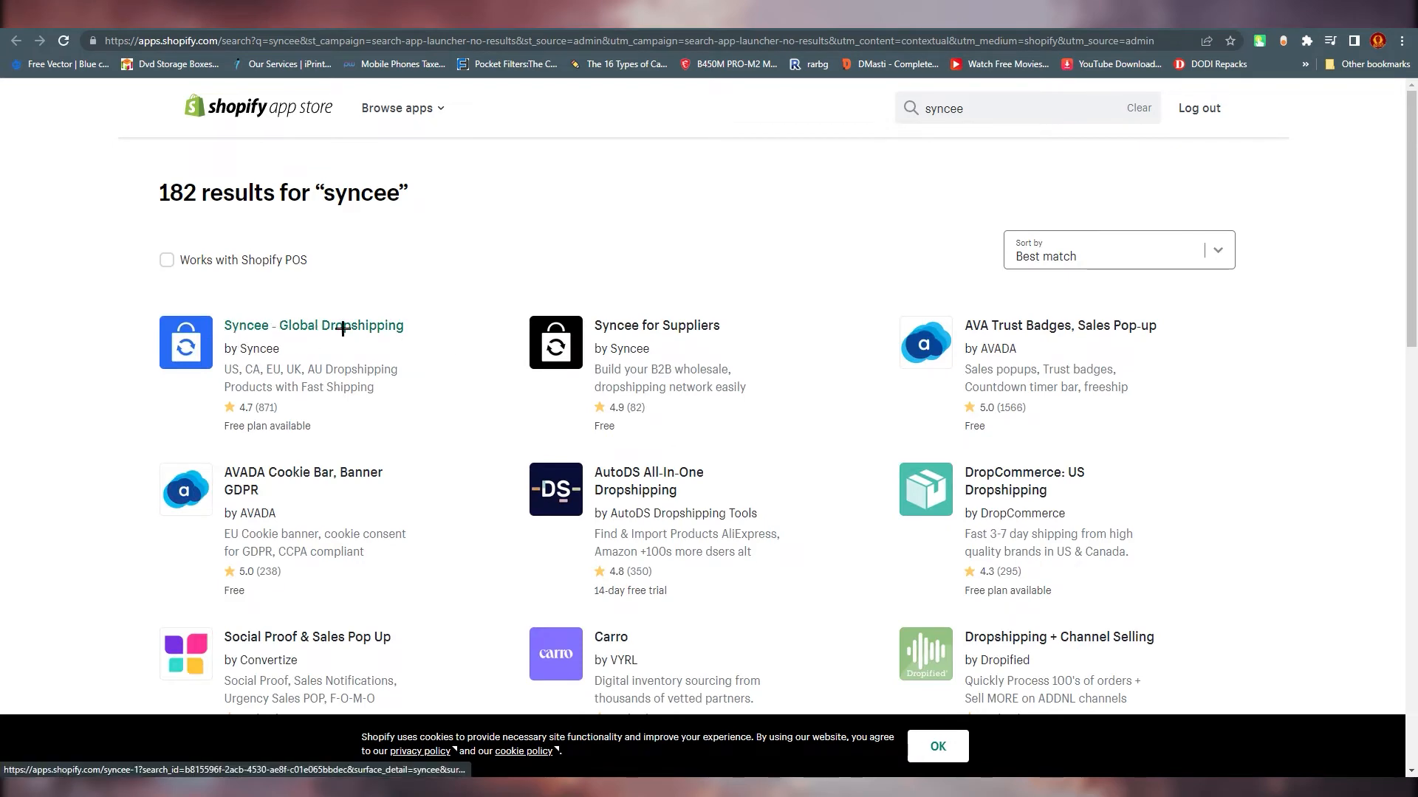
- Add and install the Syncee – Global Dropshipping app, approving its permissions, so the store connects
left_click(313, 325)
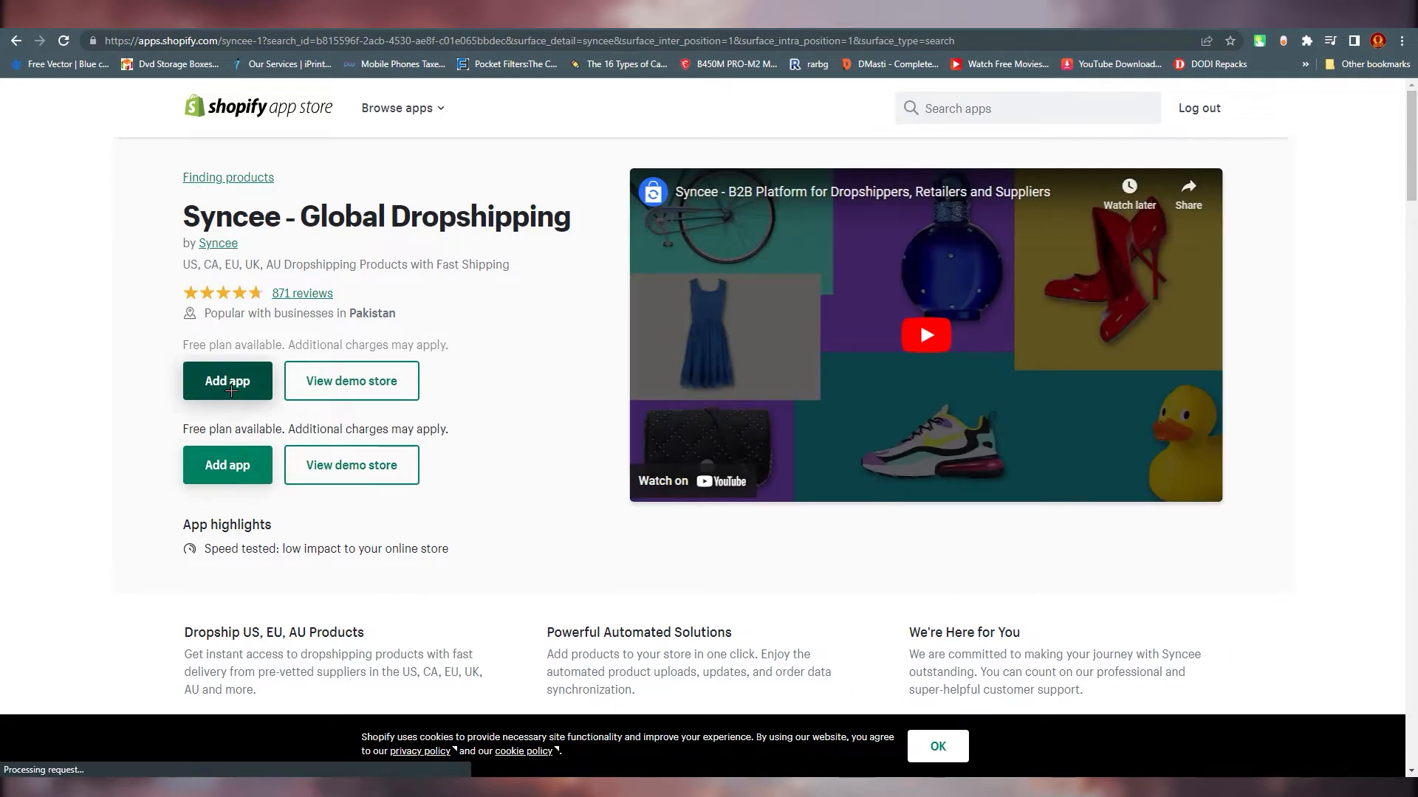
left_click(227, 381)
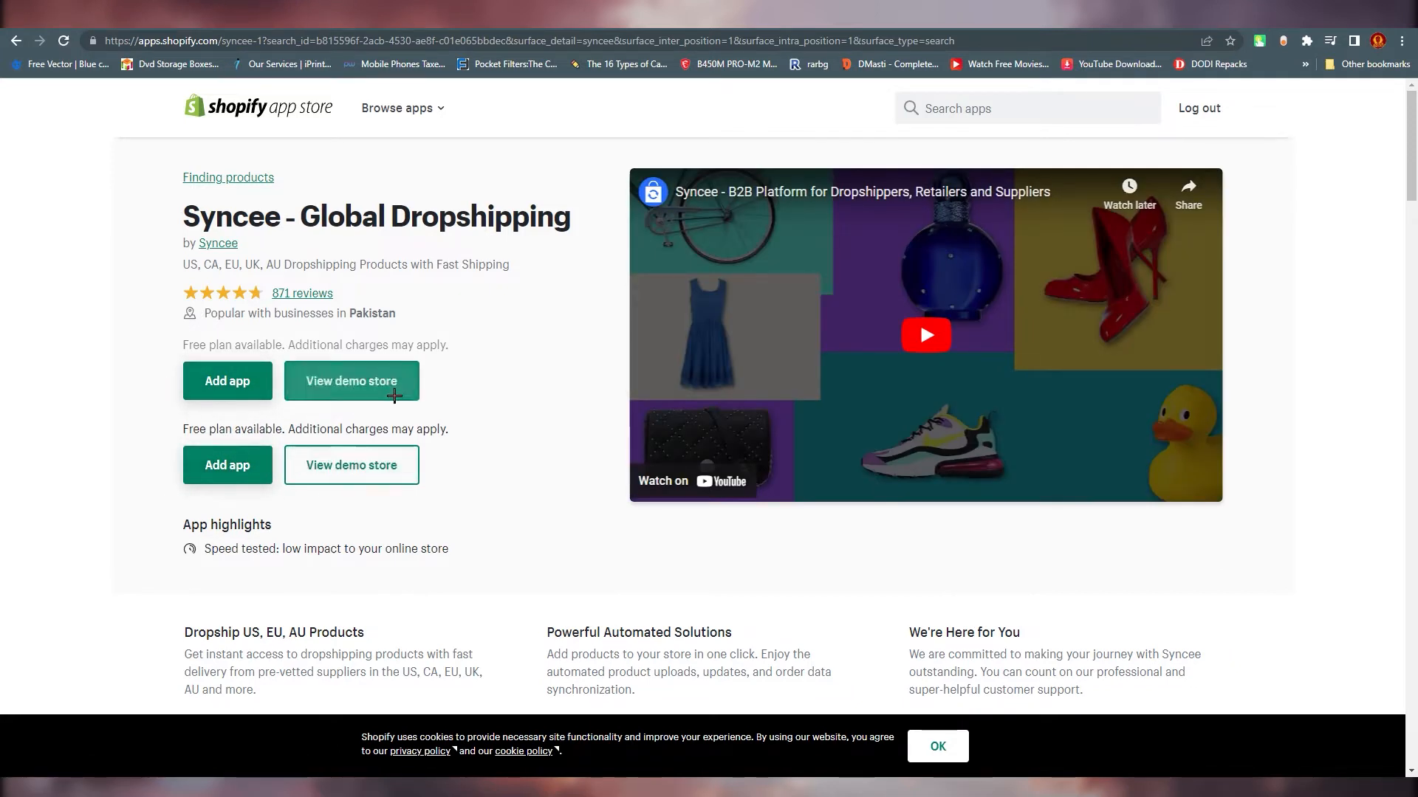
left_click(227, 465)
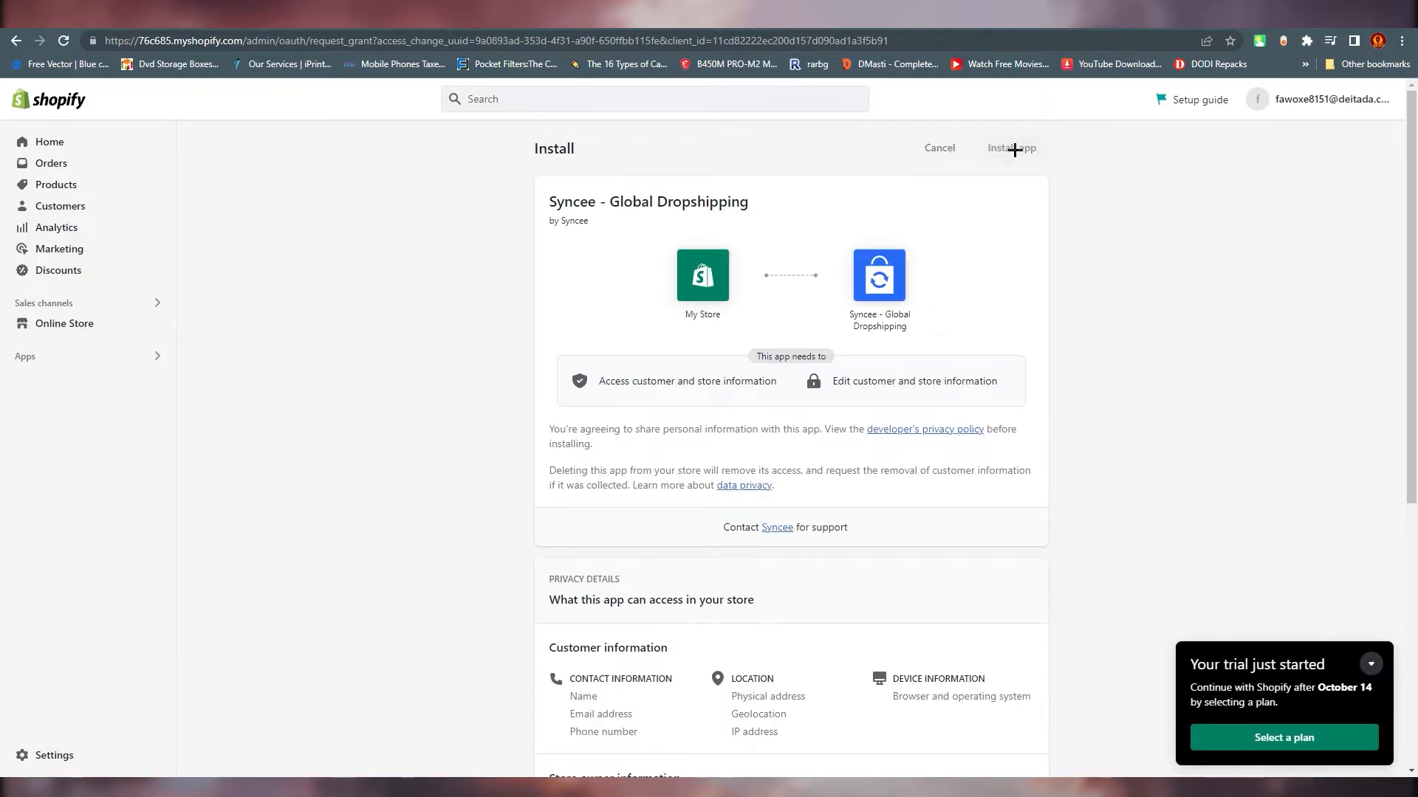
left_click(1010, 147)
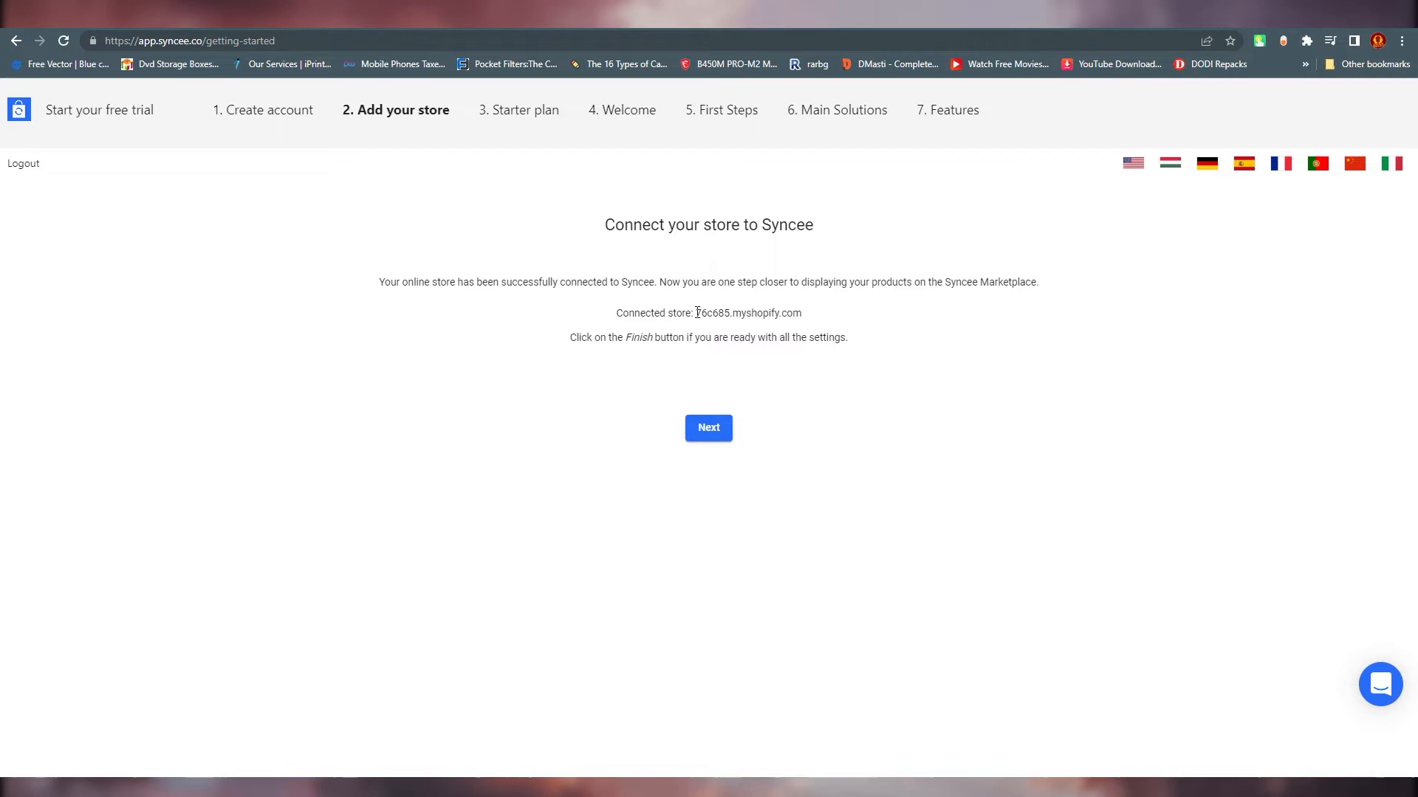
- Reconfirm the Shopify store connection and continue past the Starter plan to the Welcome questions
left_click(707, 427)
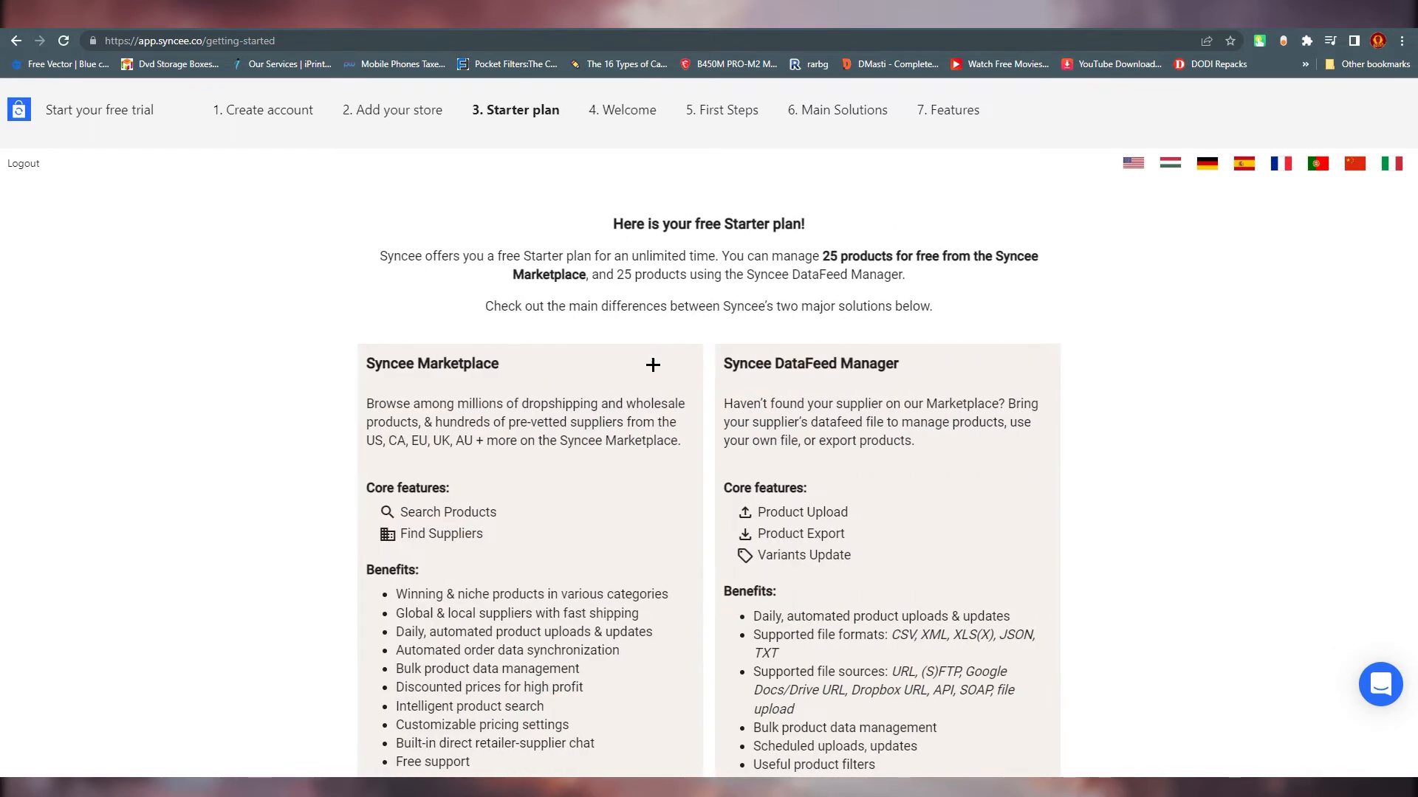
left_click(396, 109)
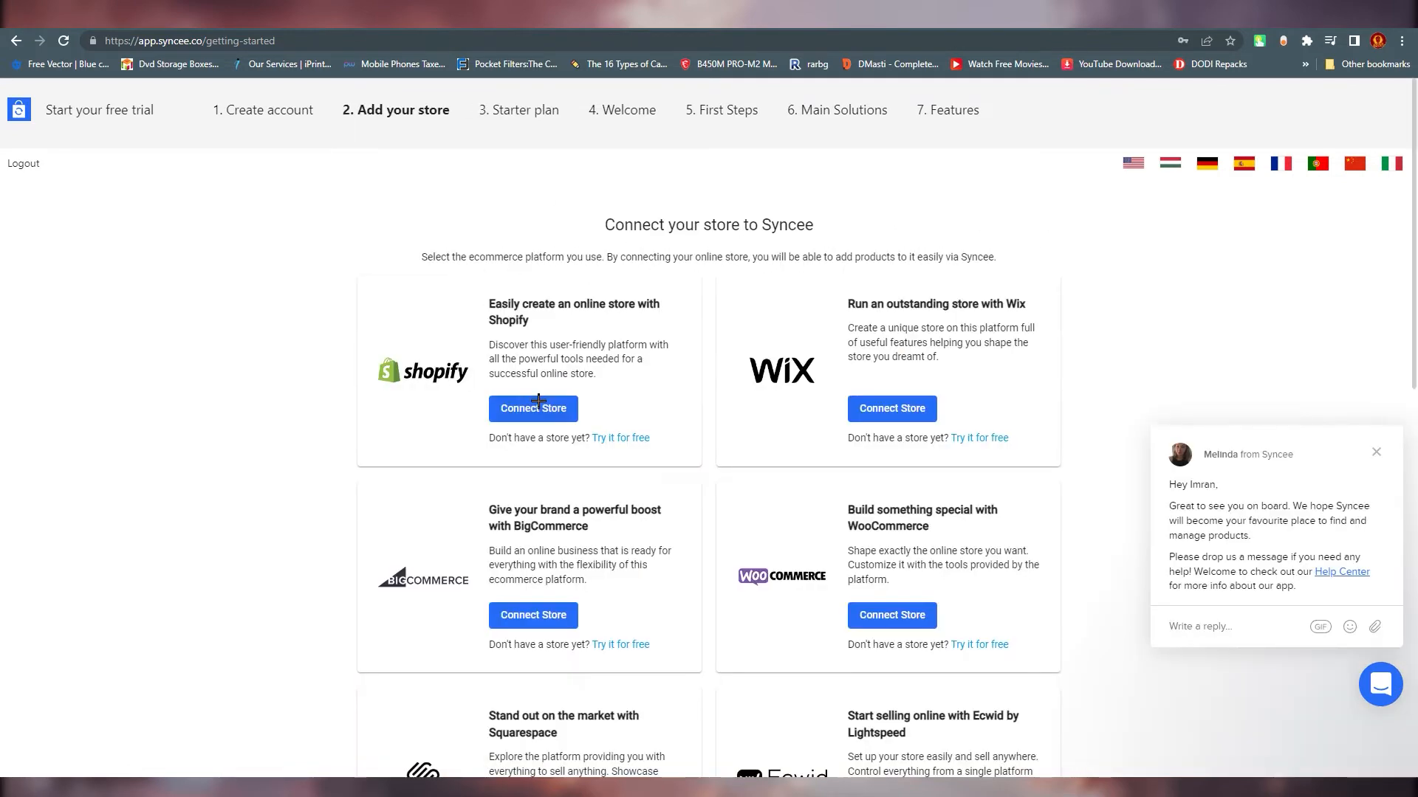
left_click(533, 407)
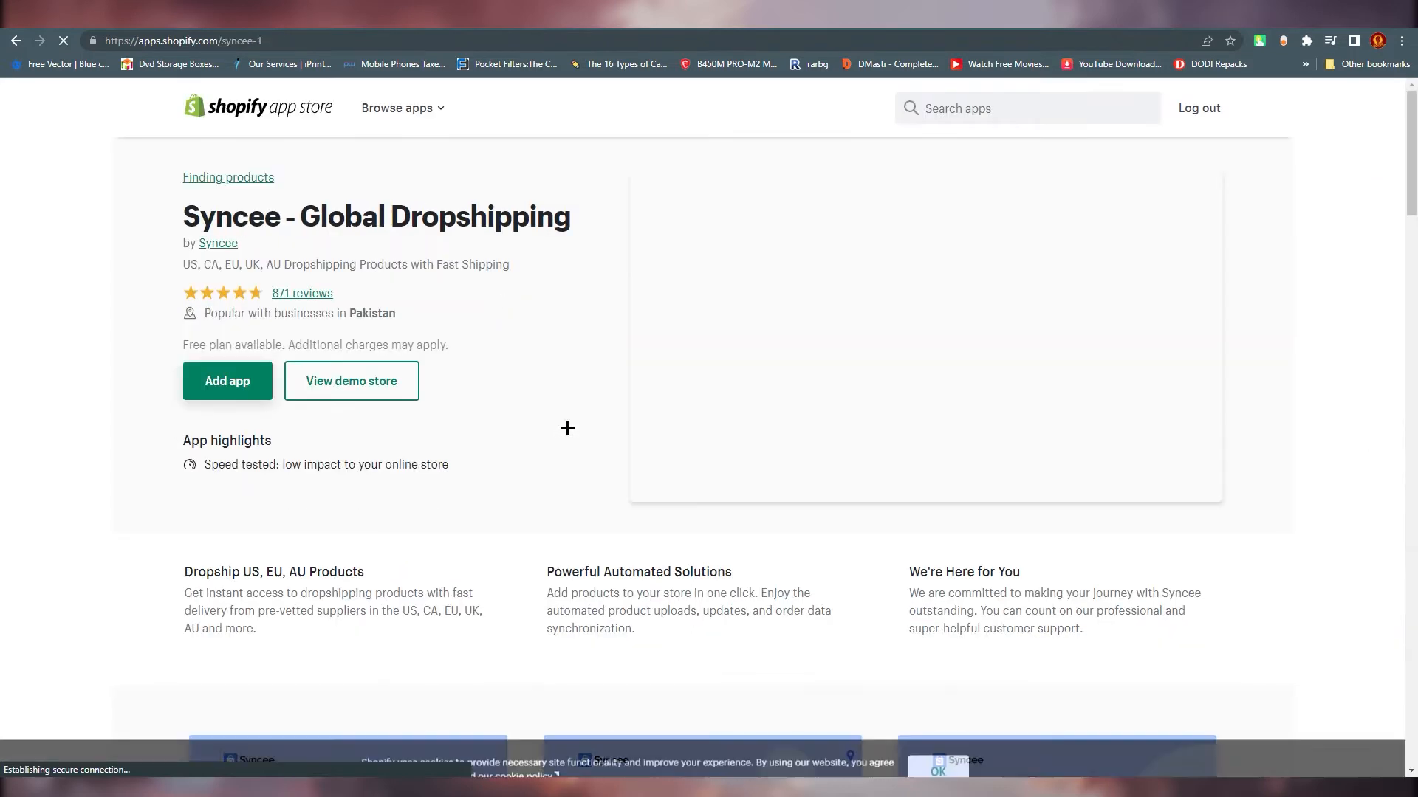
left_click(227, 381)
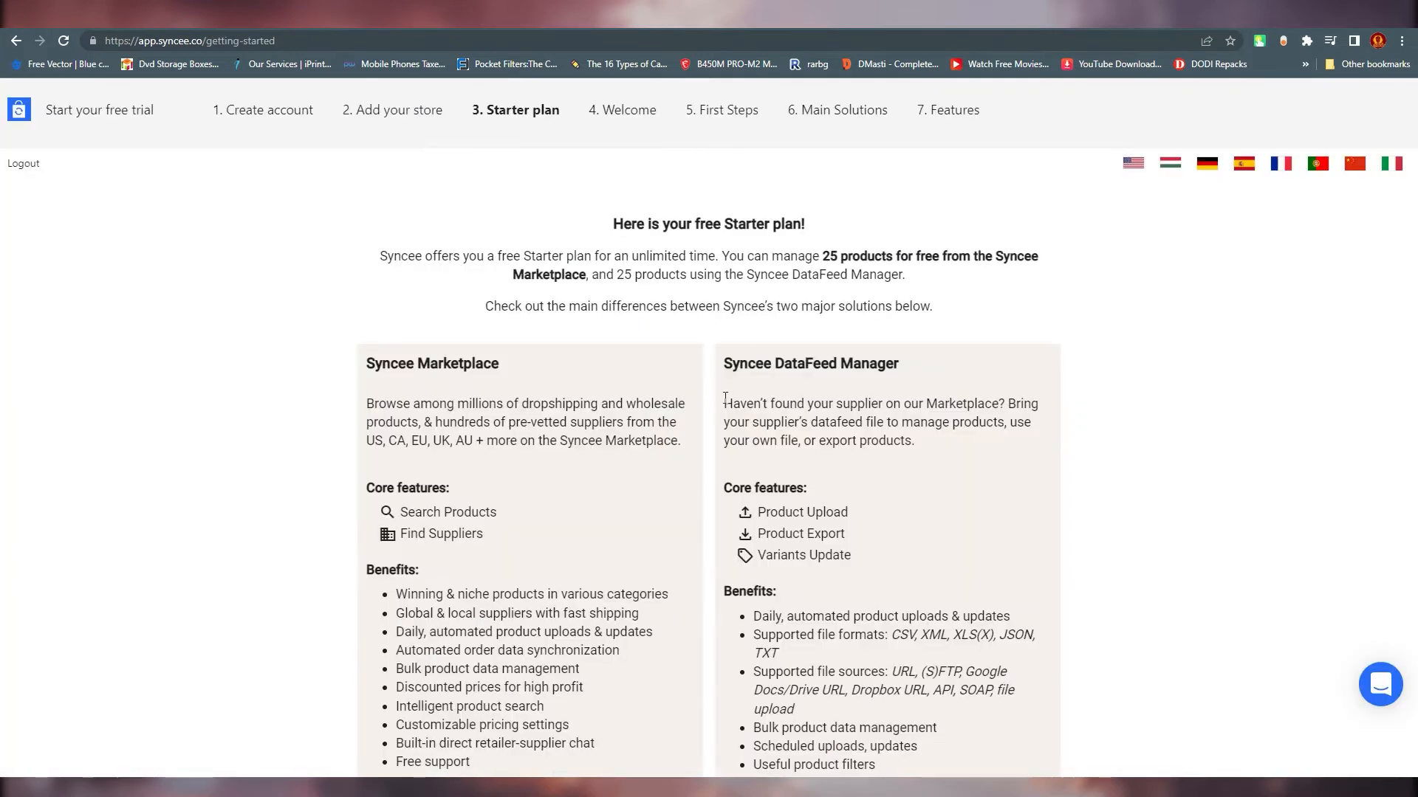
scroll("down", 3)
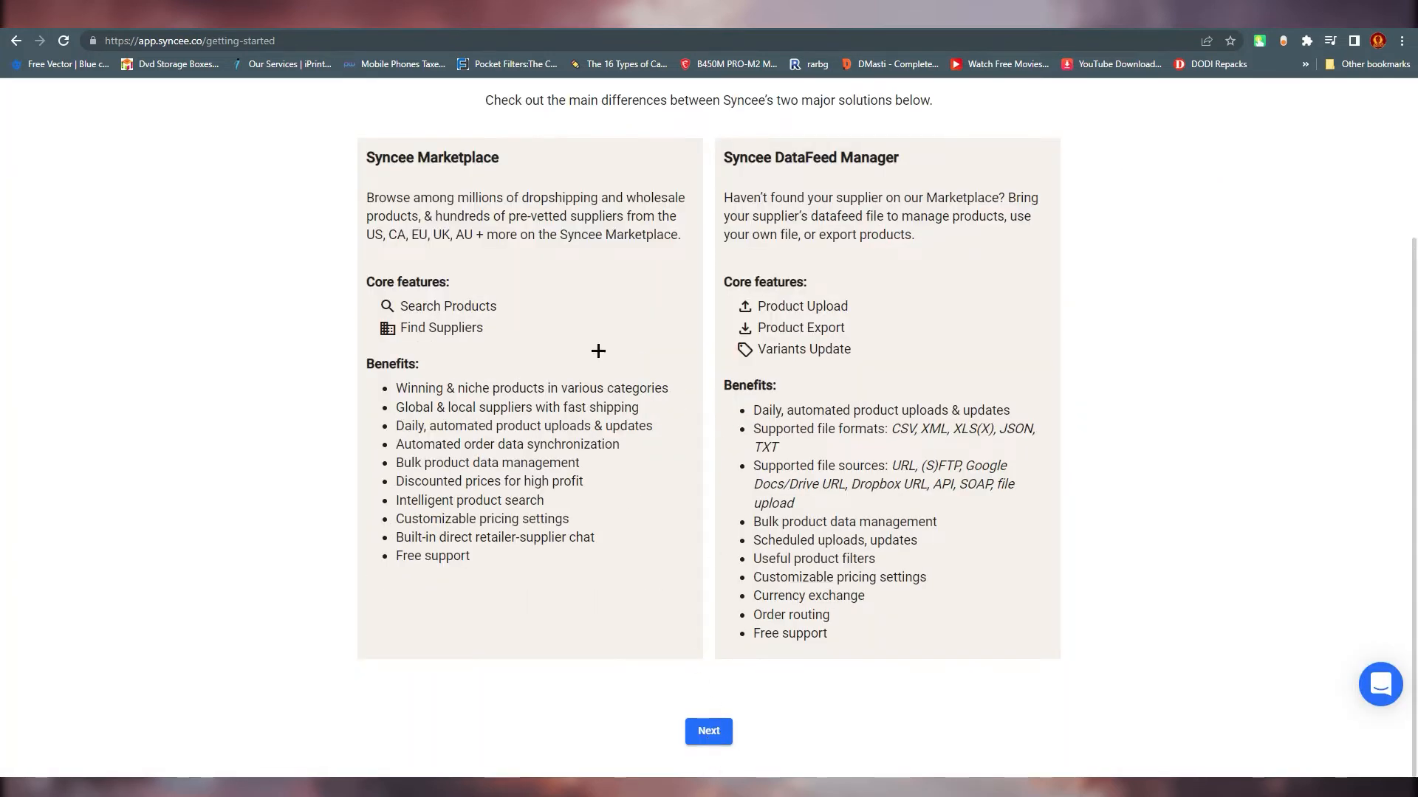
left_click(707, 731)
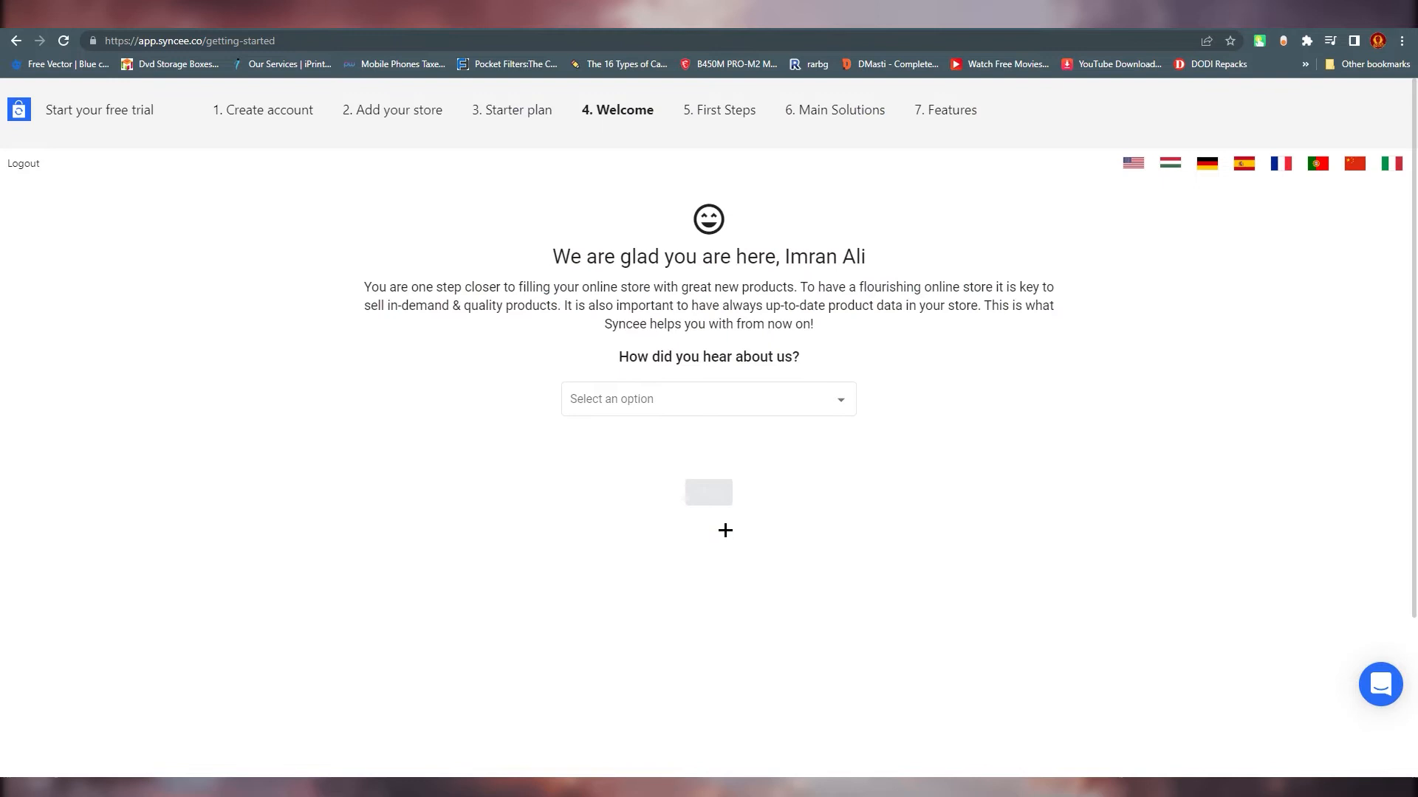
- Pick an answer for how you heard about Syncee
left_click(708, 399)
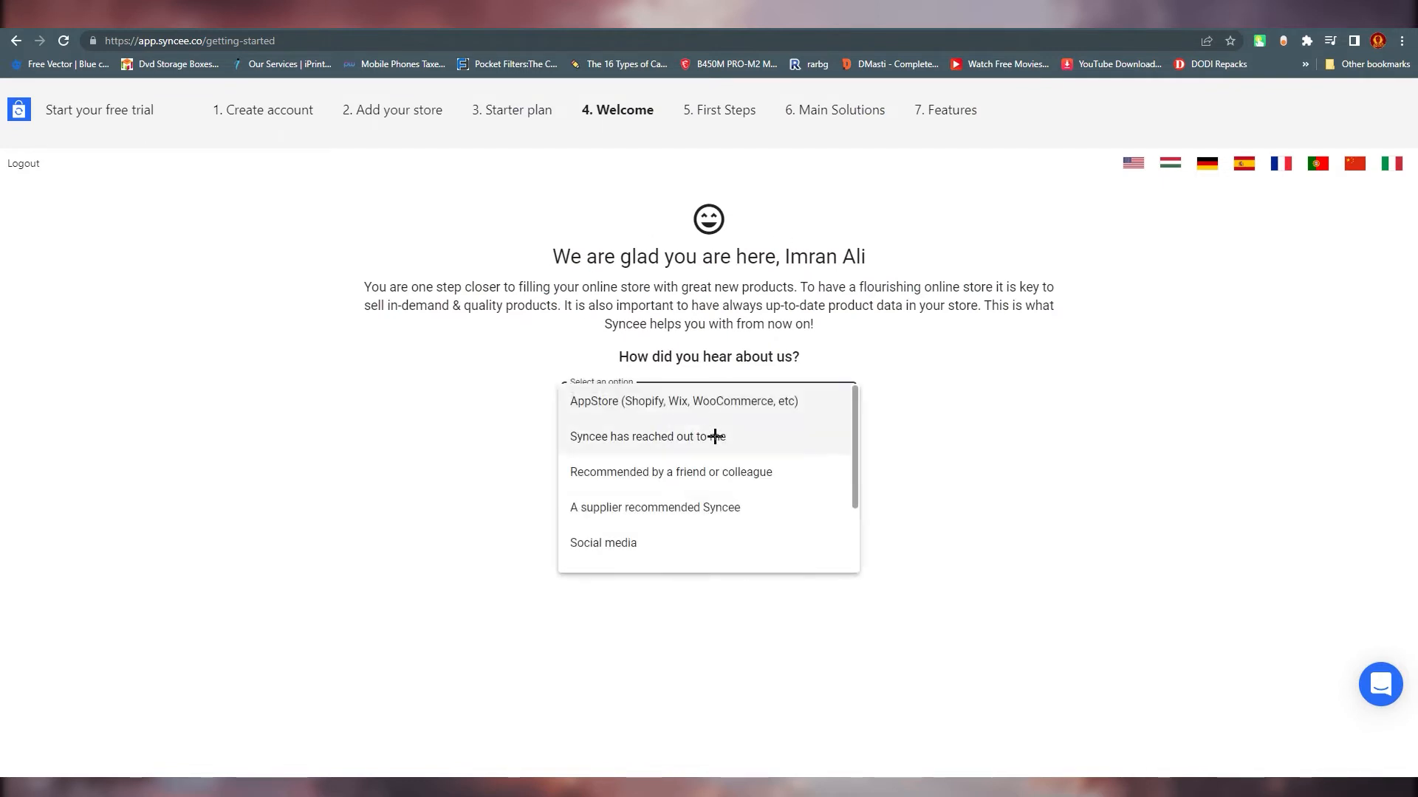
left_click(645, 436)
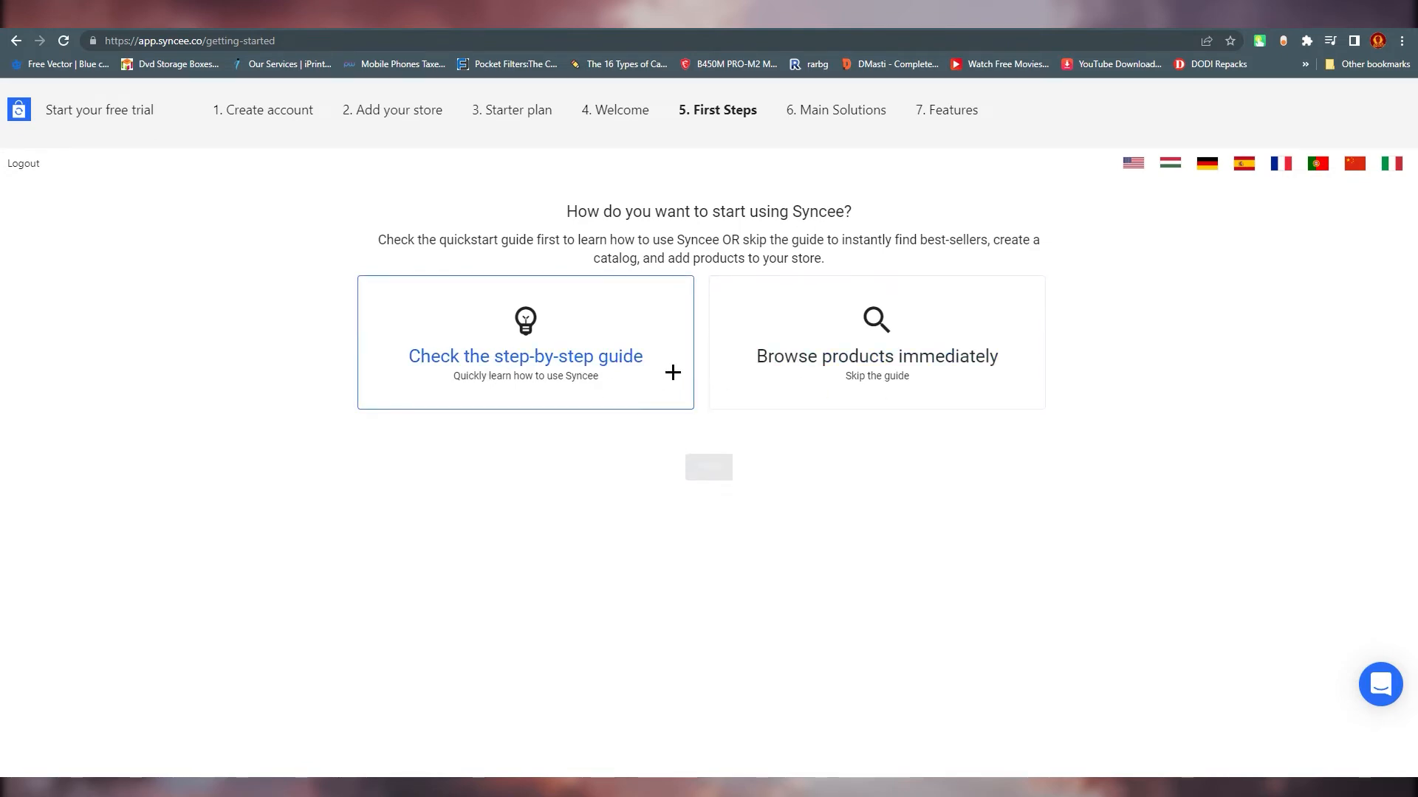
- Choose 'Browse products immediately' and continue to the Syncee Marketplace
left_click(874, 341)
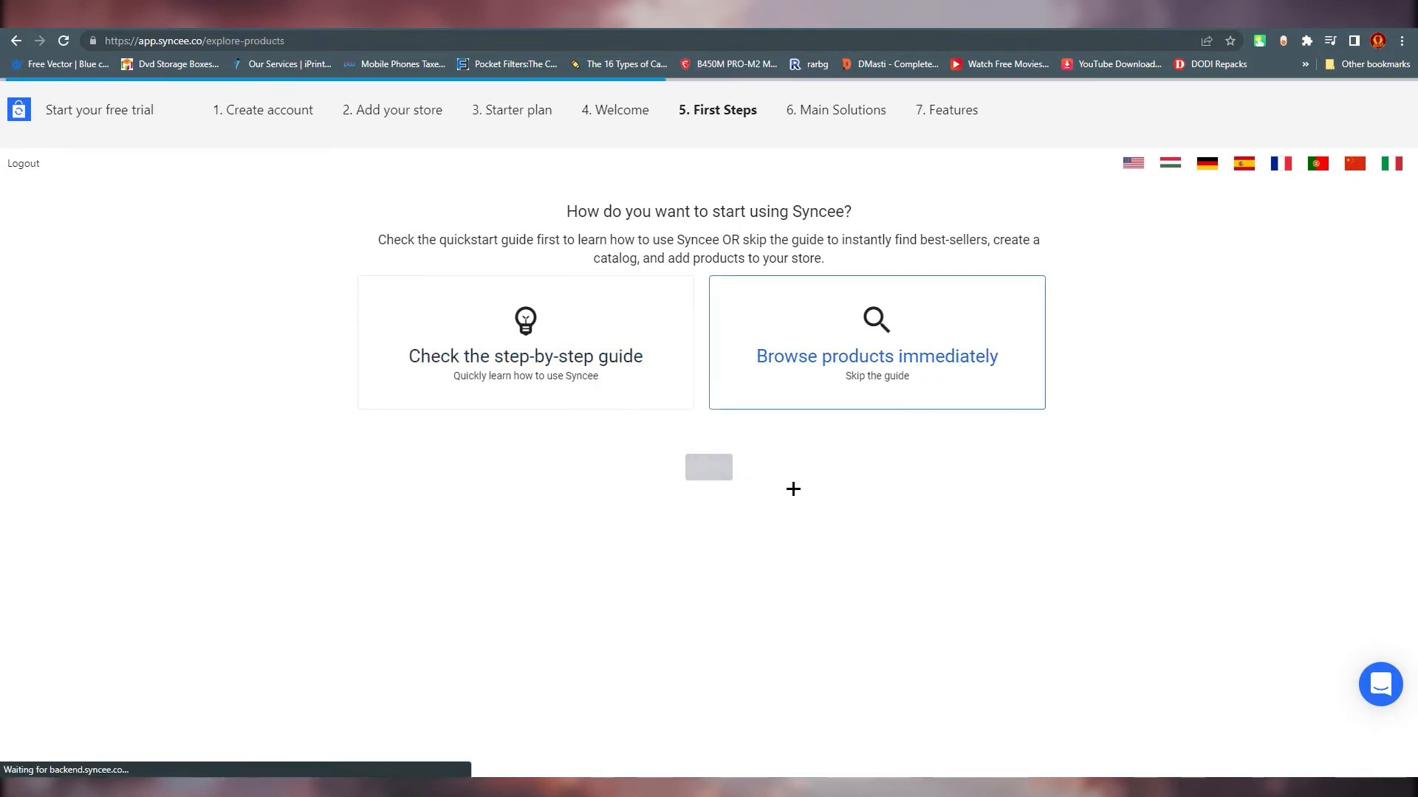
left_click(874, 356)
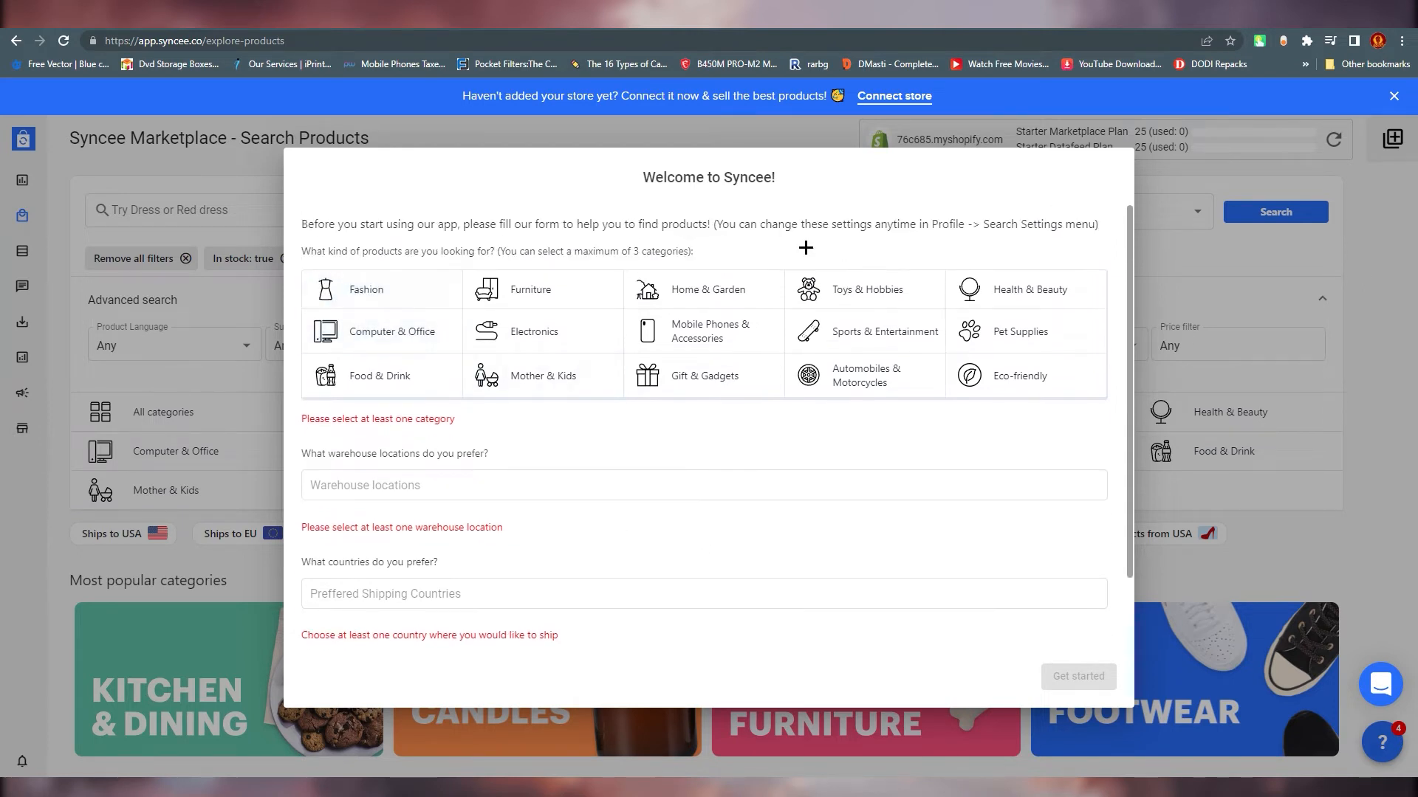
mouse_move(780, 251)
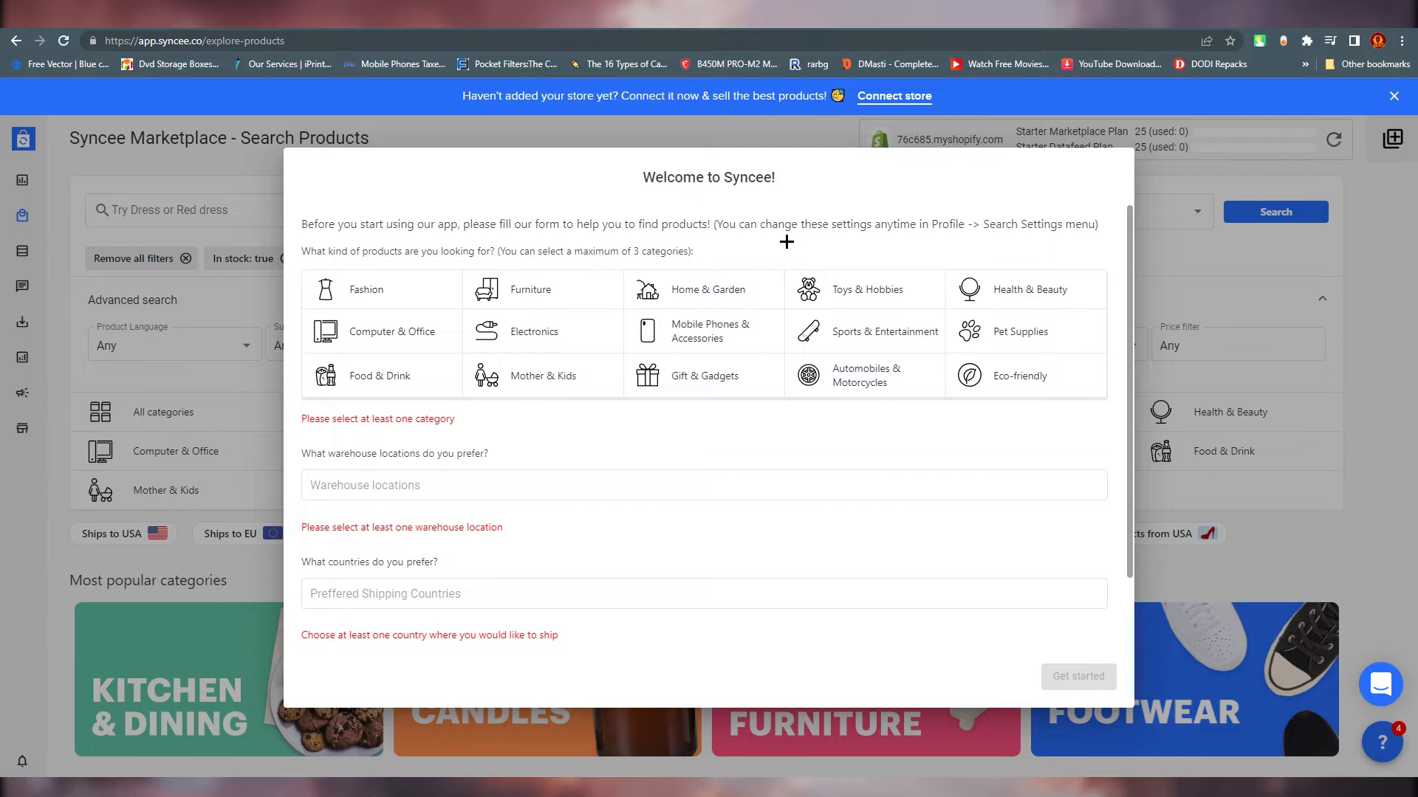
- Select Computer & Office, Electronics and Mobile Phones categories, with United States and China warehouses
left_click(390, 332)
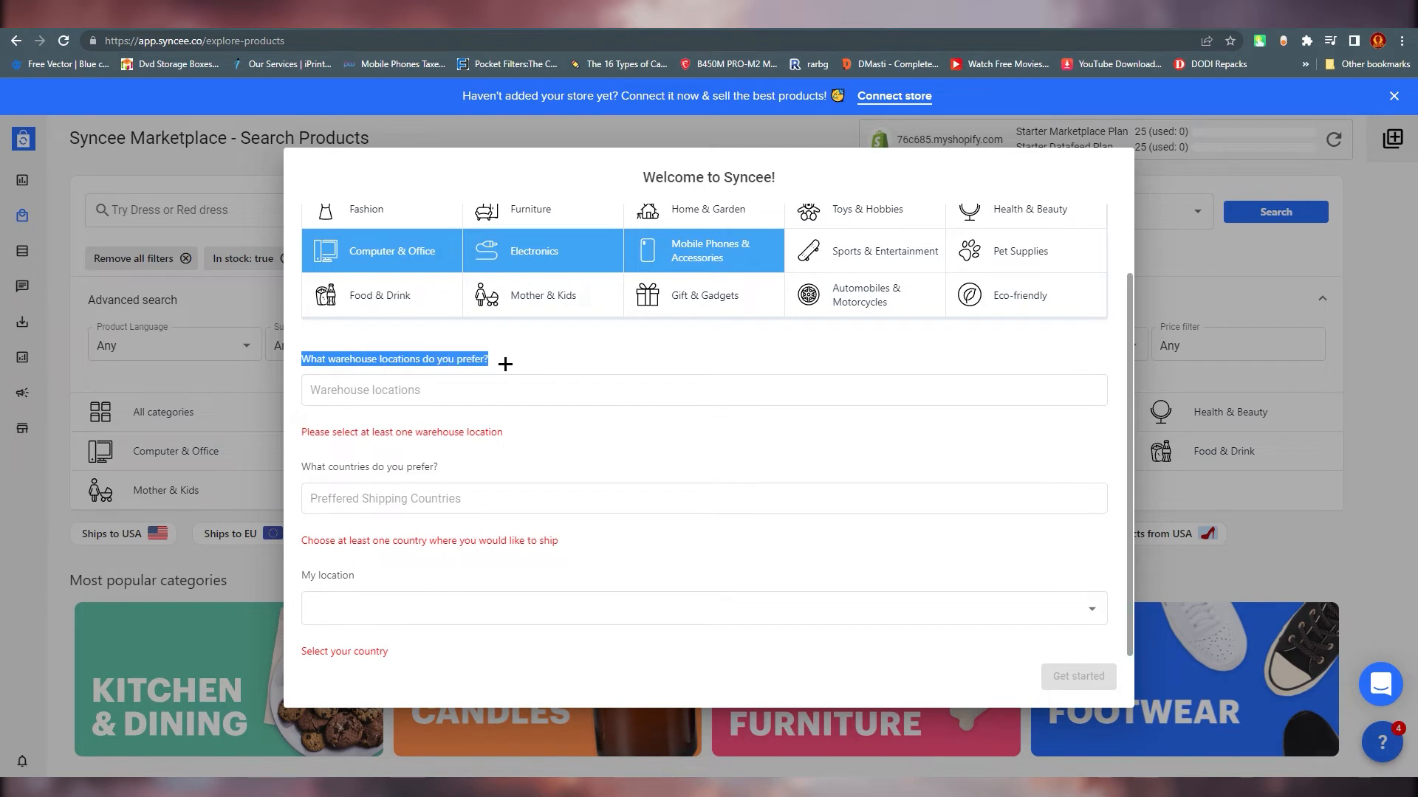
left_click(703, 390)
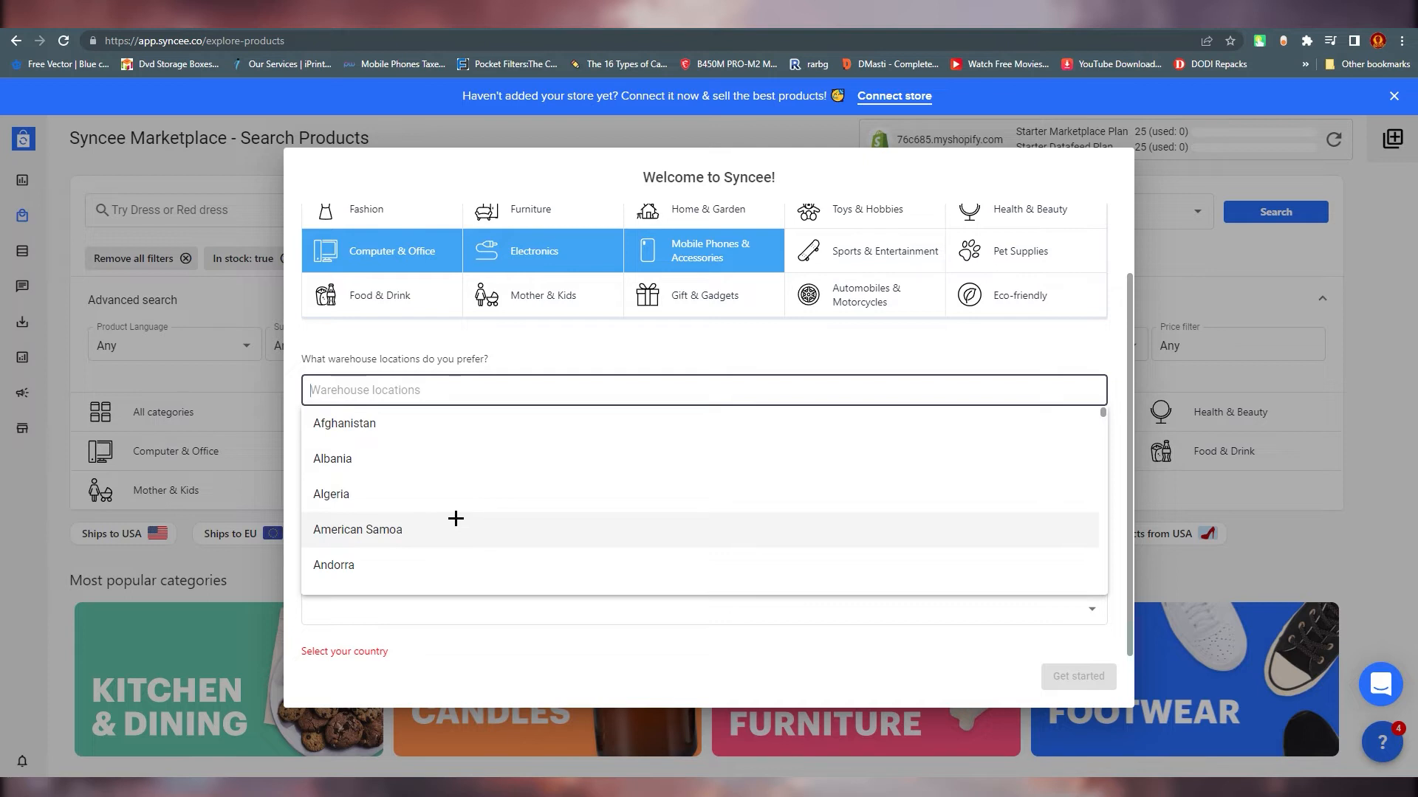
type("uni")
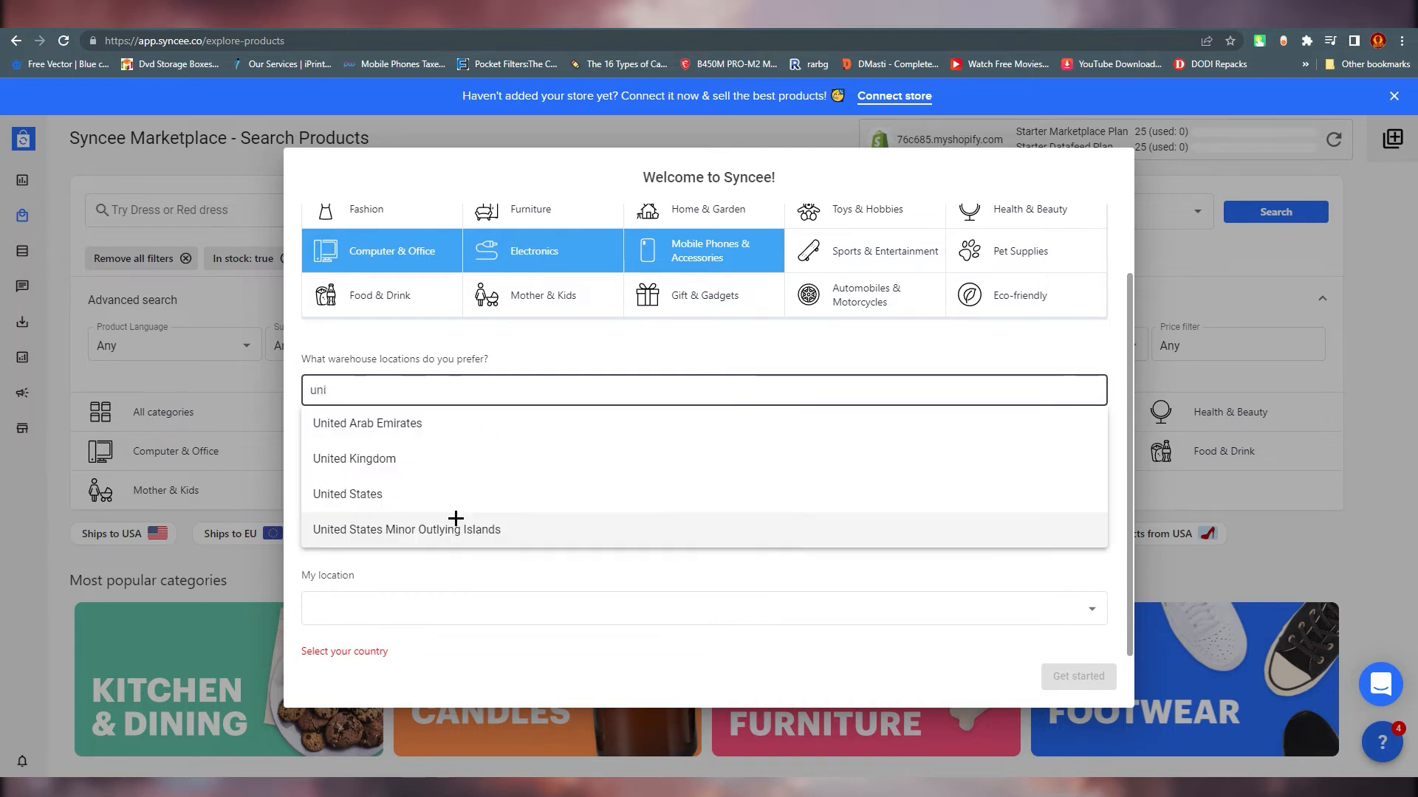
left_click(347, 494)
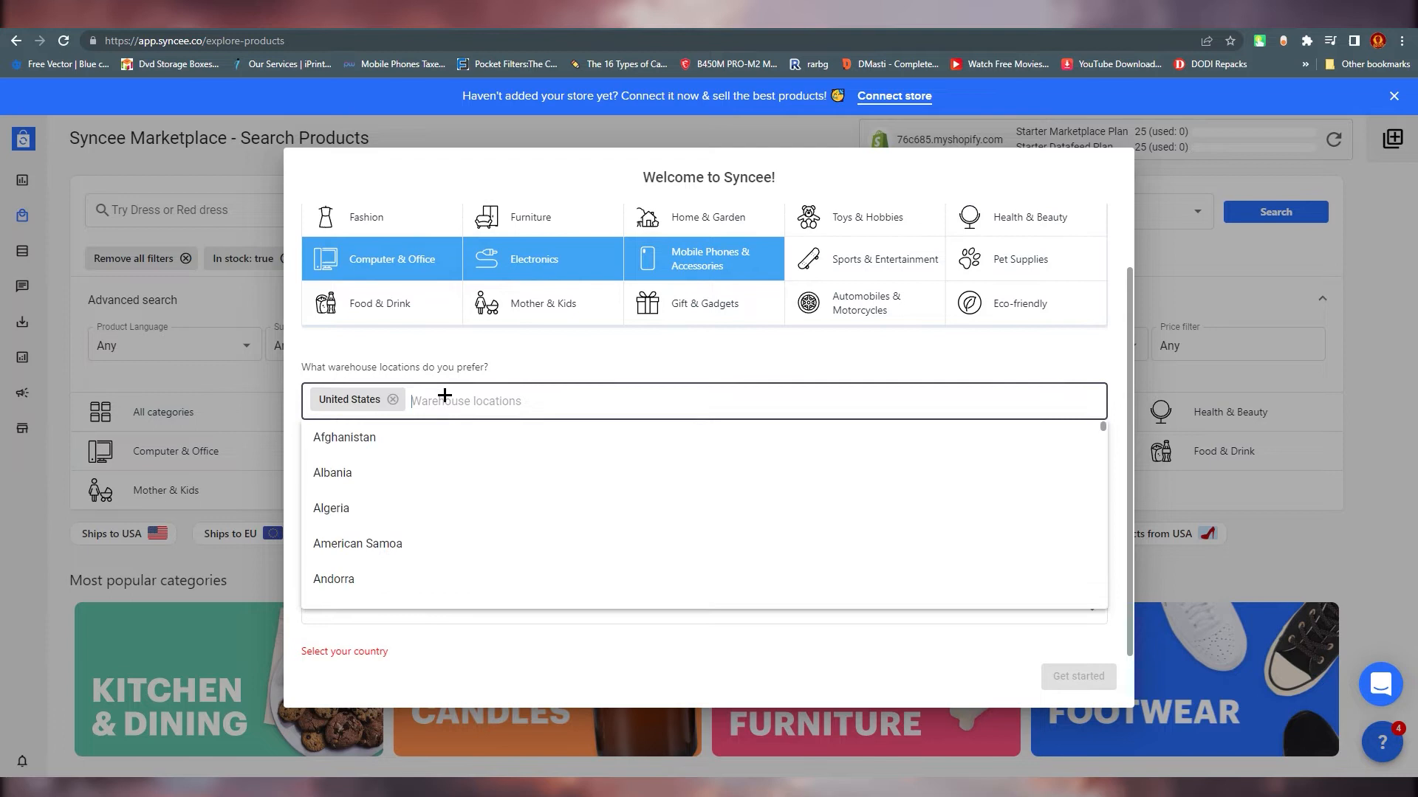
type("china")
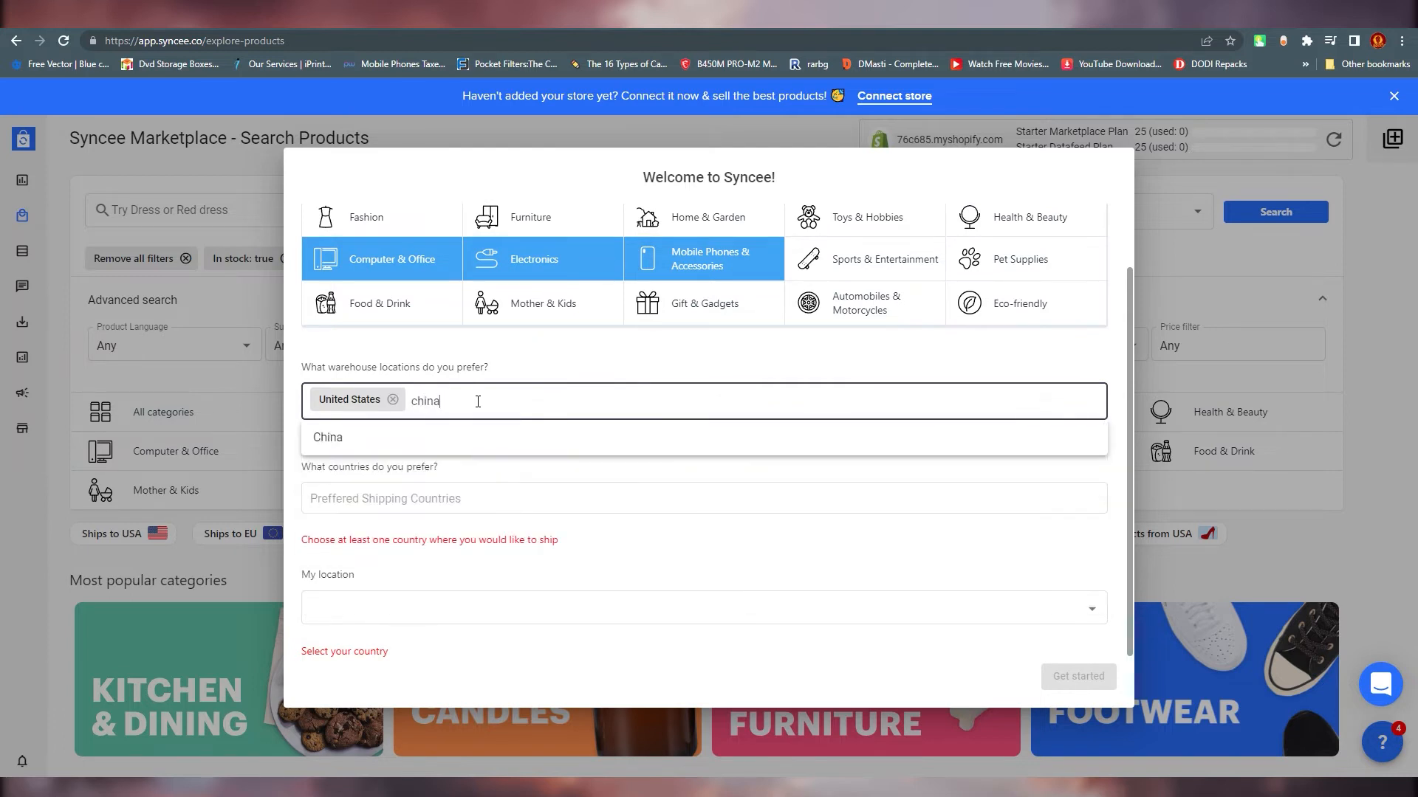
left_click(328, 438)
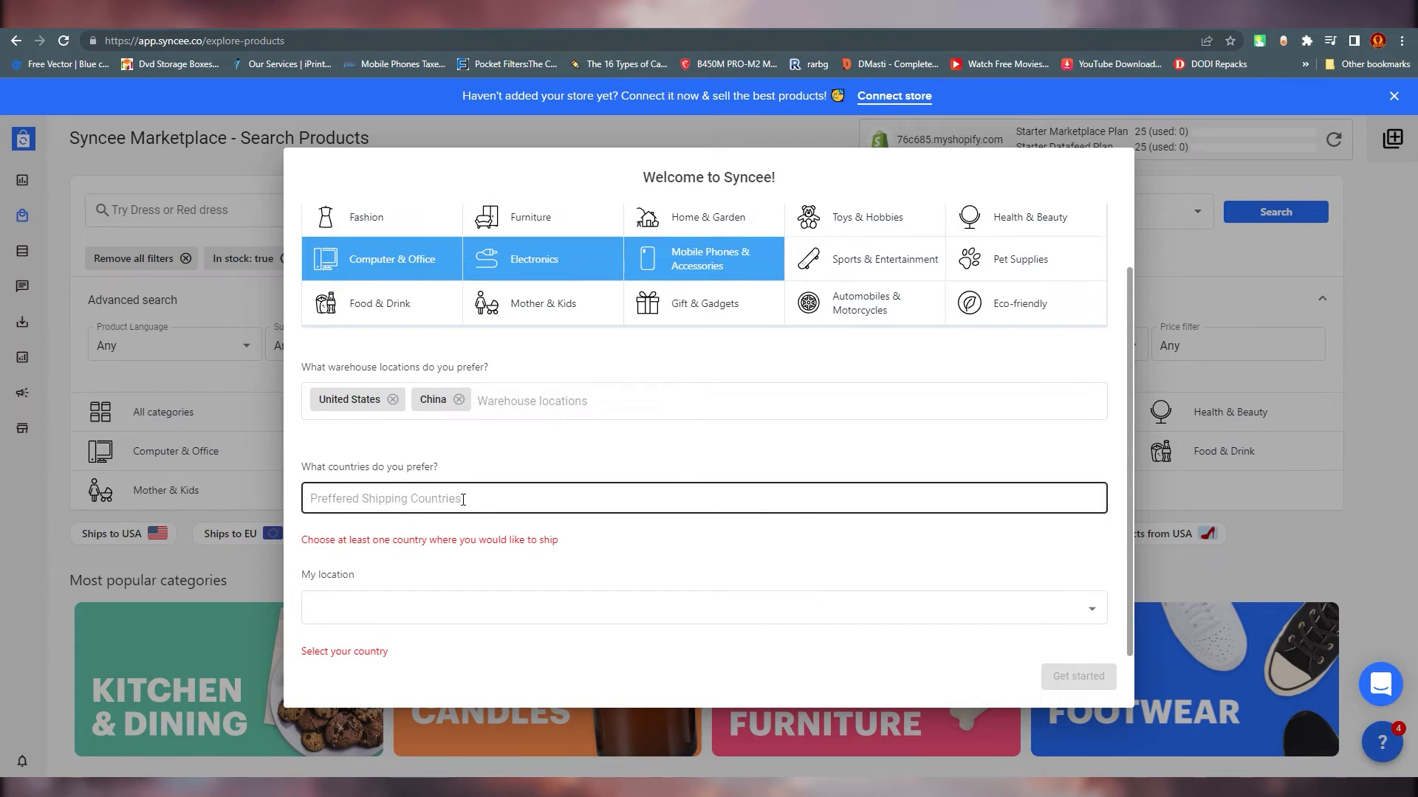
- Set preferred shipping to United States and China and location to United States
left_click(703, 498)
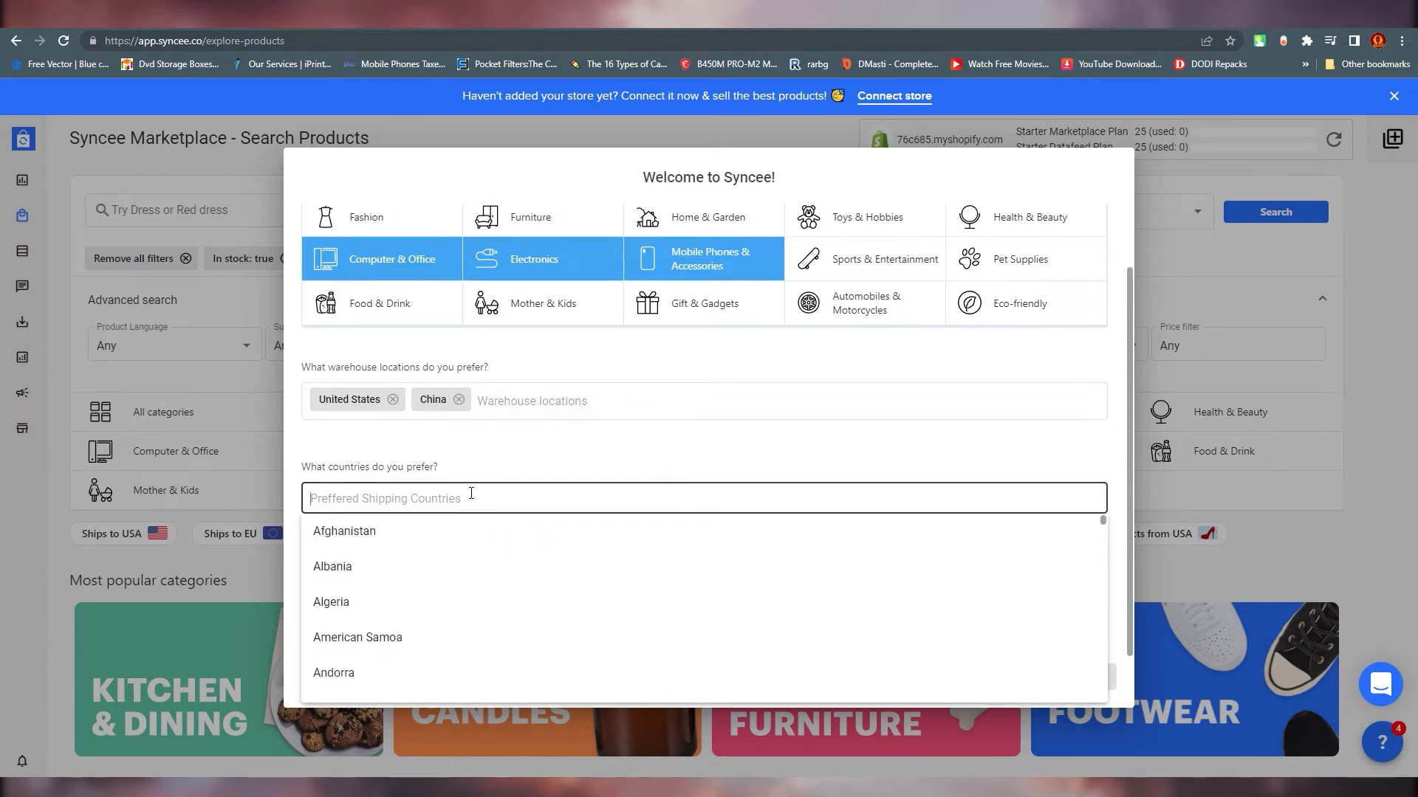
type("uni")
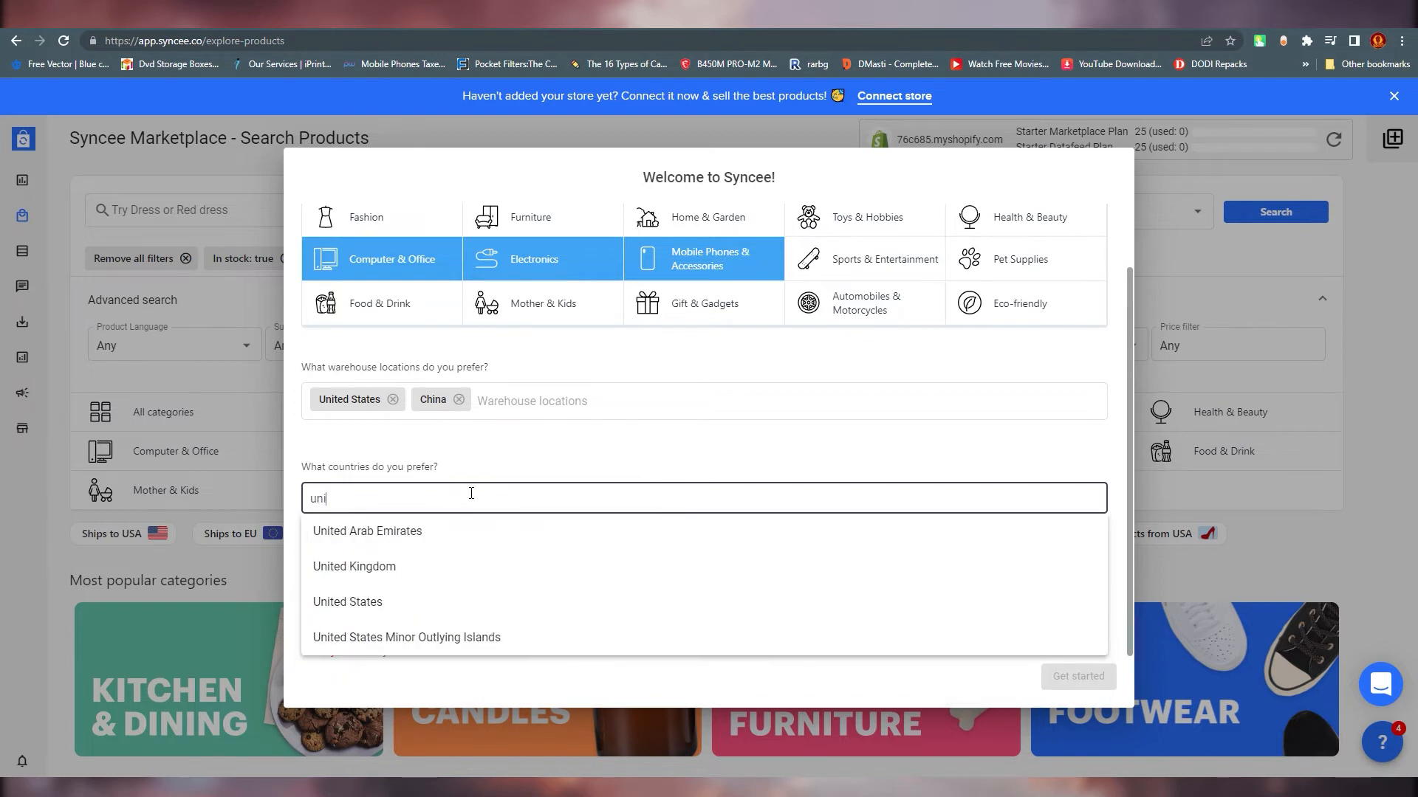
left_click(347, 601)
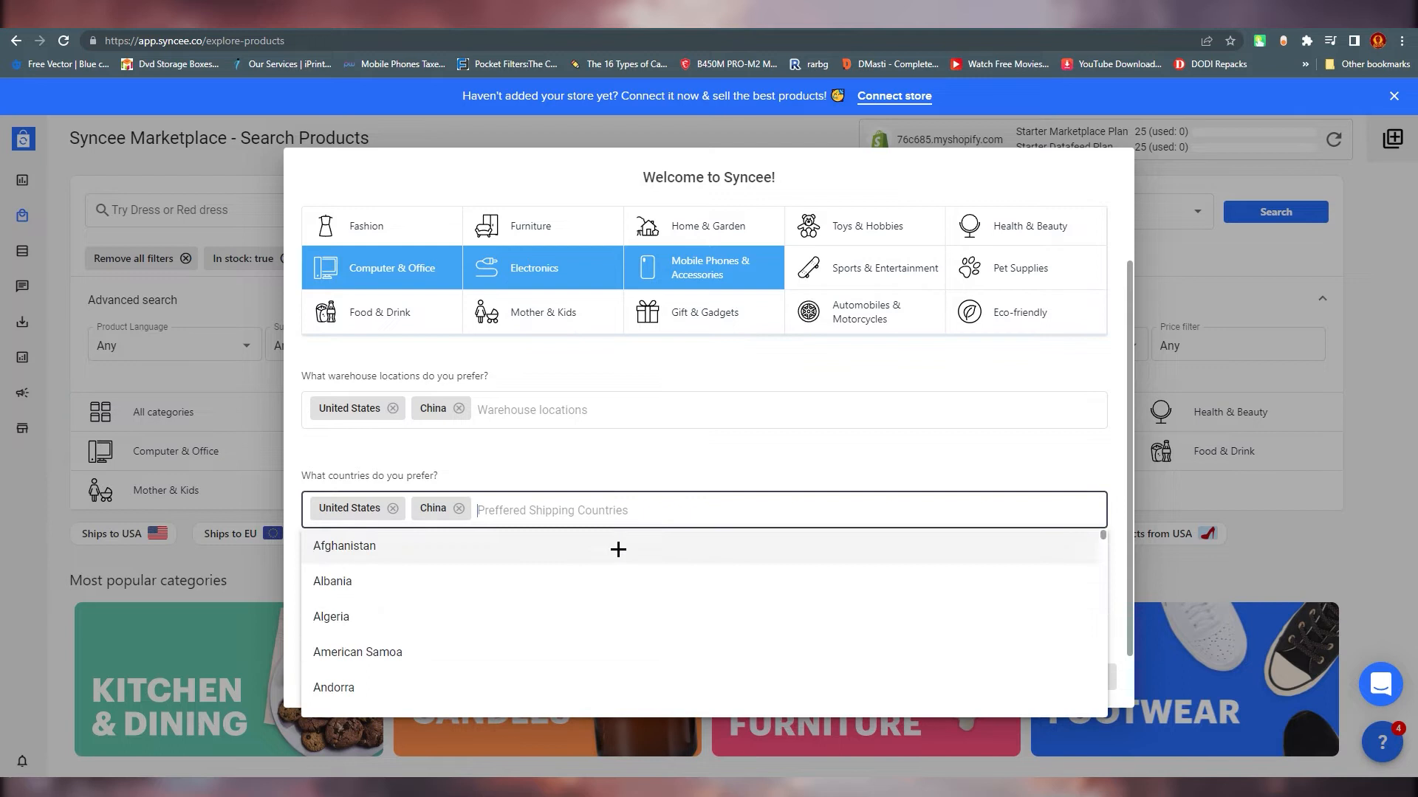
mouse_move(610, 550)
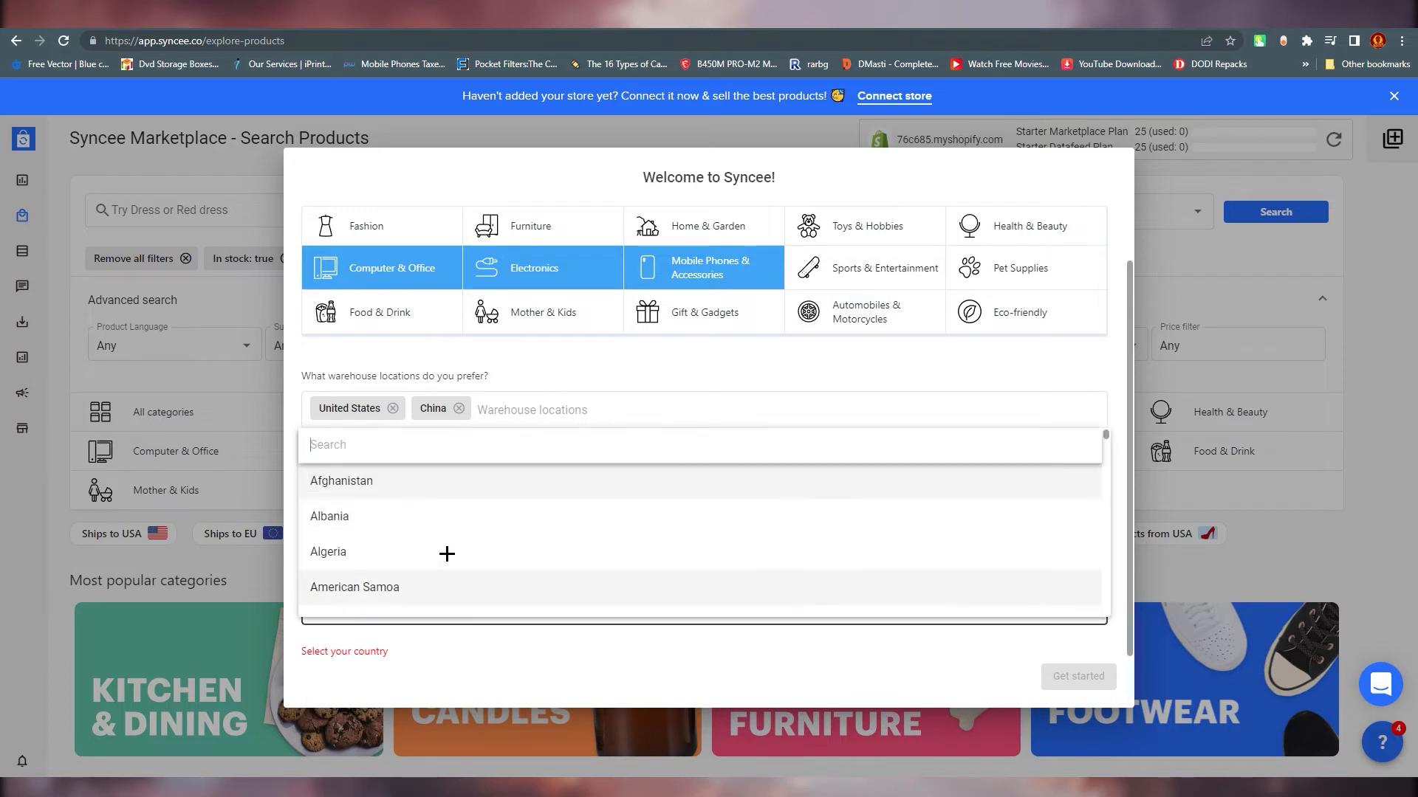
type("un")
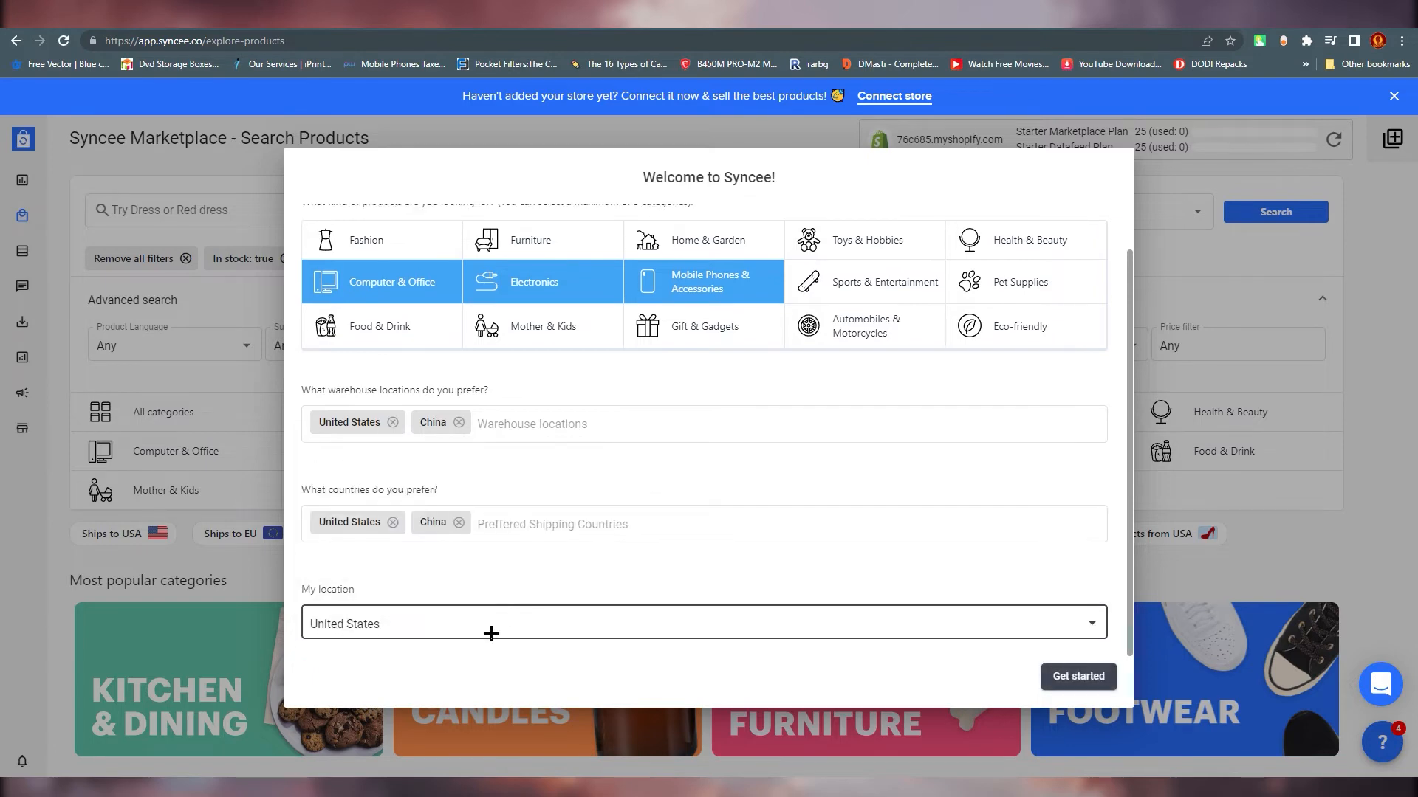
- Submit the welcome preferences and browse the Kitchen & Dining product grid
left_click(1079, 677)
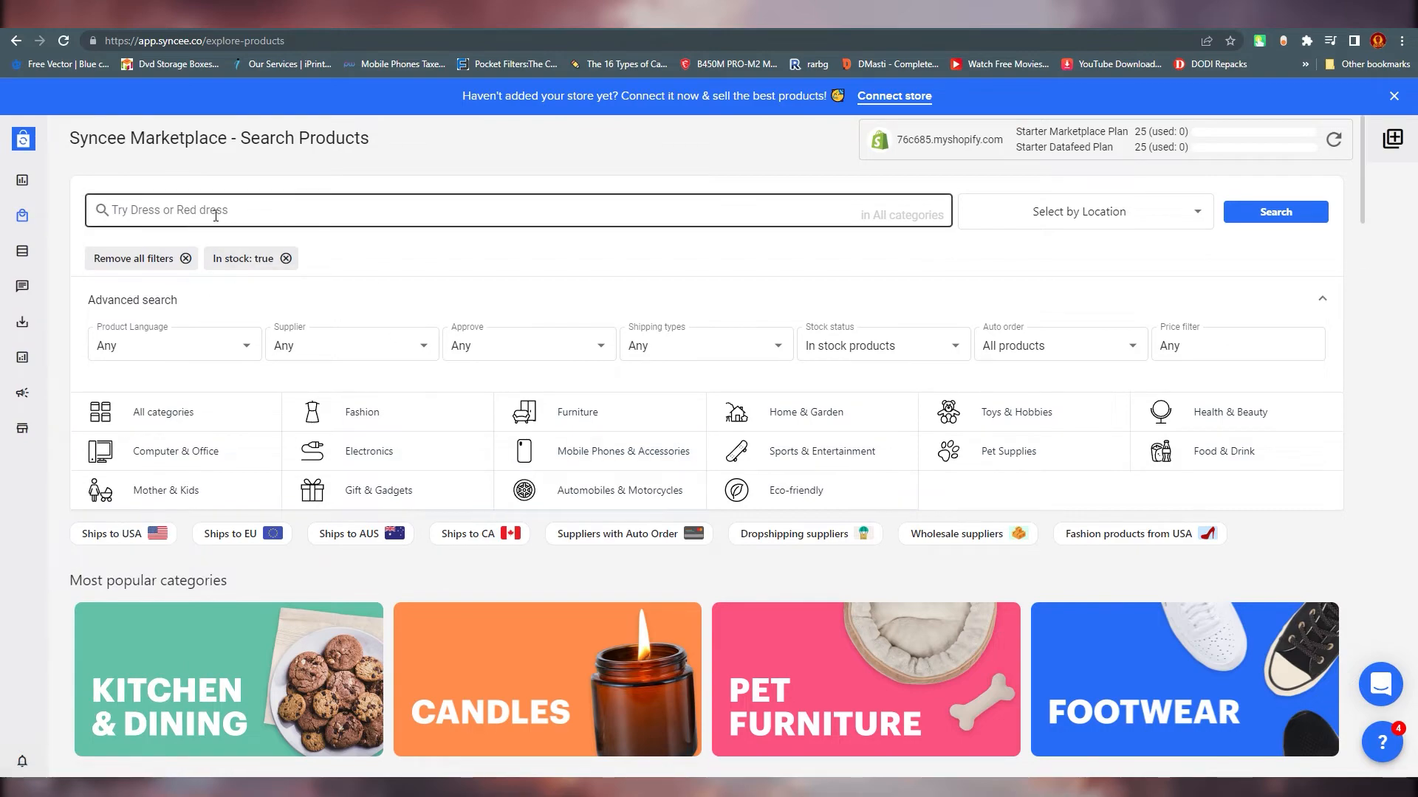
scroll("down", 3)
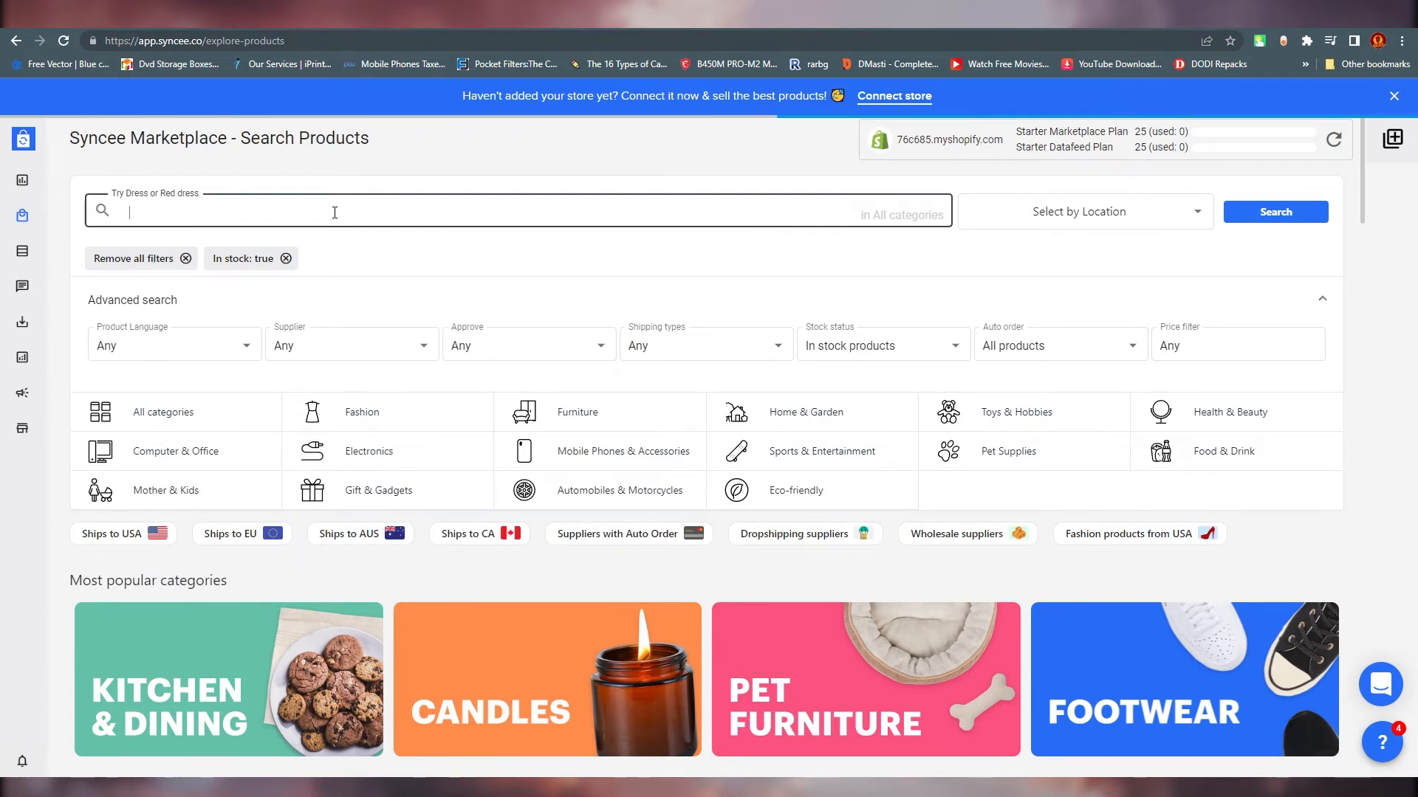
left_click(362, 211)
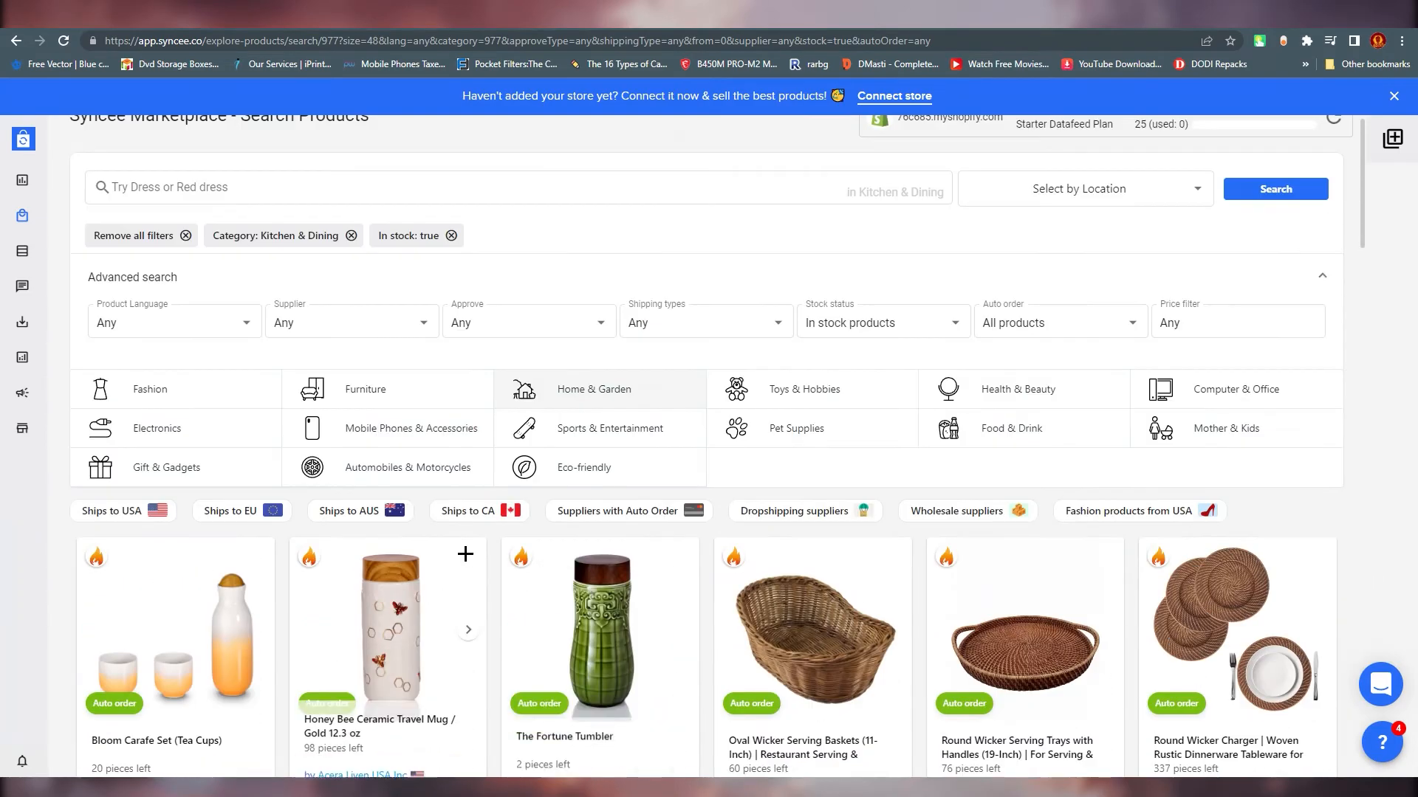
scroll("down", 3)
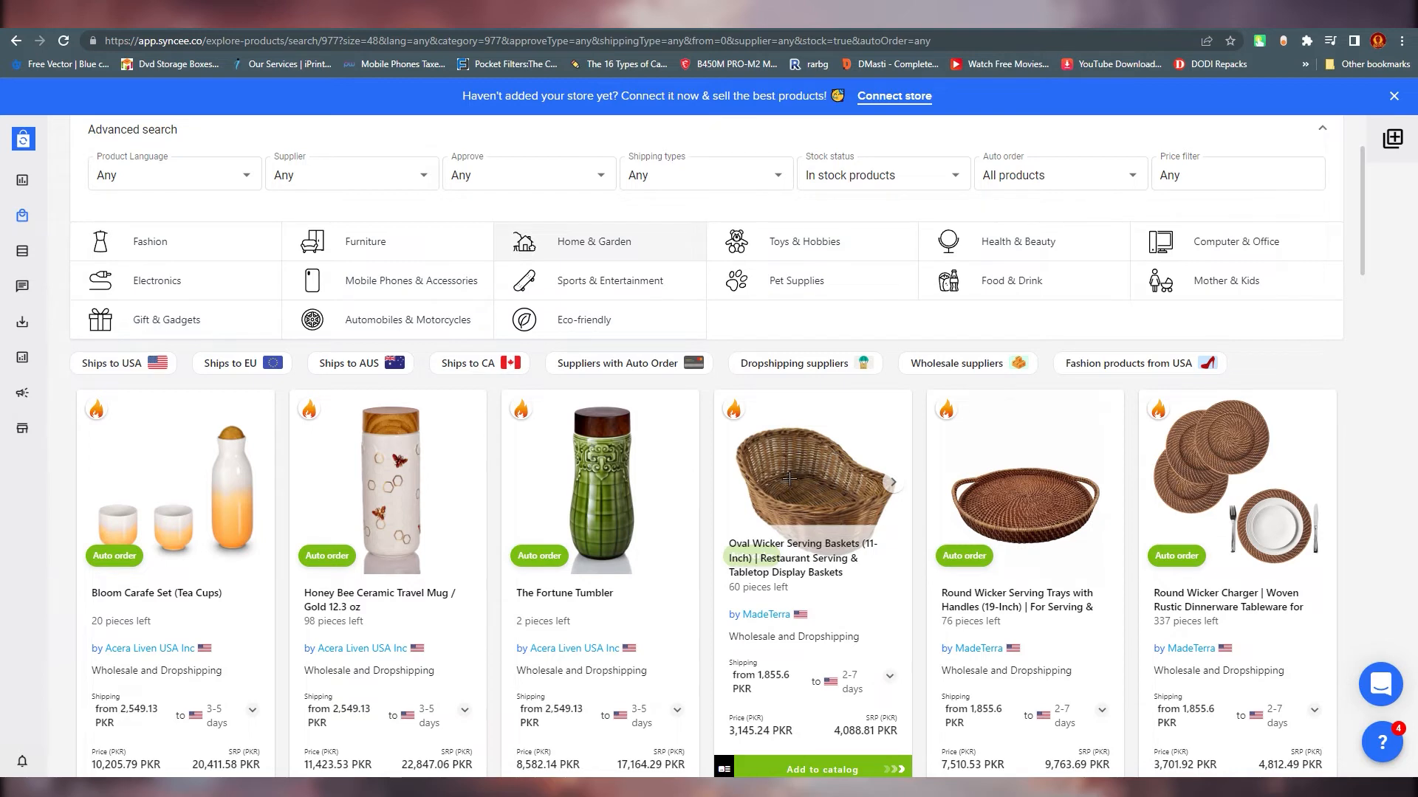
- View the Oval Wicker Serving Baskets details and send it to a new catalog
left_click(811, 478)
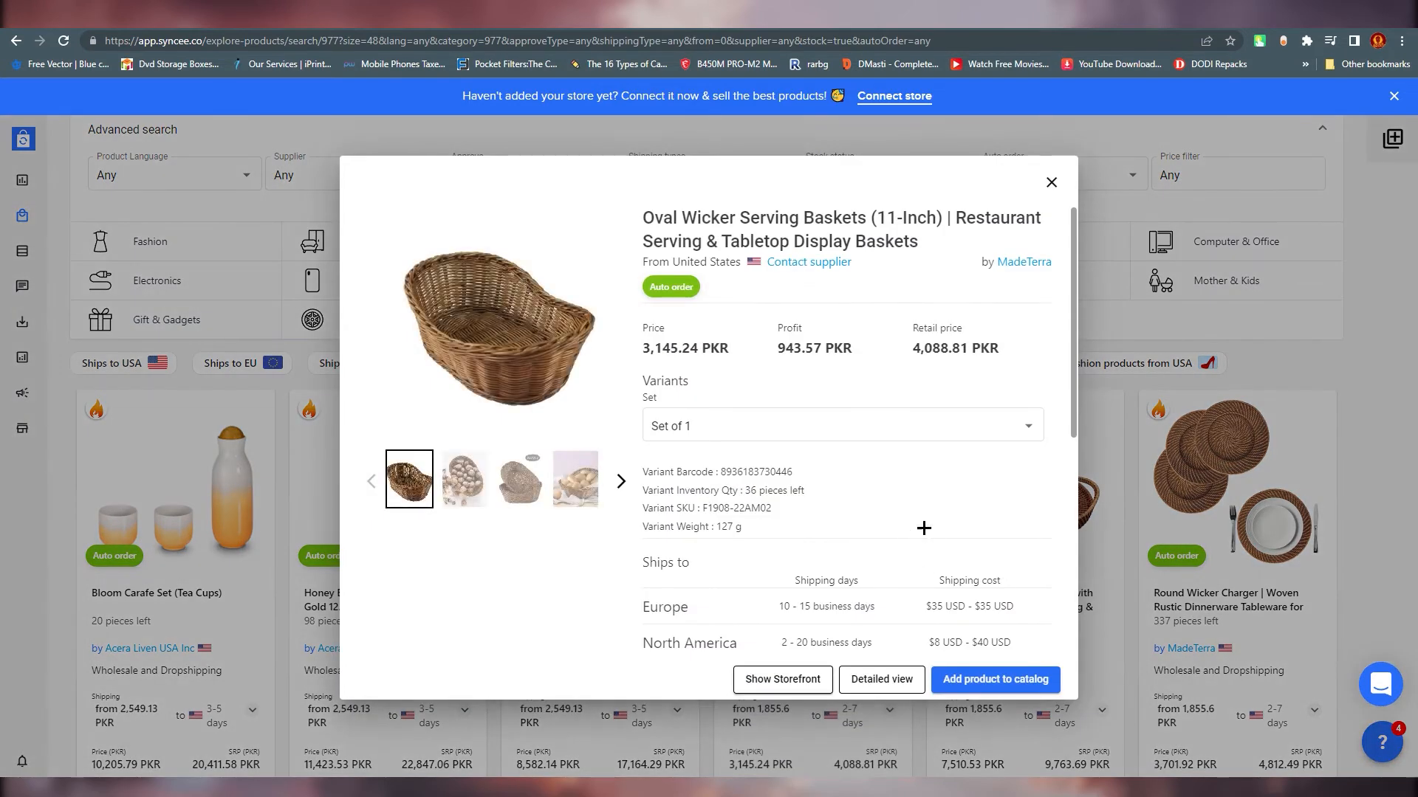
scroll("down", 3)
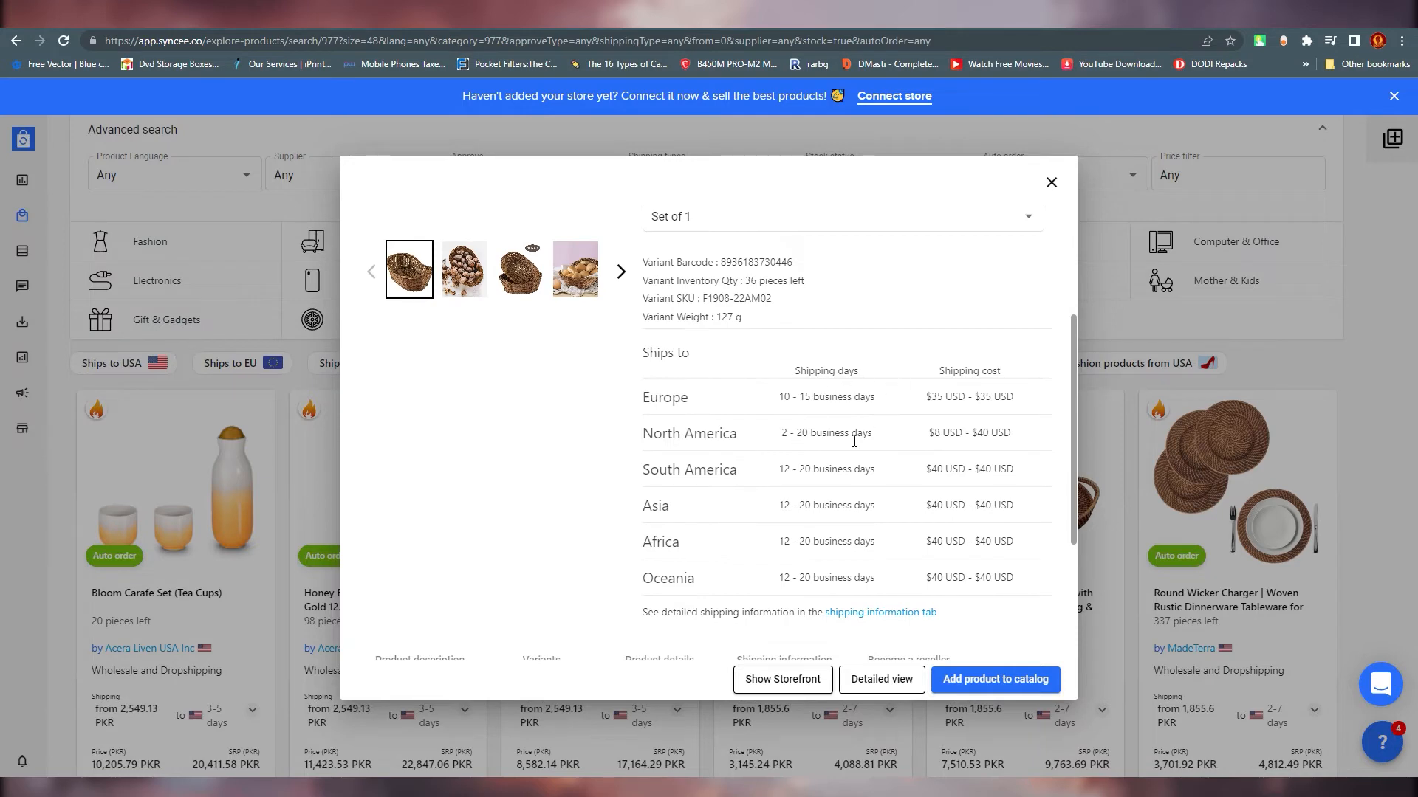
mouse_move(820, 547)
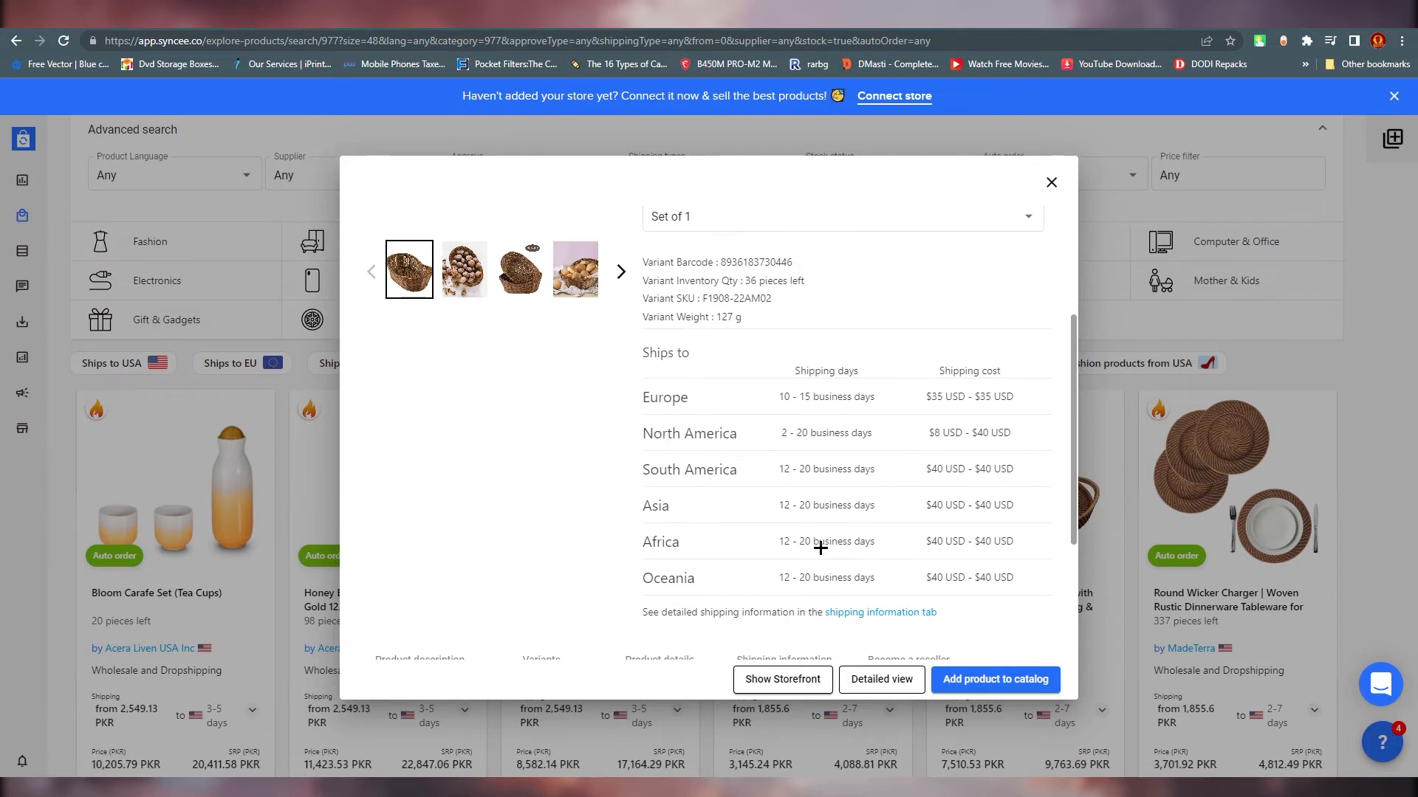
scroll("down", 3)
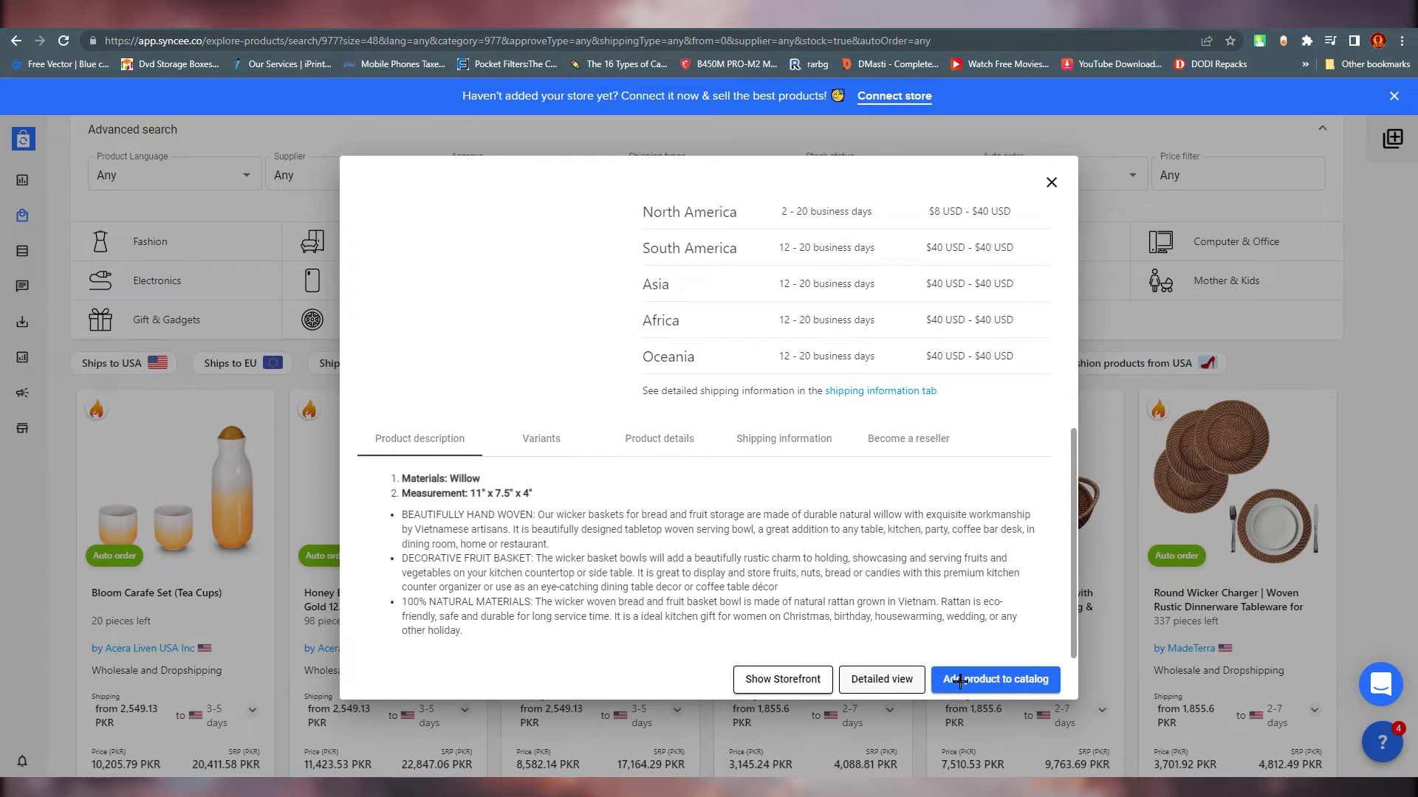
left_click(907, 439)
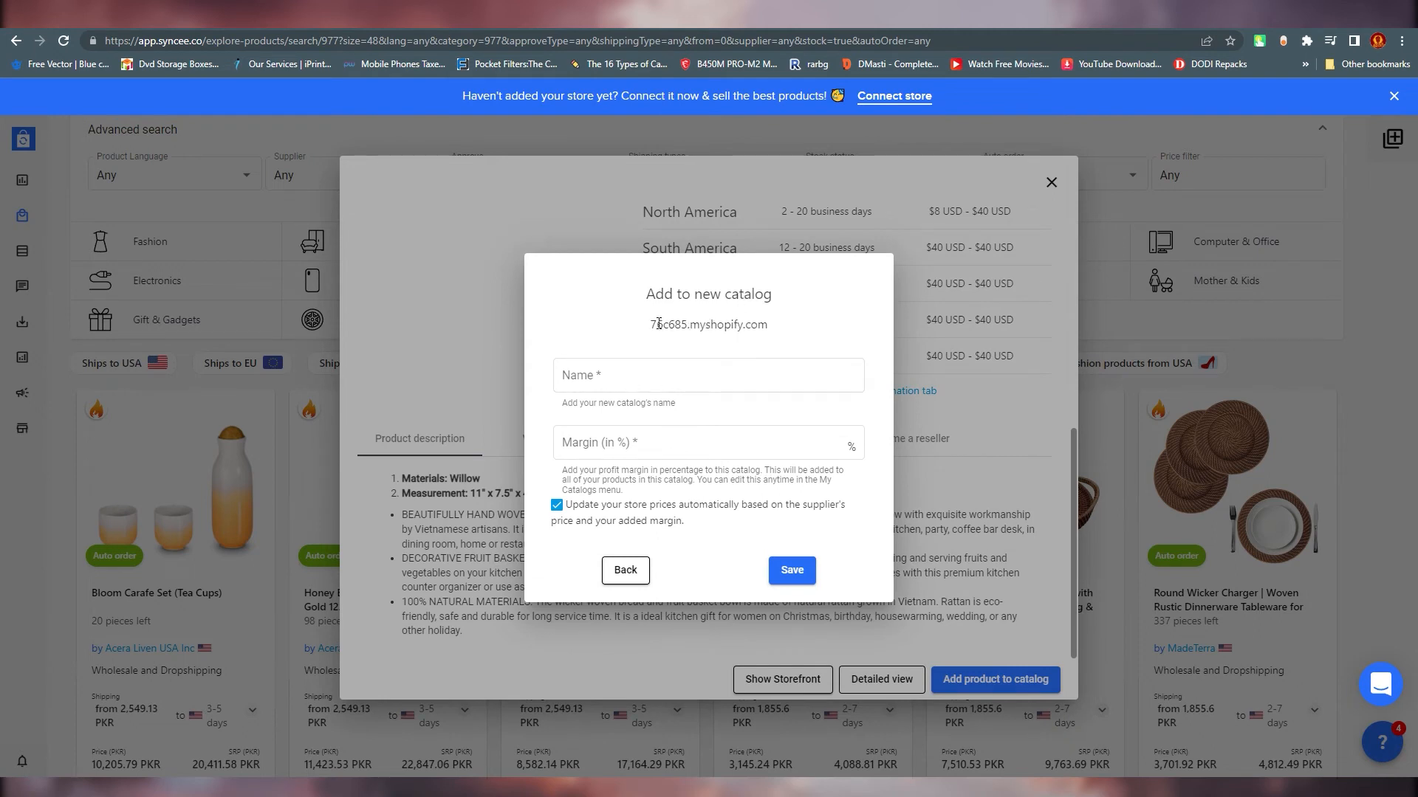
- Back out of the margin field, reopen Create new catalog, then leave it for the Shopify admin home
left_click(708, 374)
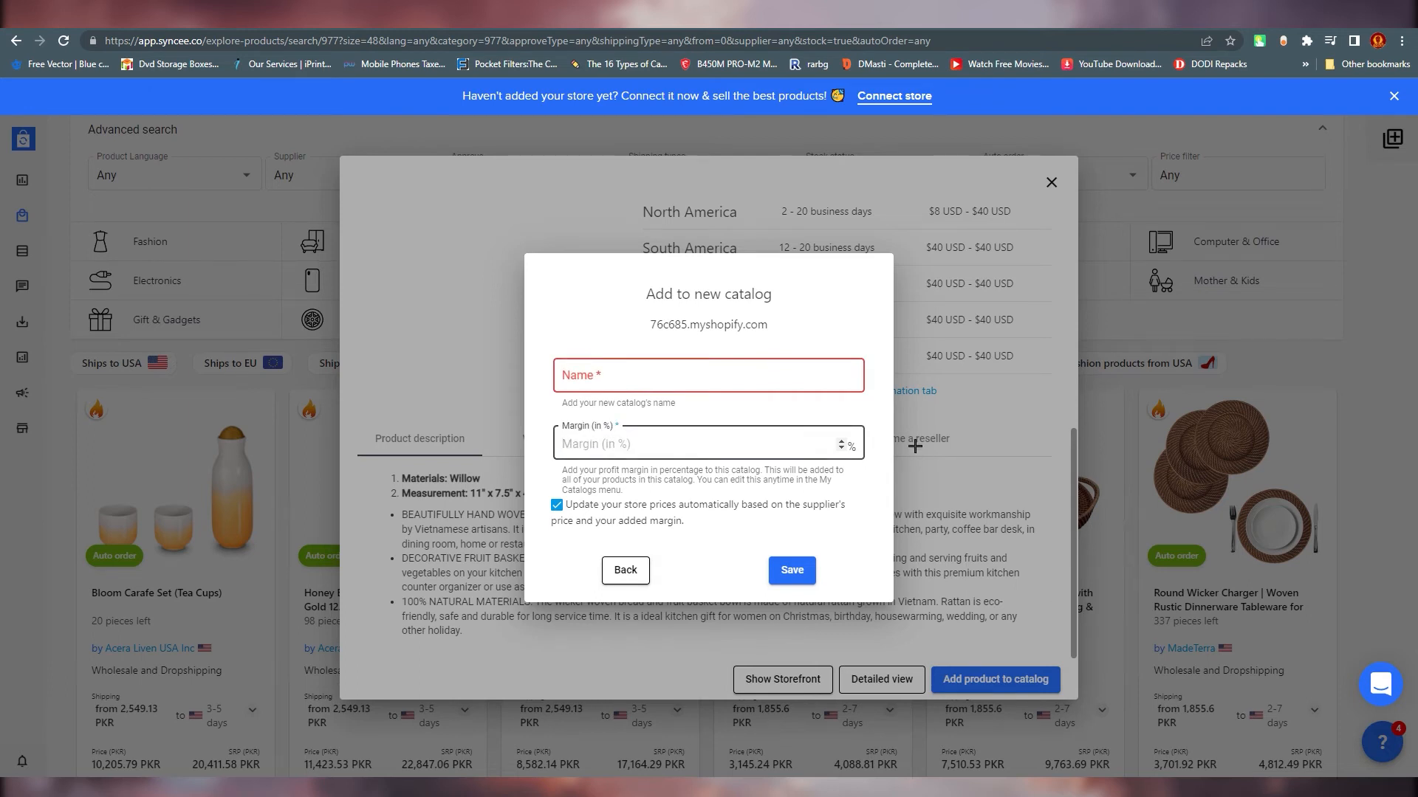
left_click(625, 570)
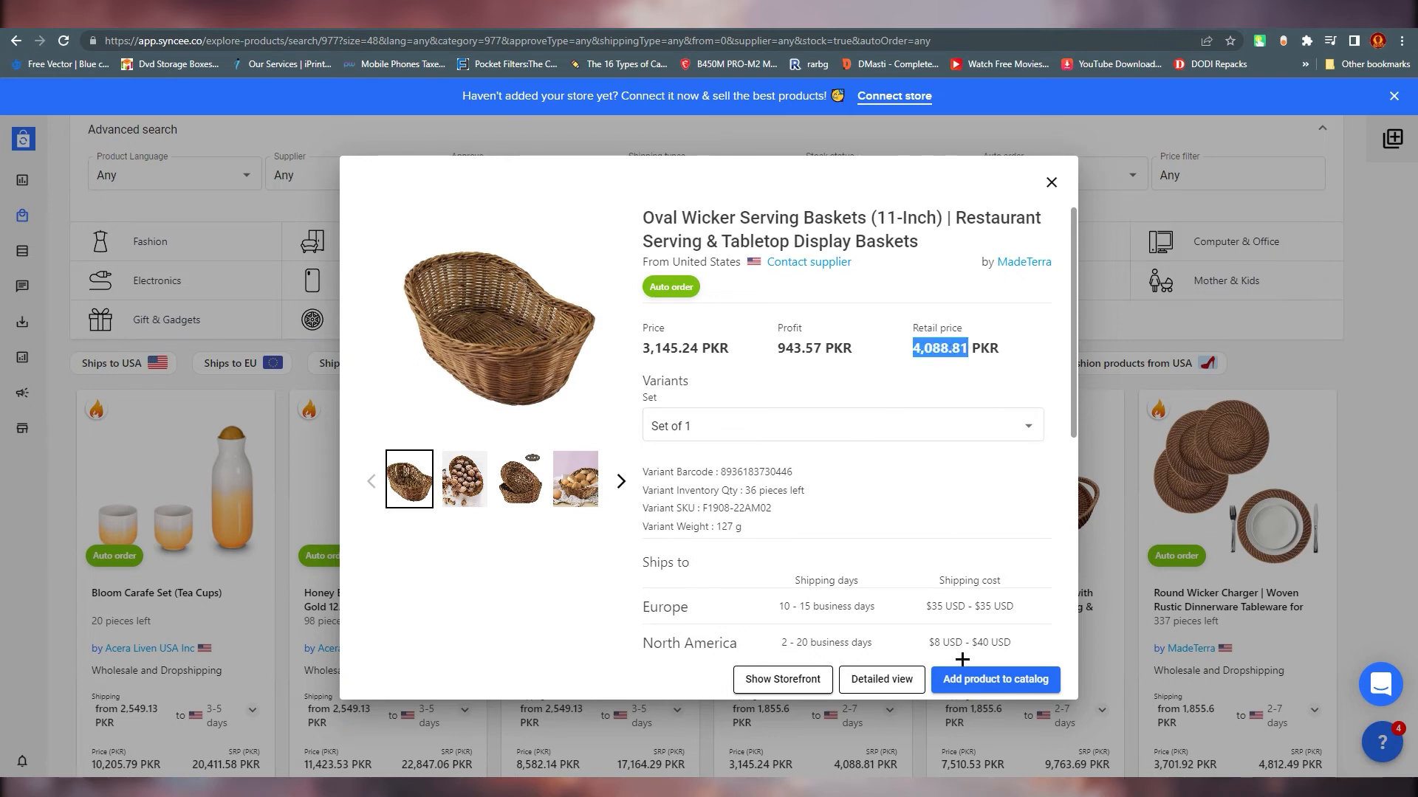
left_click(992, 679)
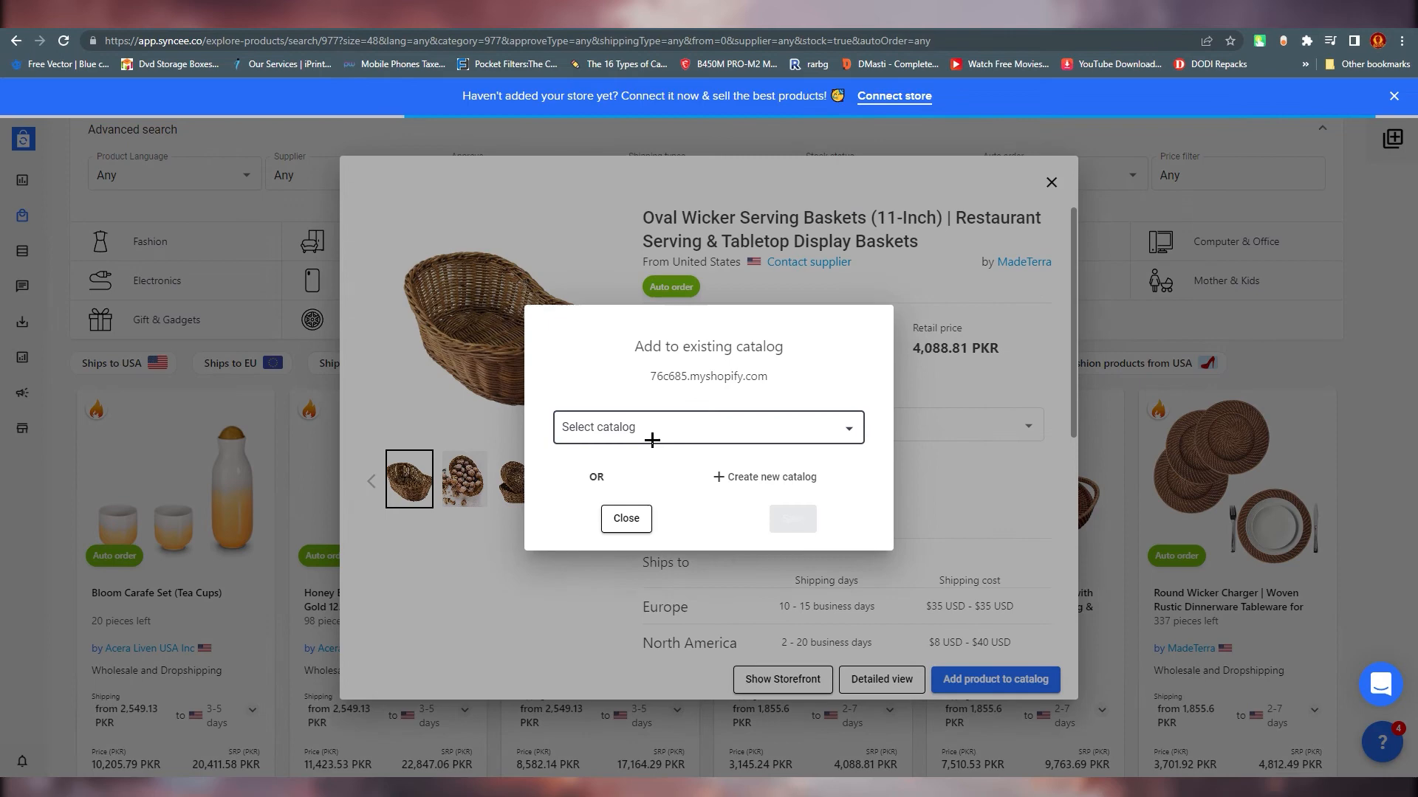
left_click(770, 477)
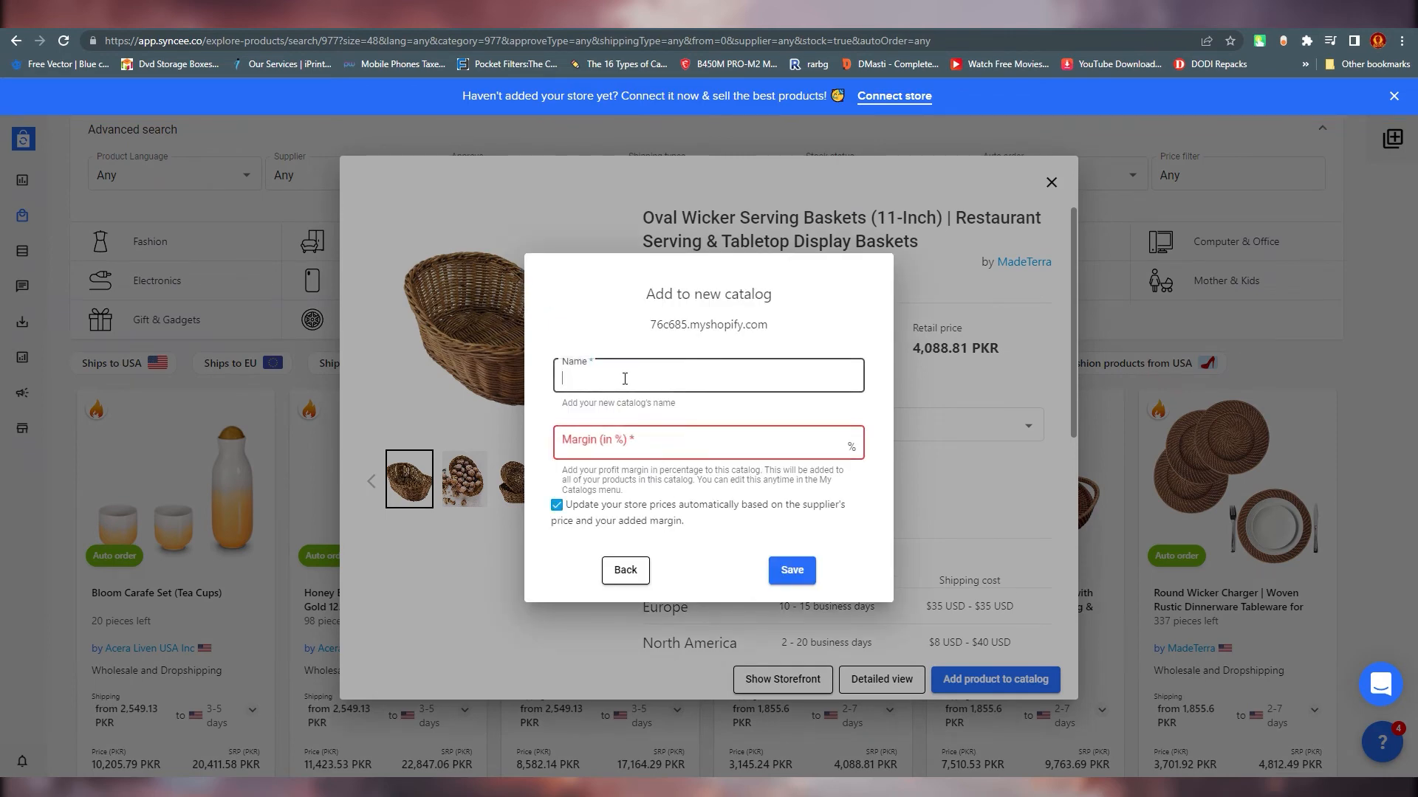
left_click(624, 570)
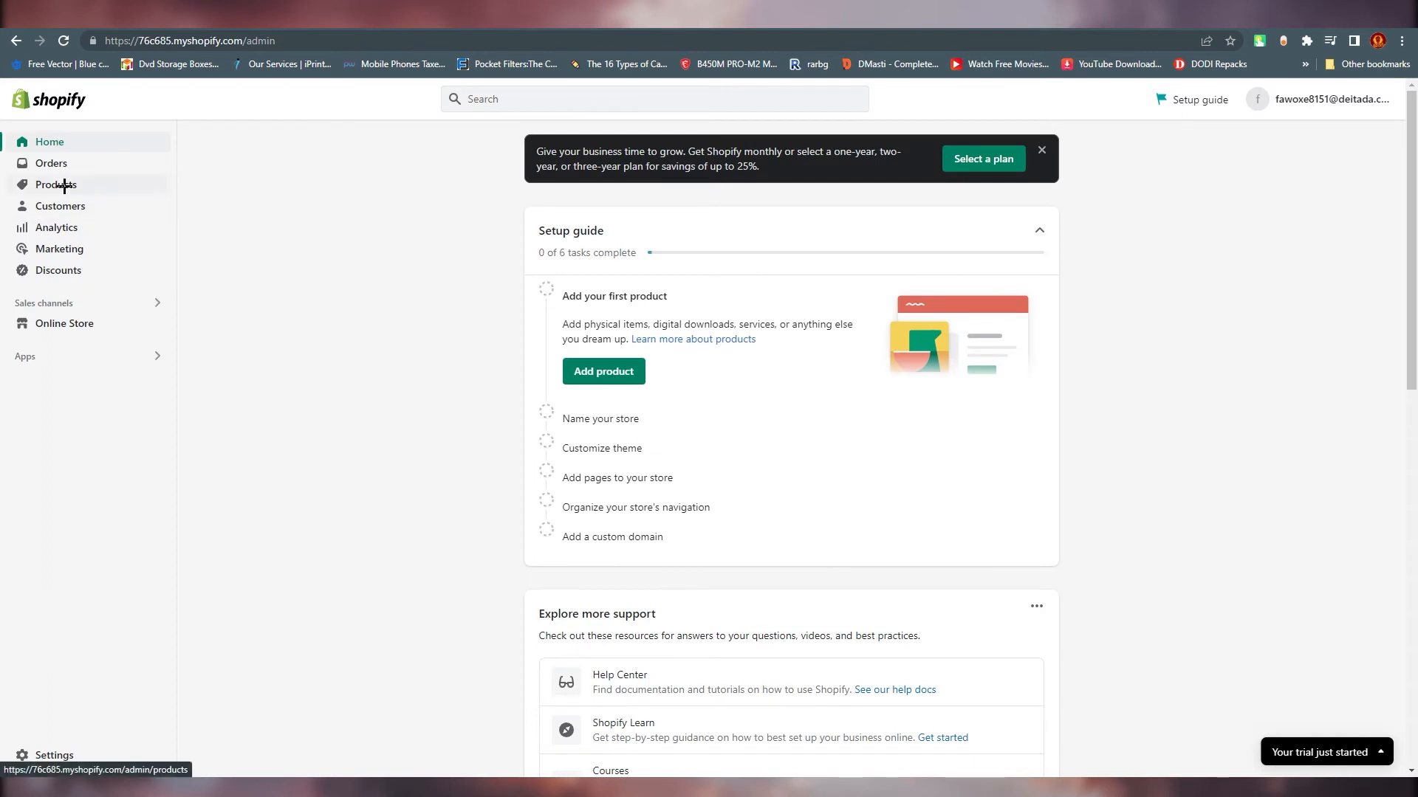
- Check the store shows as connected in Syncee, then return to the wicker basket's details
left_click(55, 184)
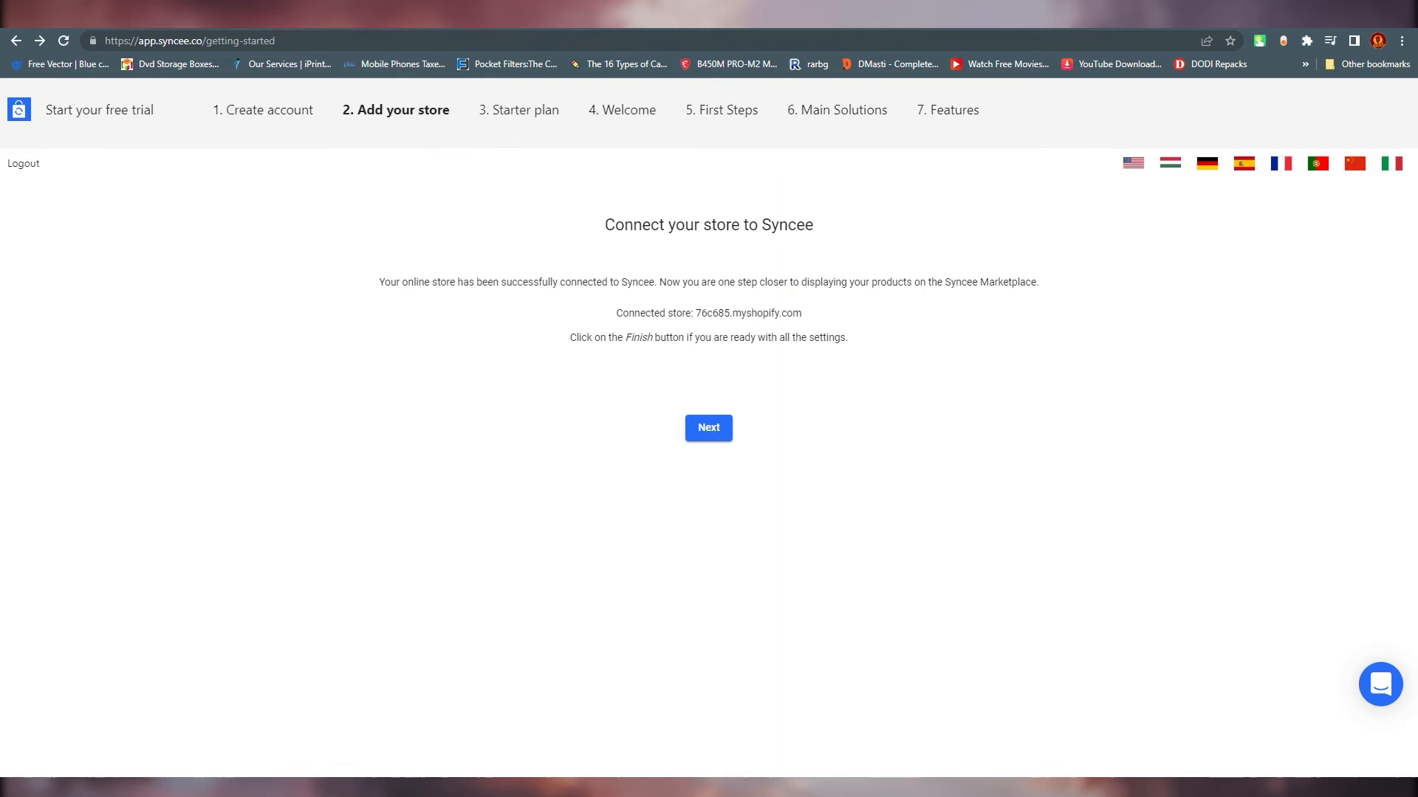
left_click(707, 428)
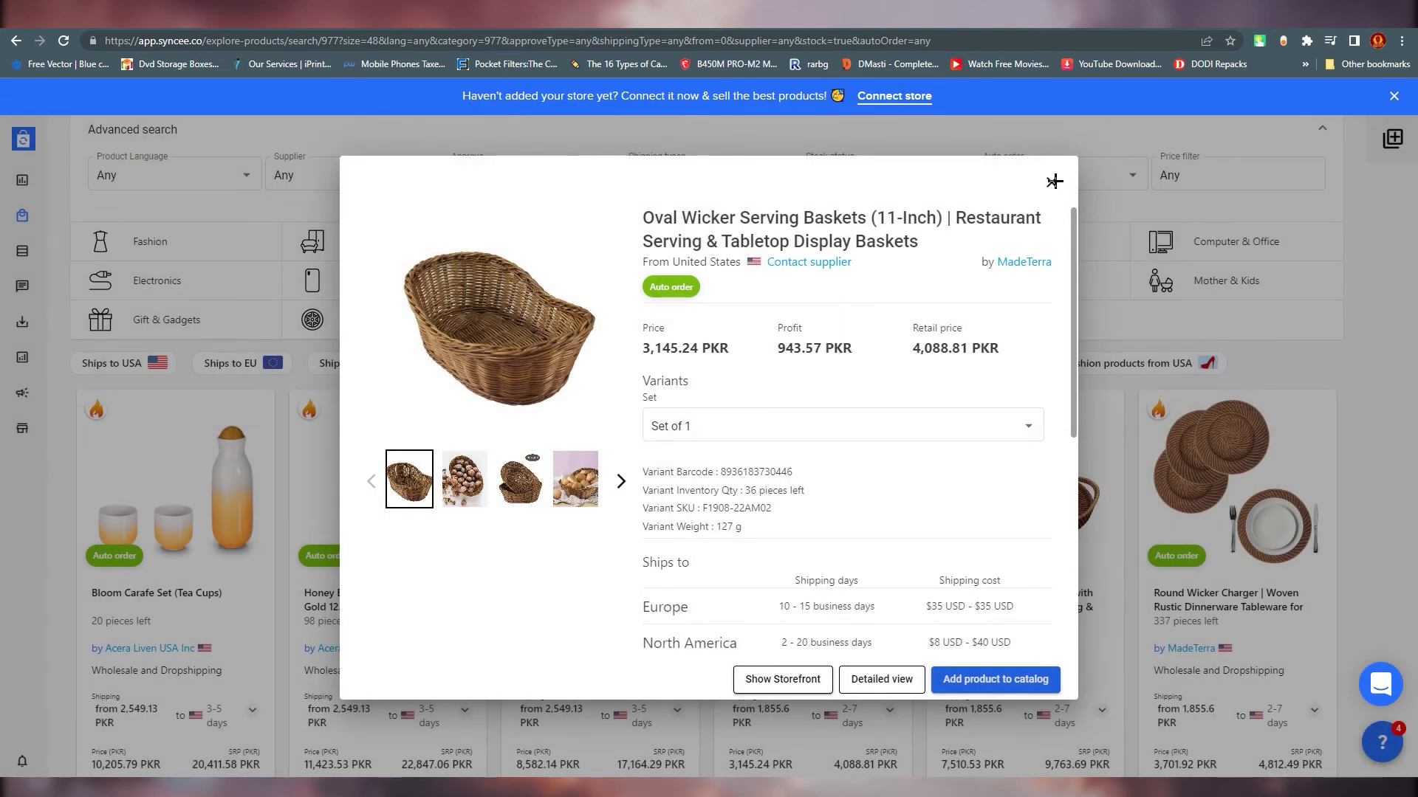
- Close the wicker basket details and look through the sections of the main navigation menu
left_click(1053, 180)
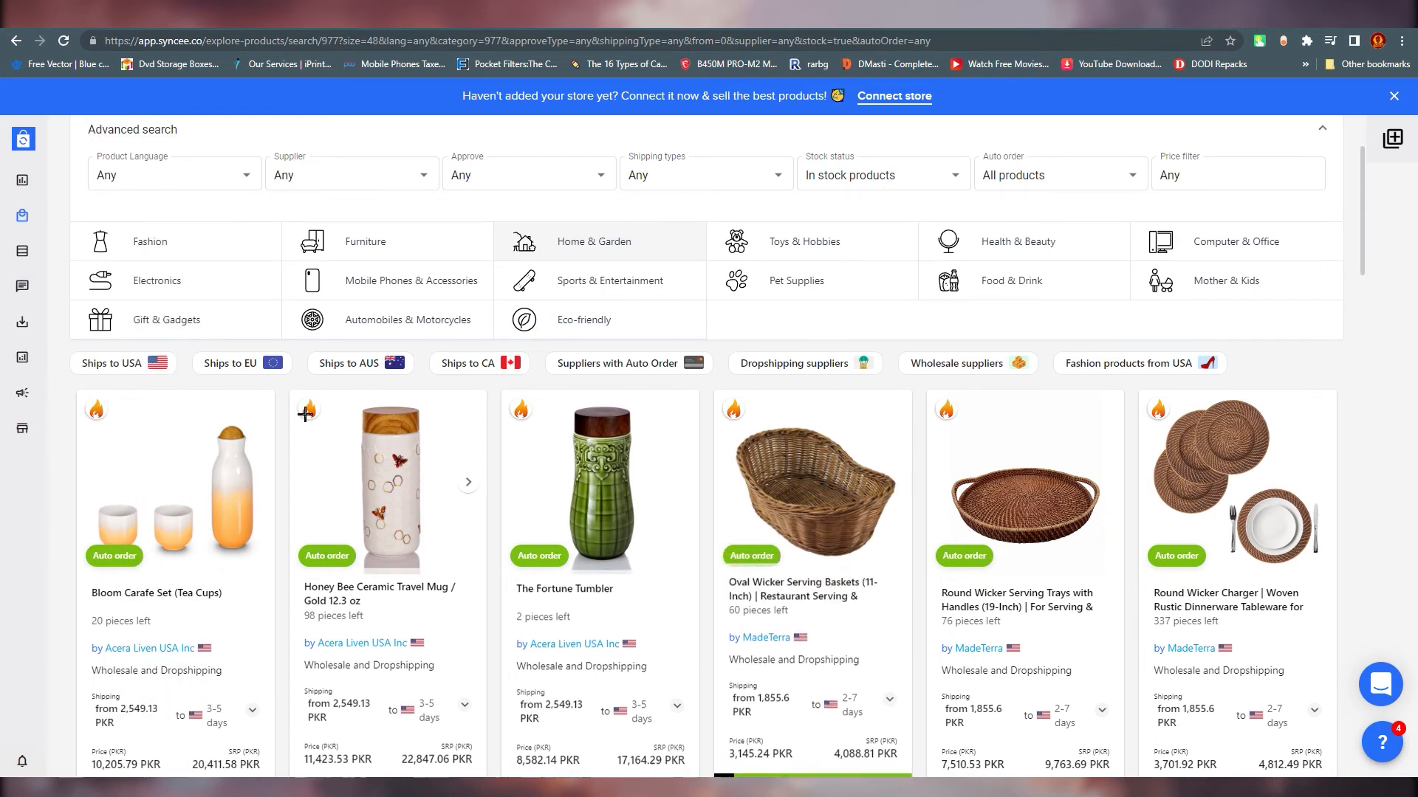
left_click(23, 139)
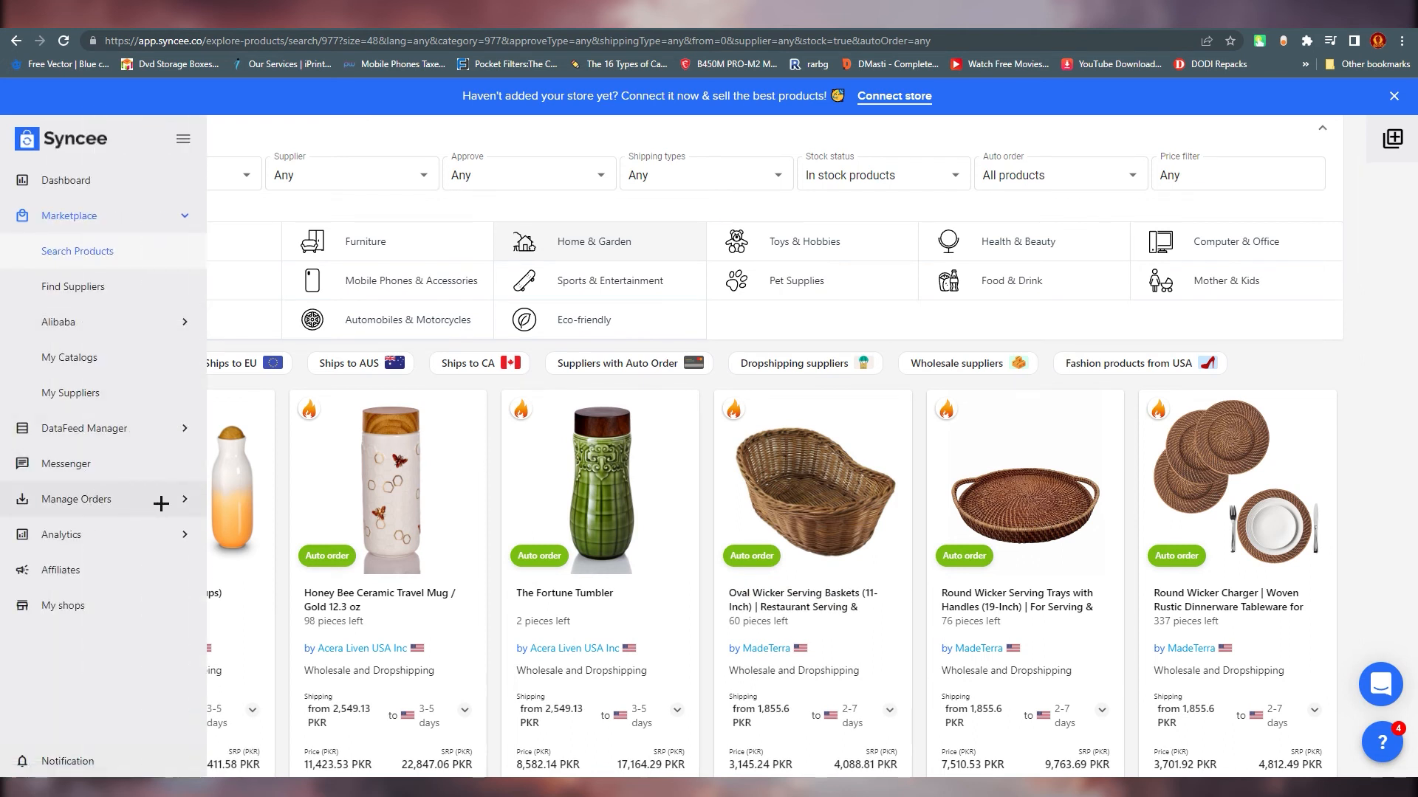
left_click(76, 499)
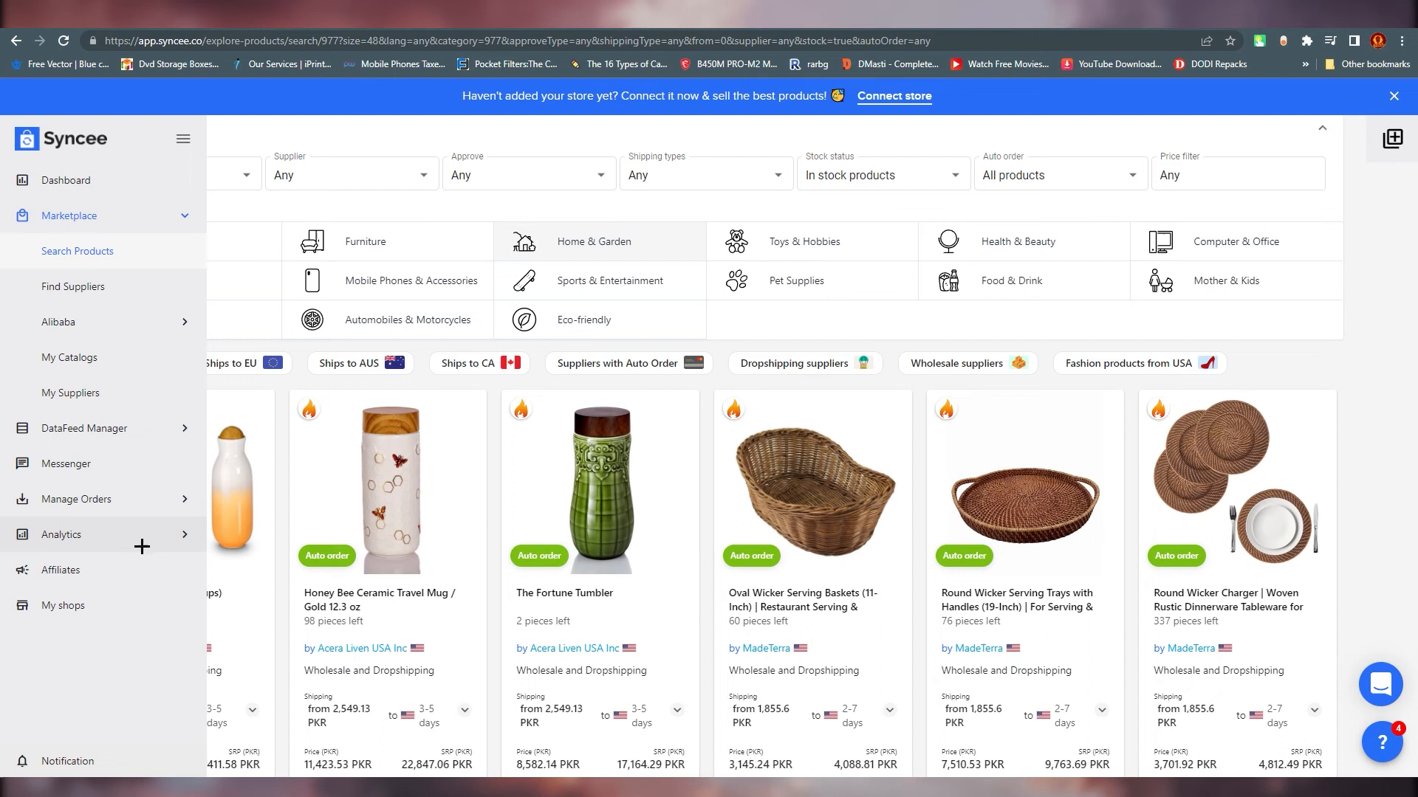
mouse_move(63, 606)
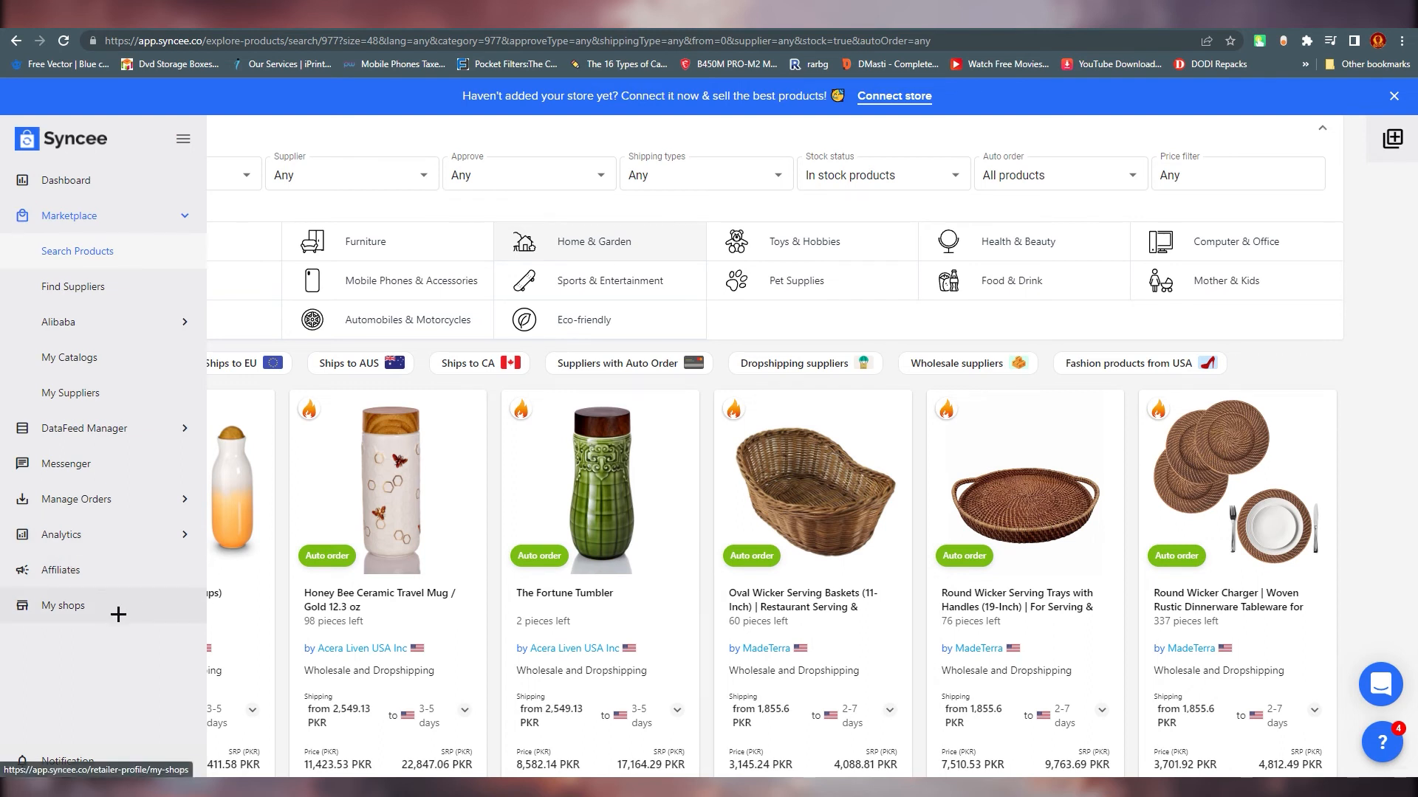
mouse_move(60, 570)
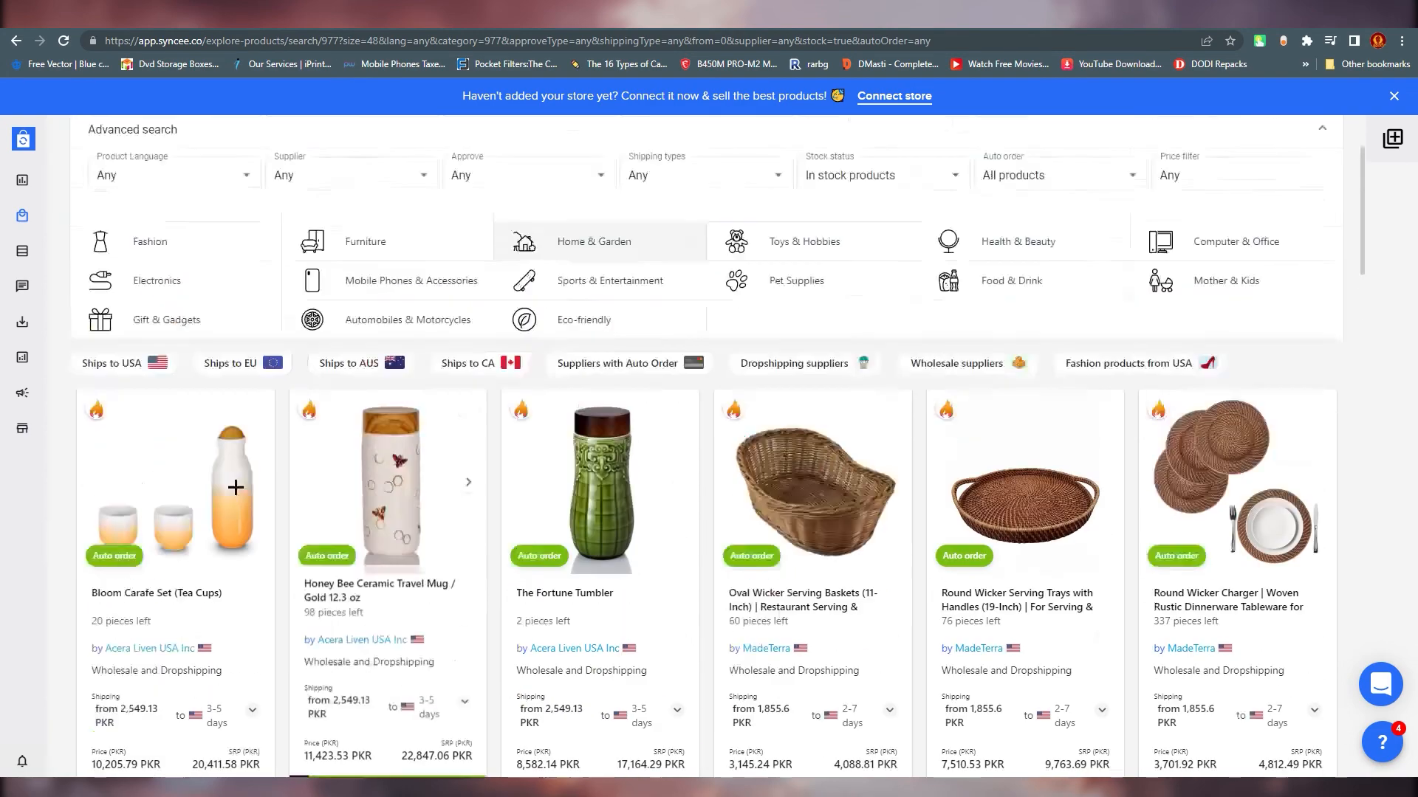
- Switch the marketplace category filter from Kitchen & Dining to Furniture
left_click(593, 241)
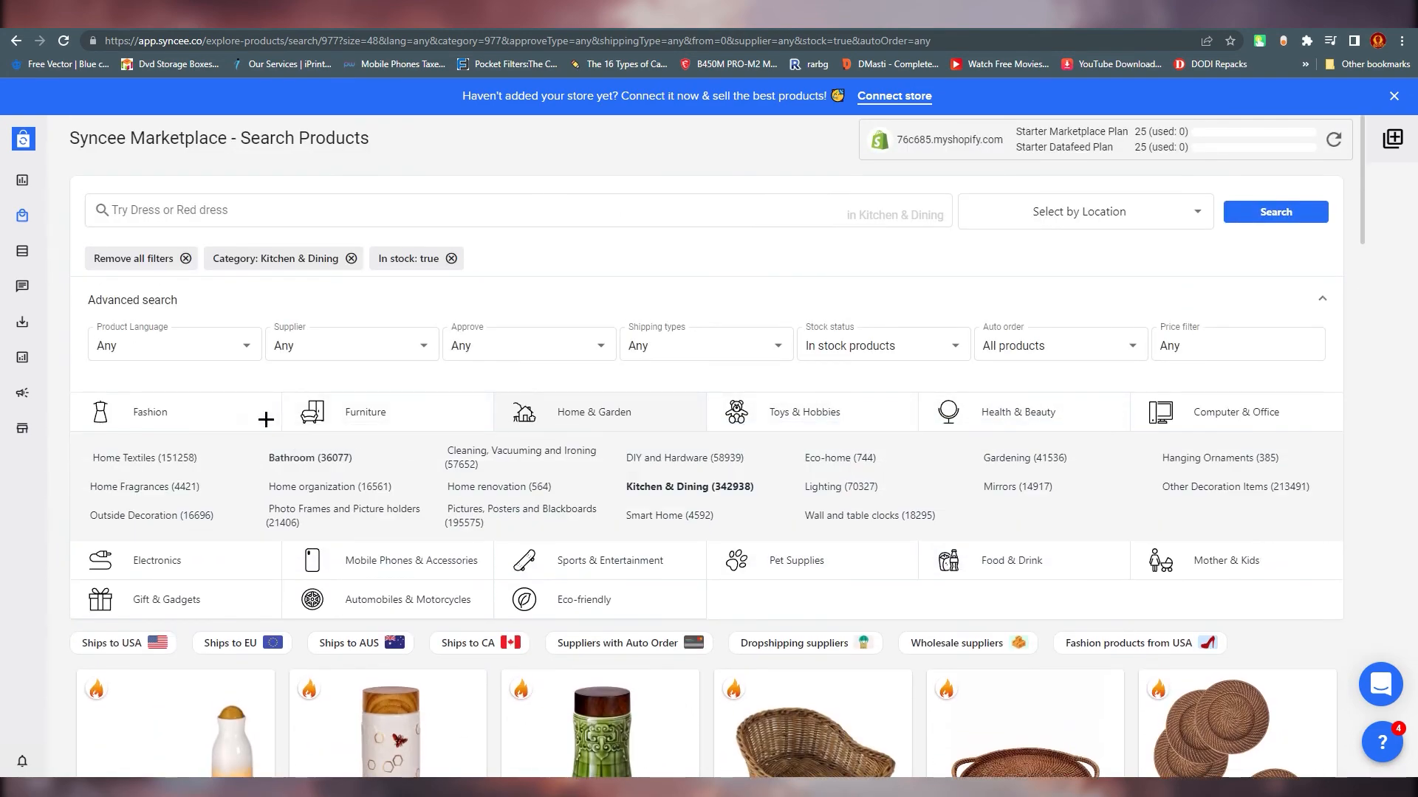
left_click(351, 345)
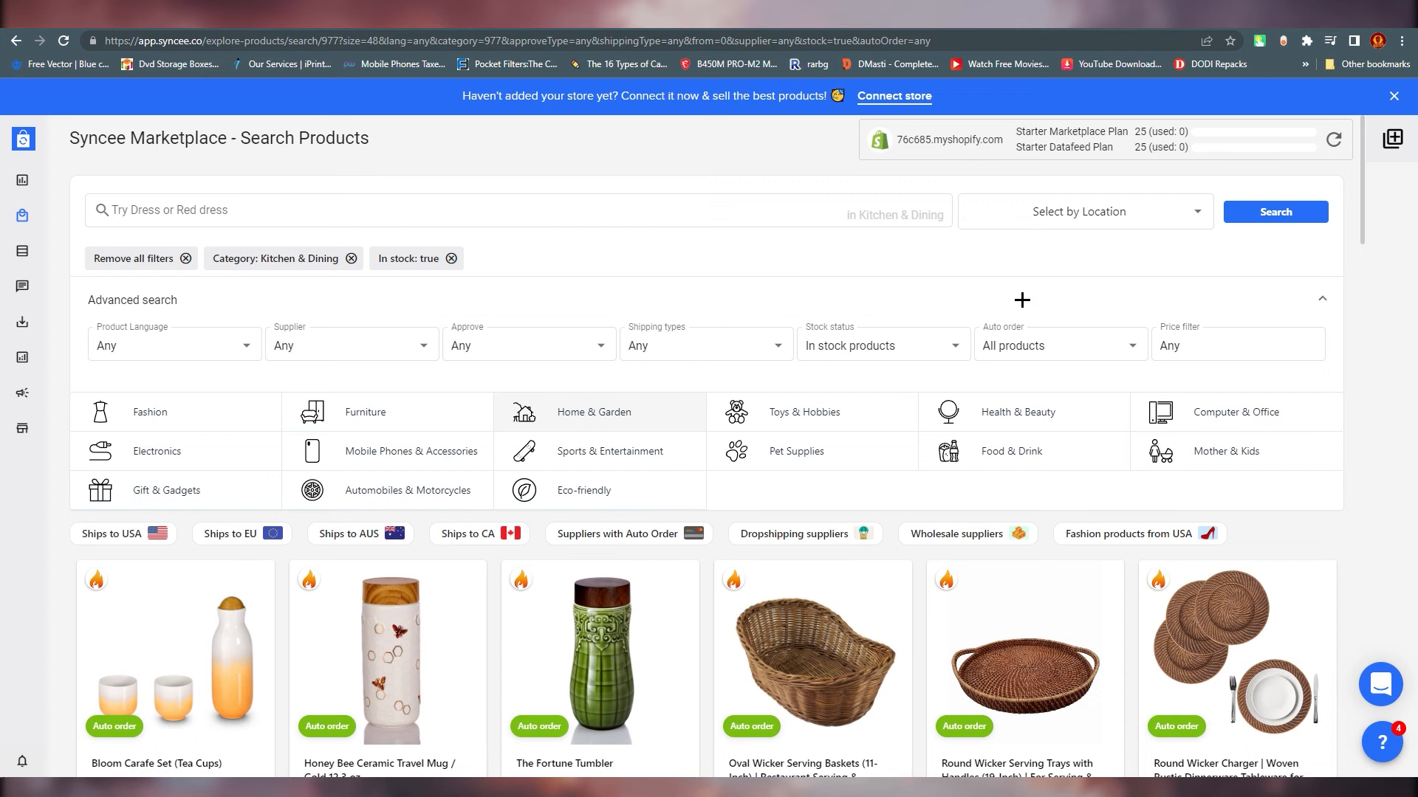
double_click(913, 141)
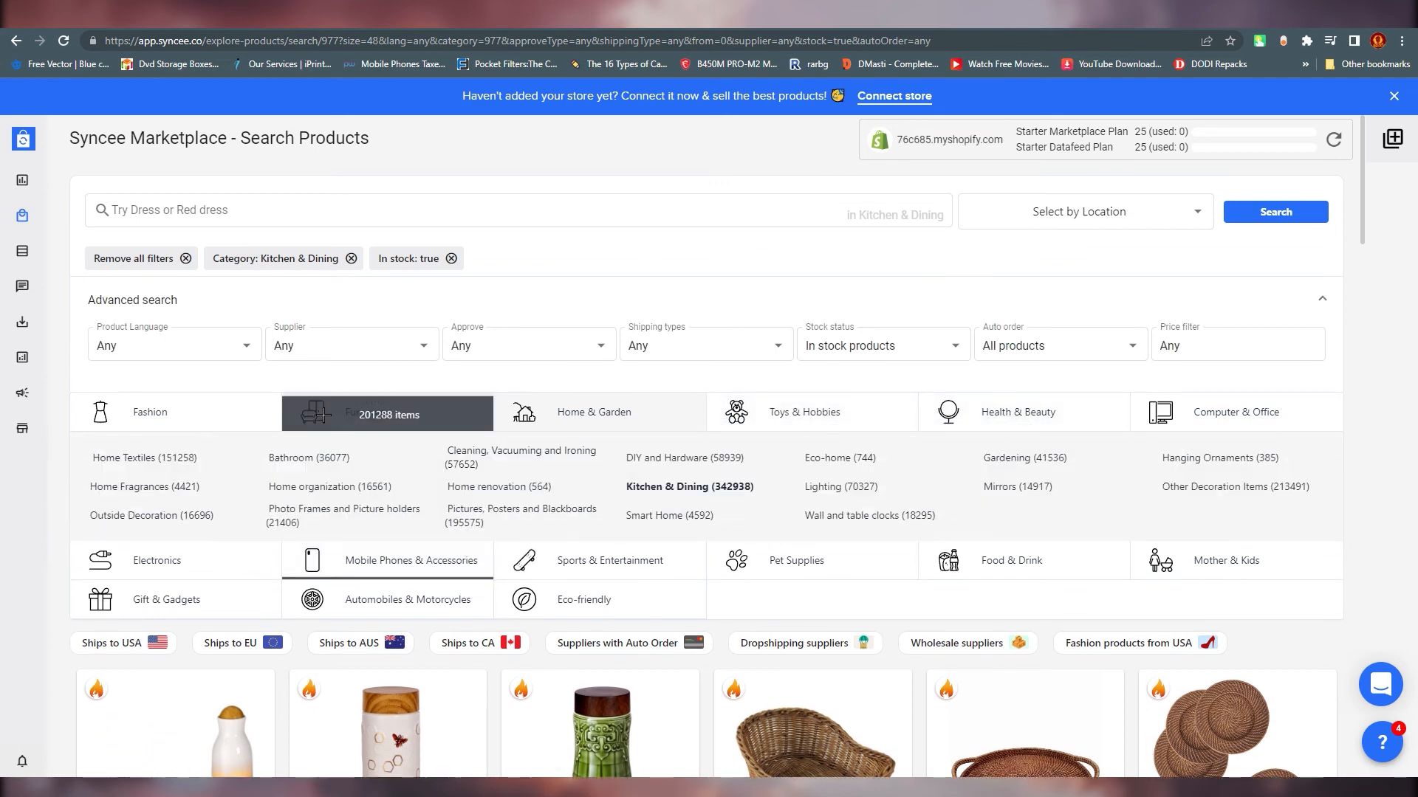
left_click(365, 412)
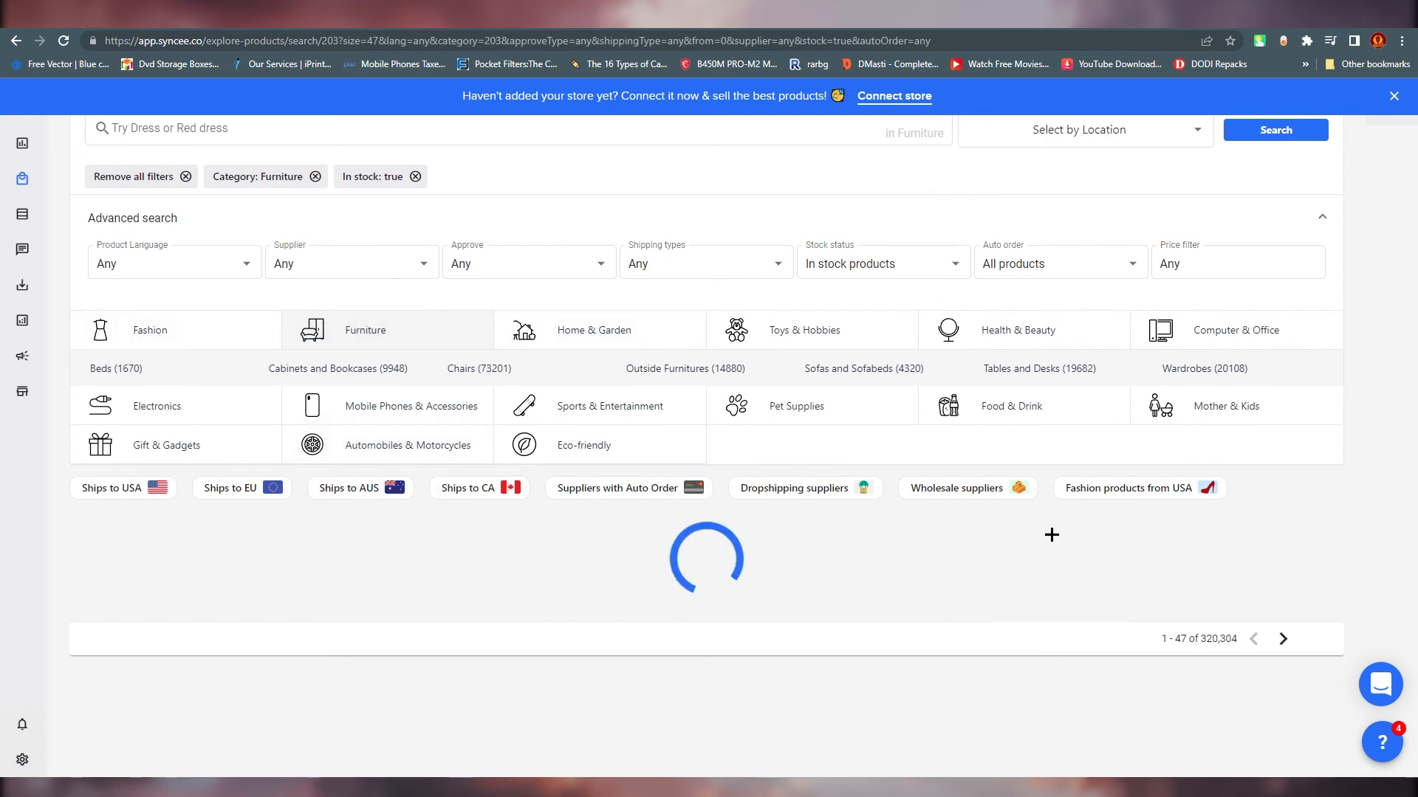
- Browse the in-stock Furniture results such as fire bowls and chafing dishes
scroll("down", 3)
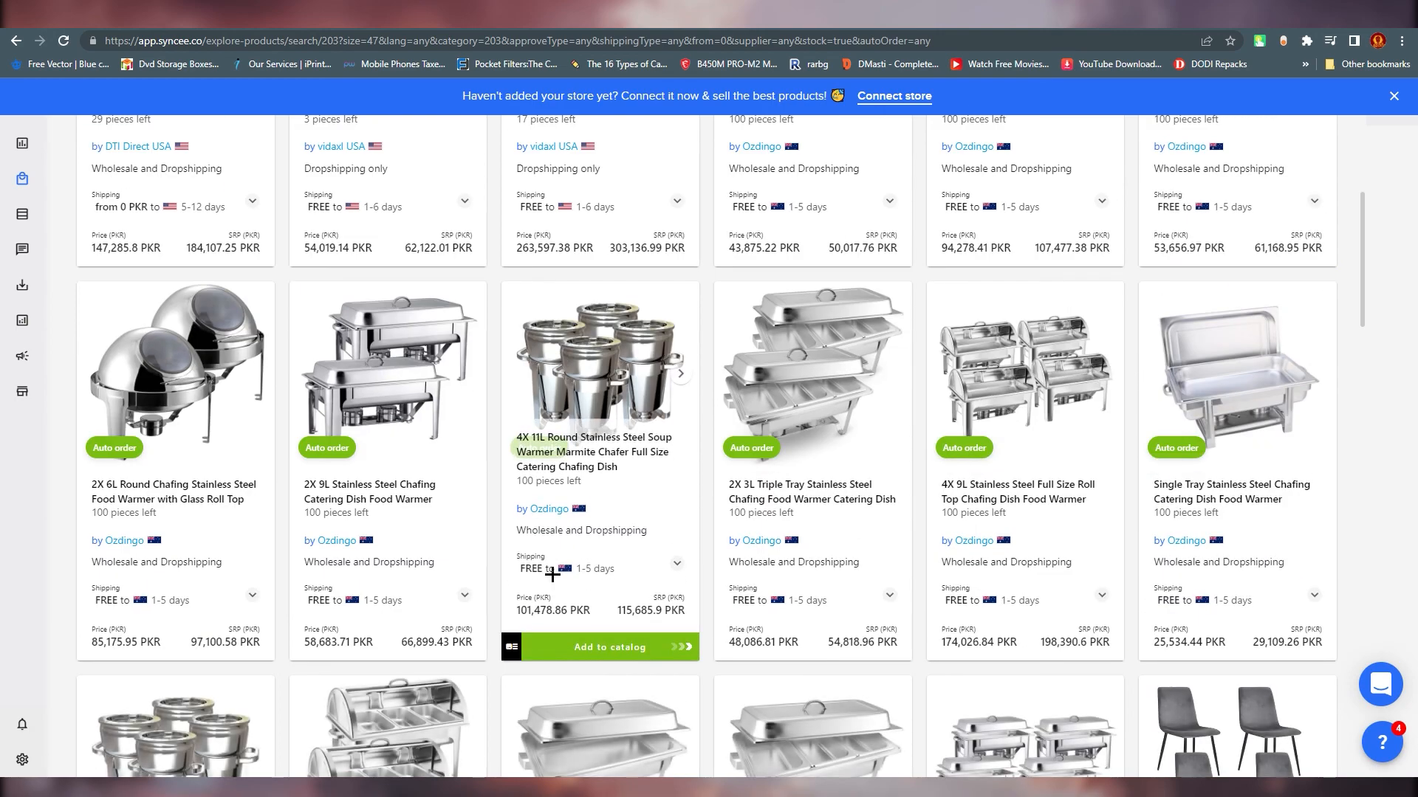
scroll("down", 3)
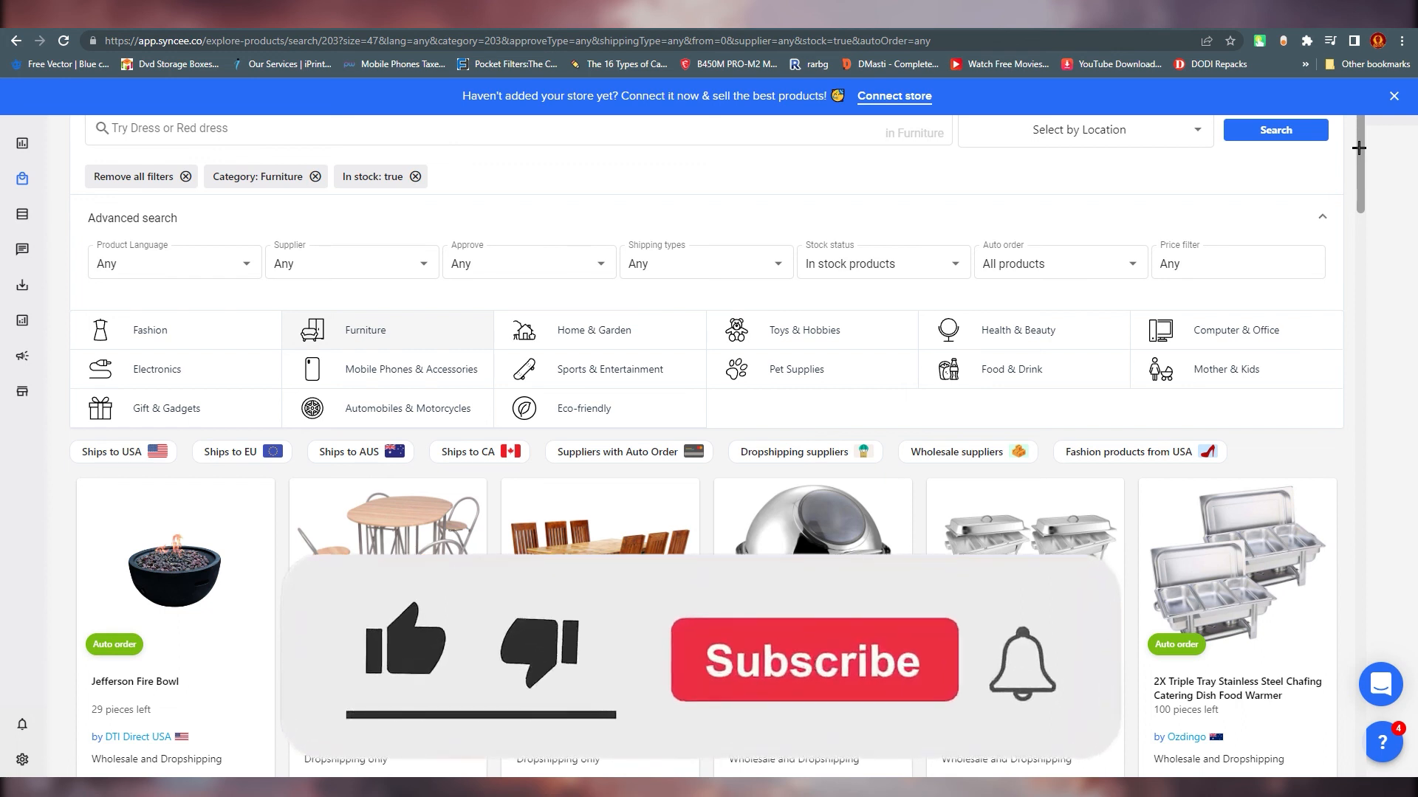
left_click(405, 643)
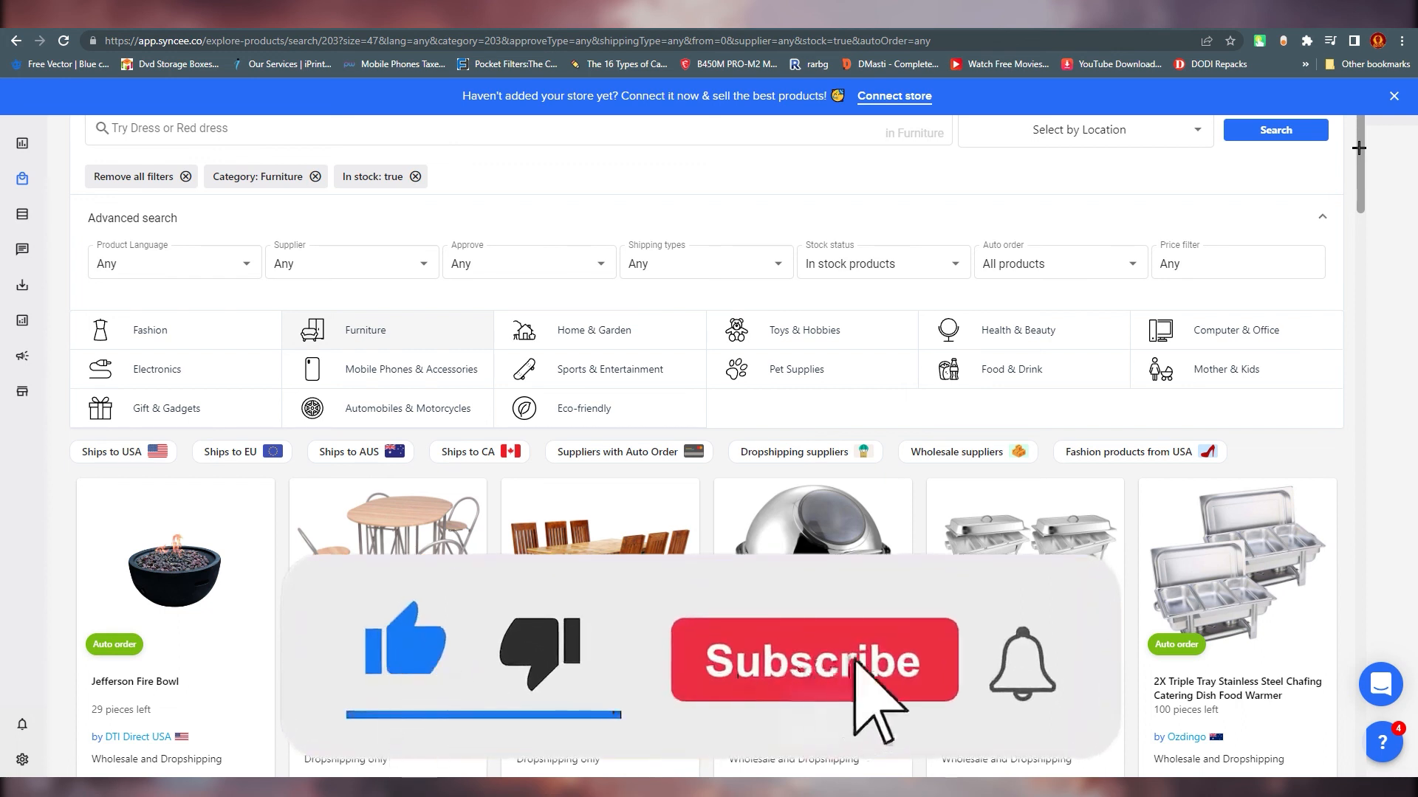
left_click(812, 658)
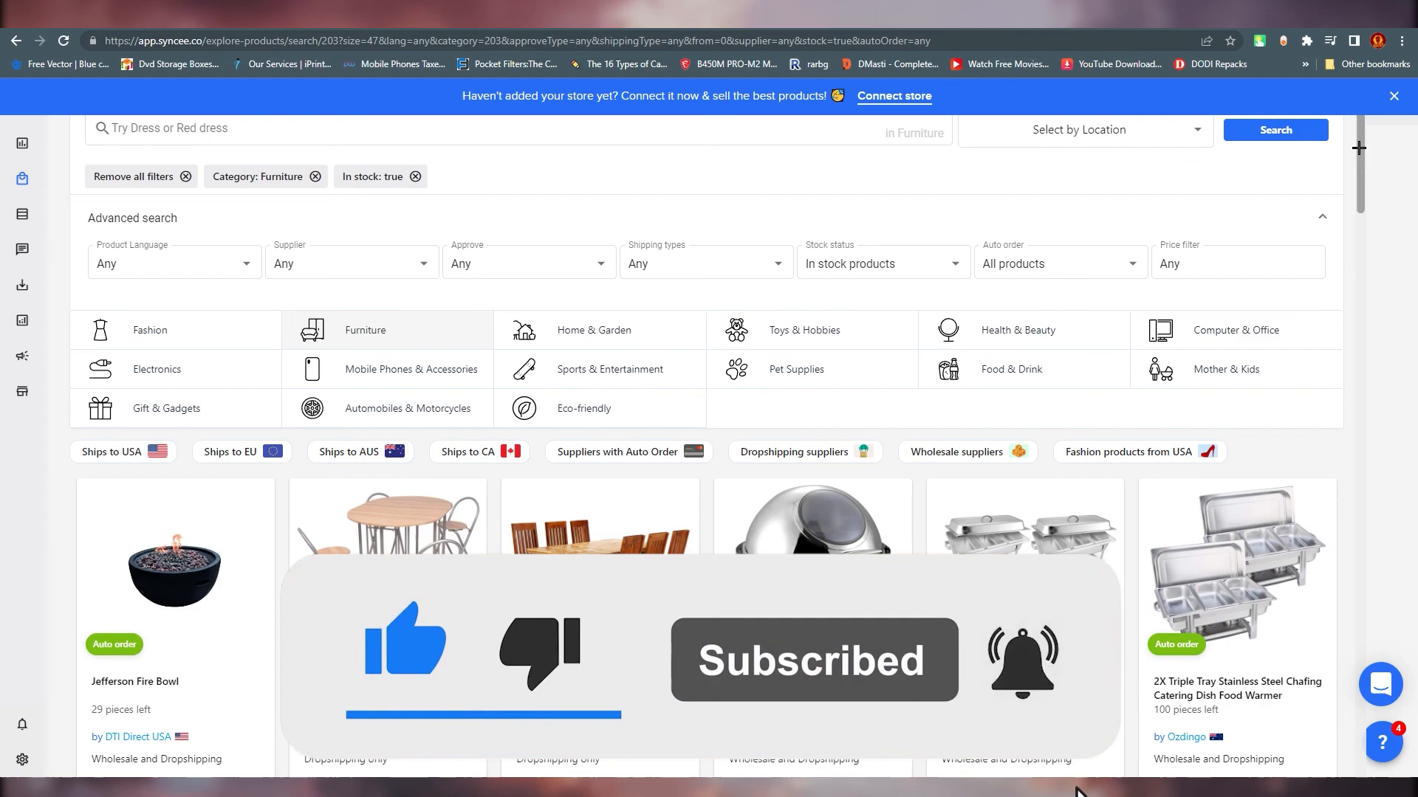